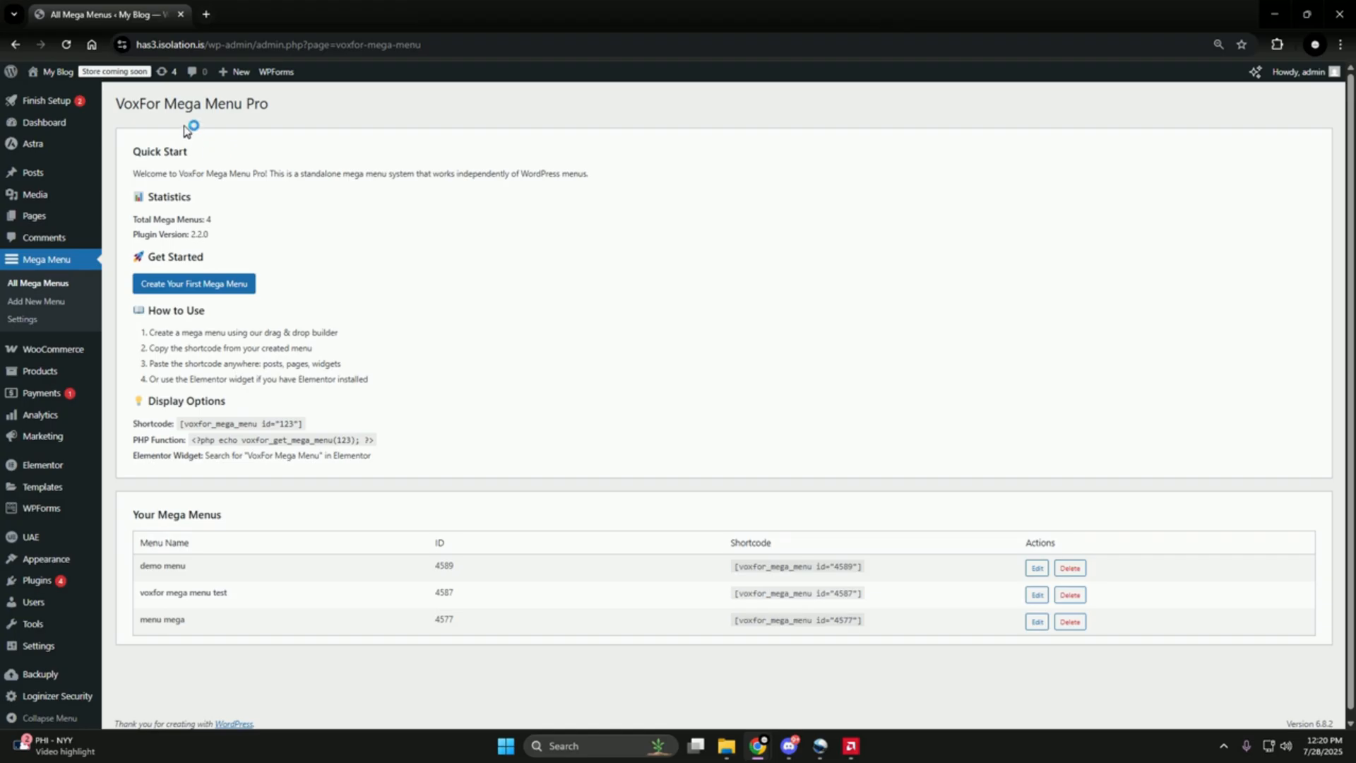
pyautogui.moveTo(206, 118)
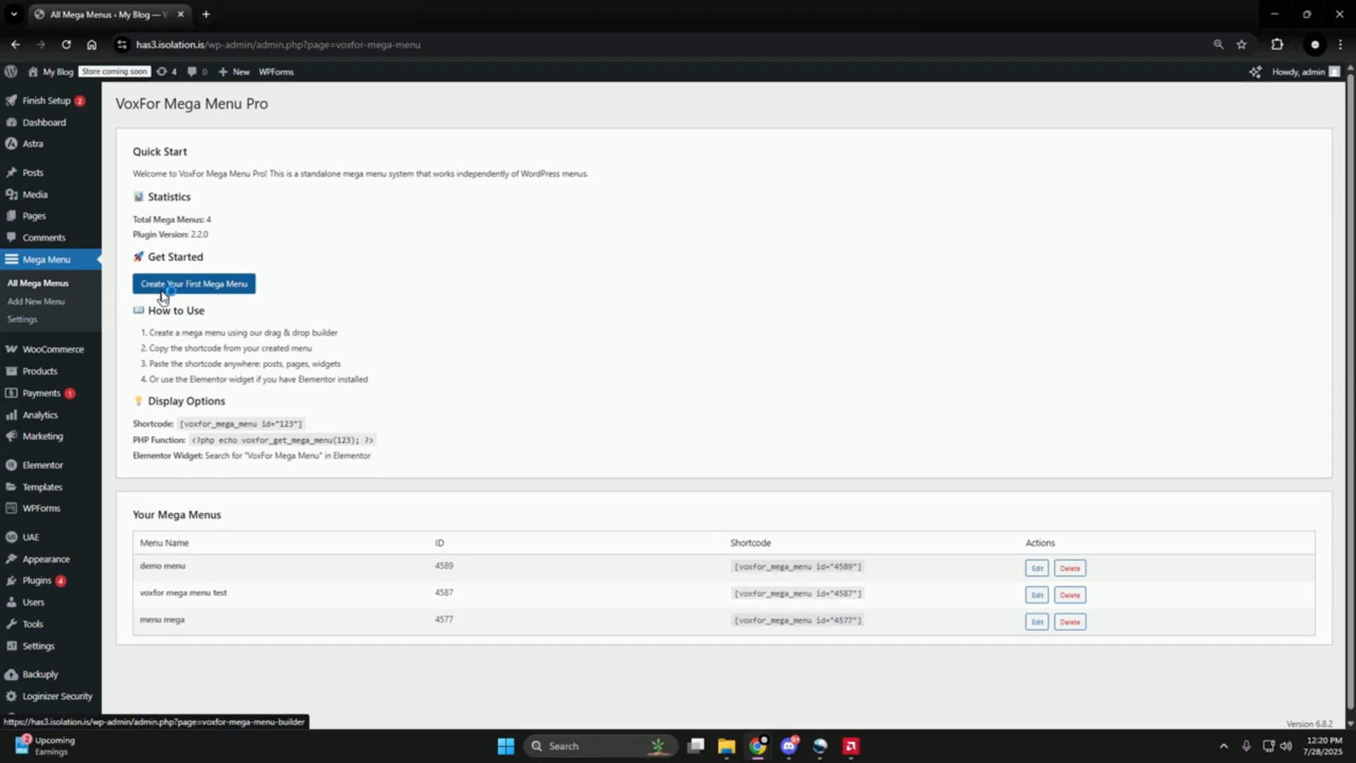
pyautogui.moveTo(230, 295)
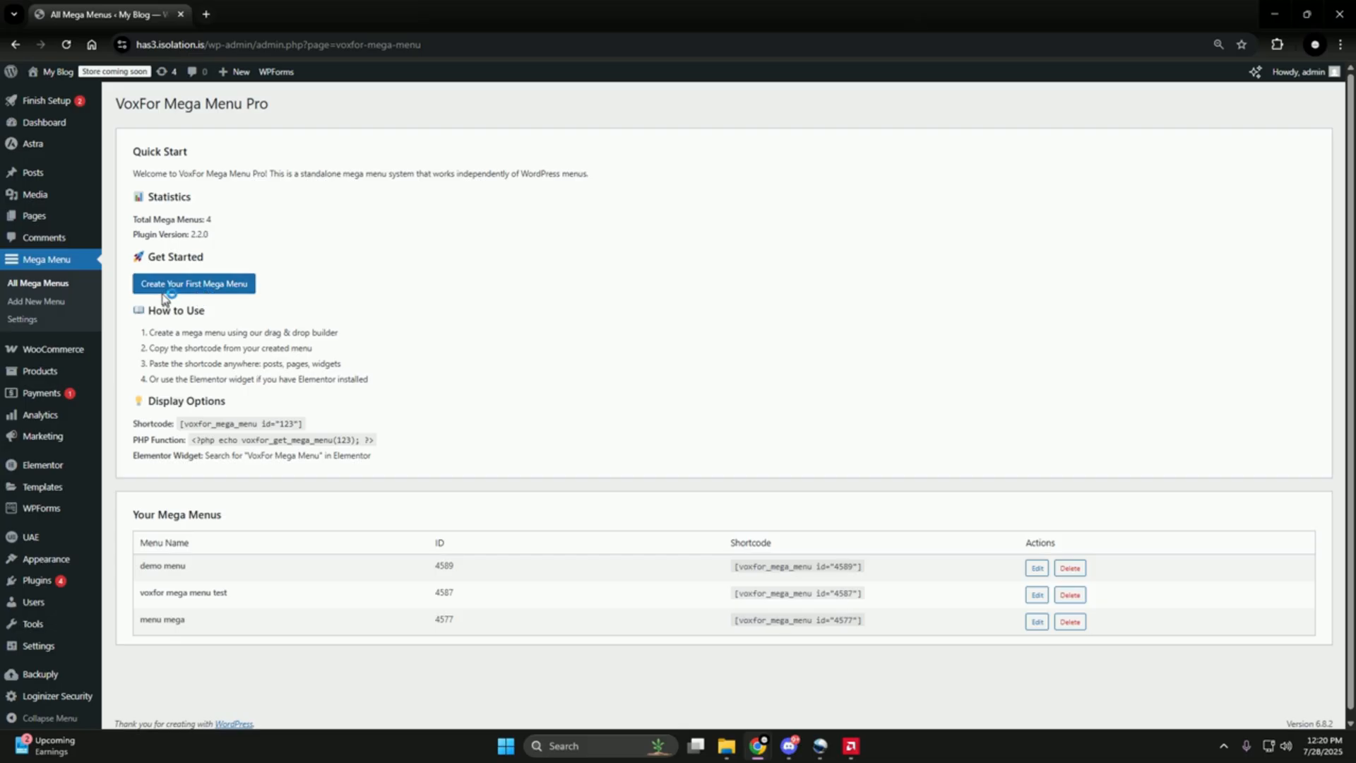
# Start a new mega menu from the Mega Menu Pro overview page.
pyautogui.click(194, 284)
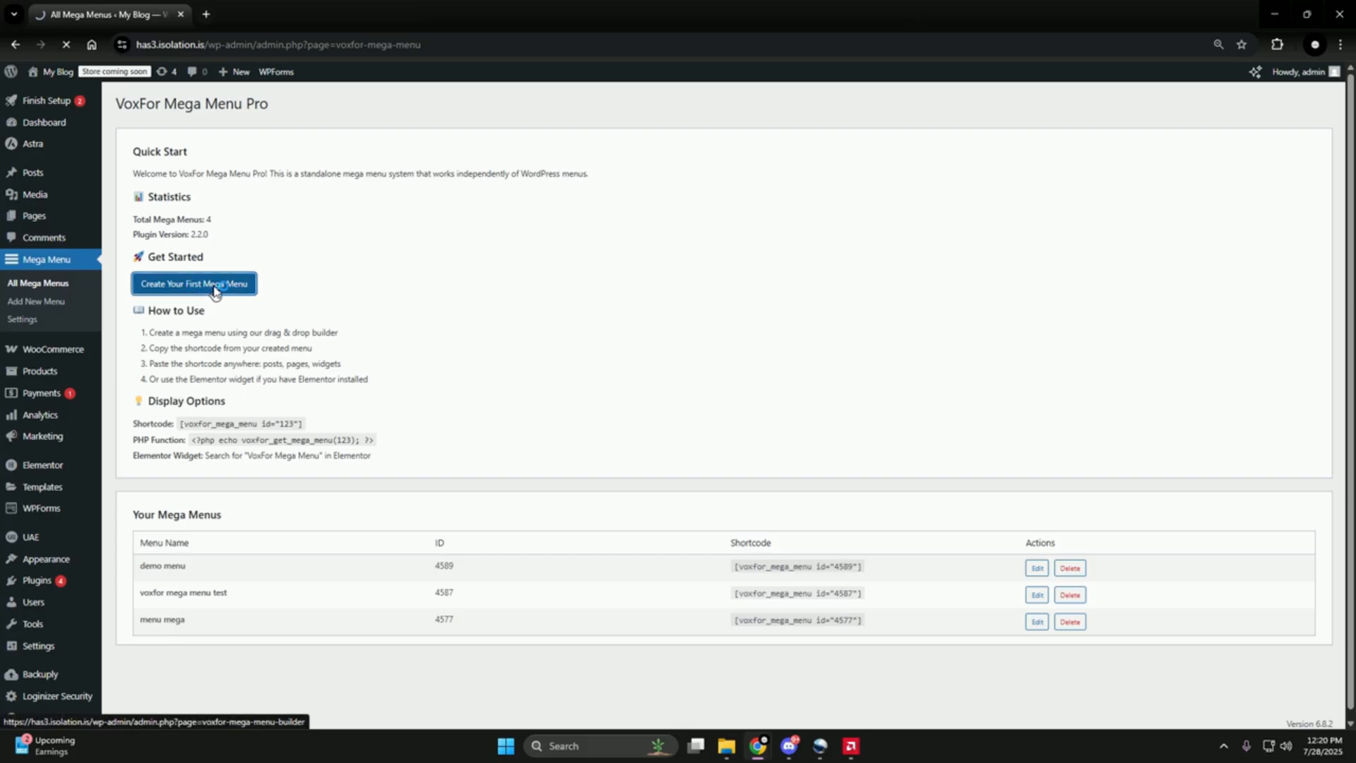
# Add a plain menu item to the new menu and title it Home.
pyautogui.click(194, 284)
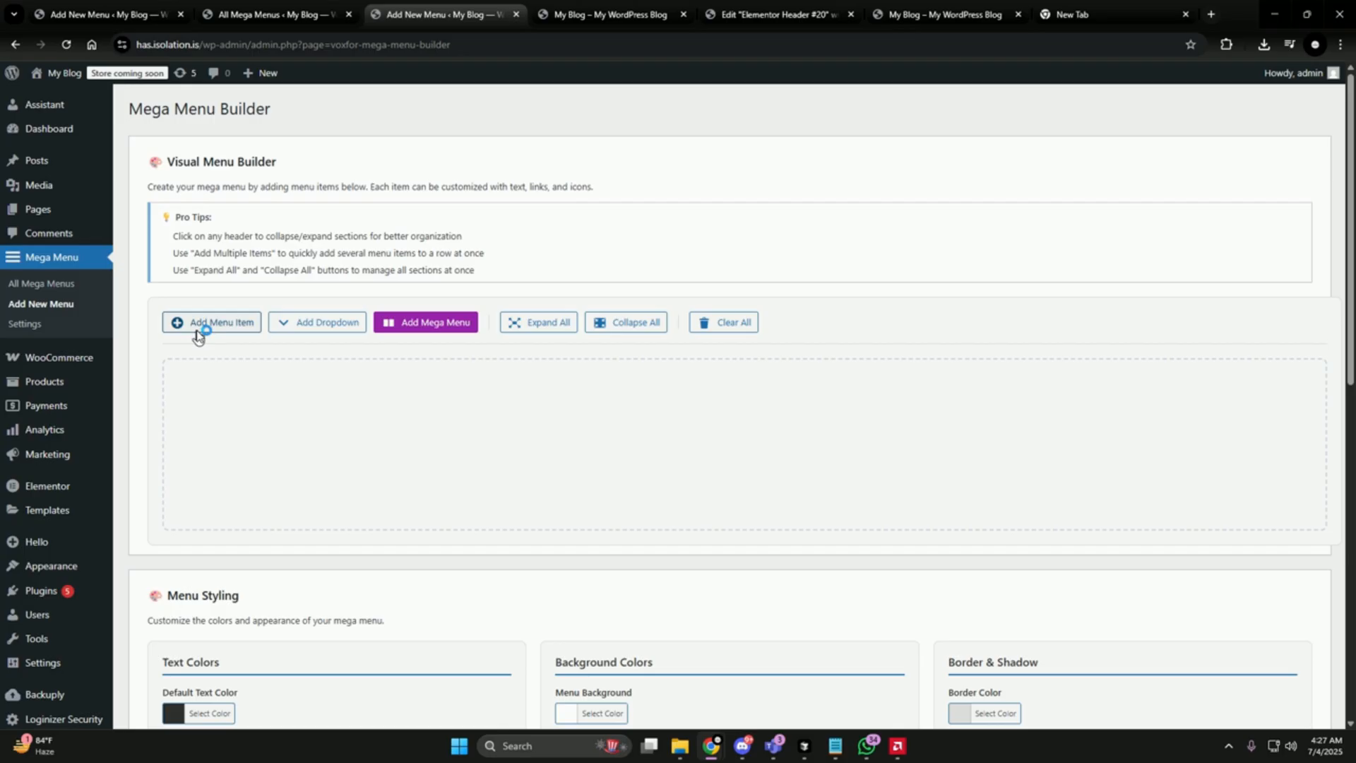
pyautogui.click(211, 322)
pyautogui.write('Menu Item')
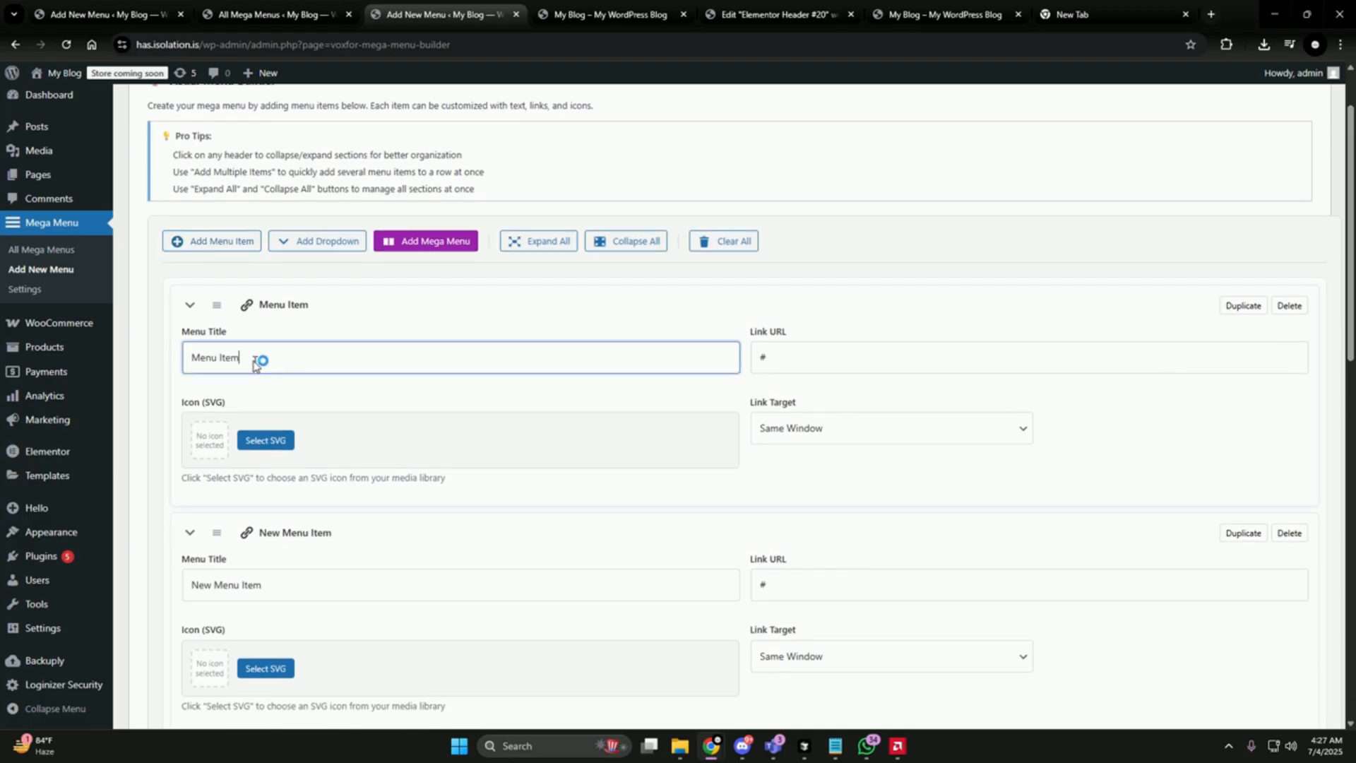
pyautogui.write('H')
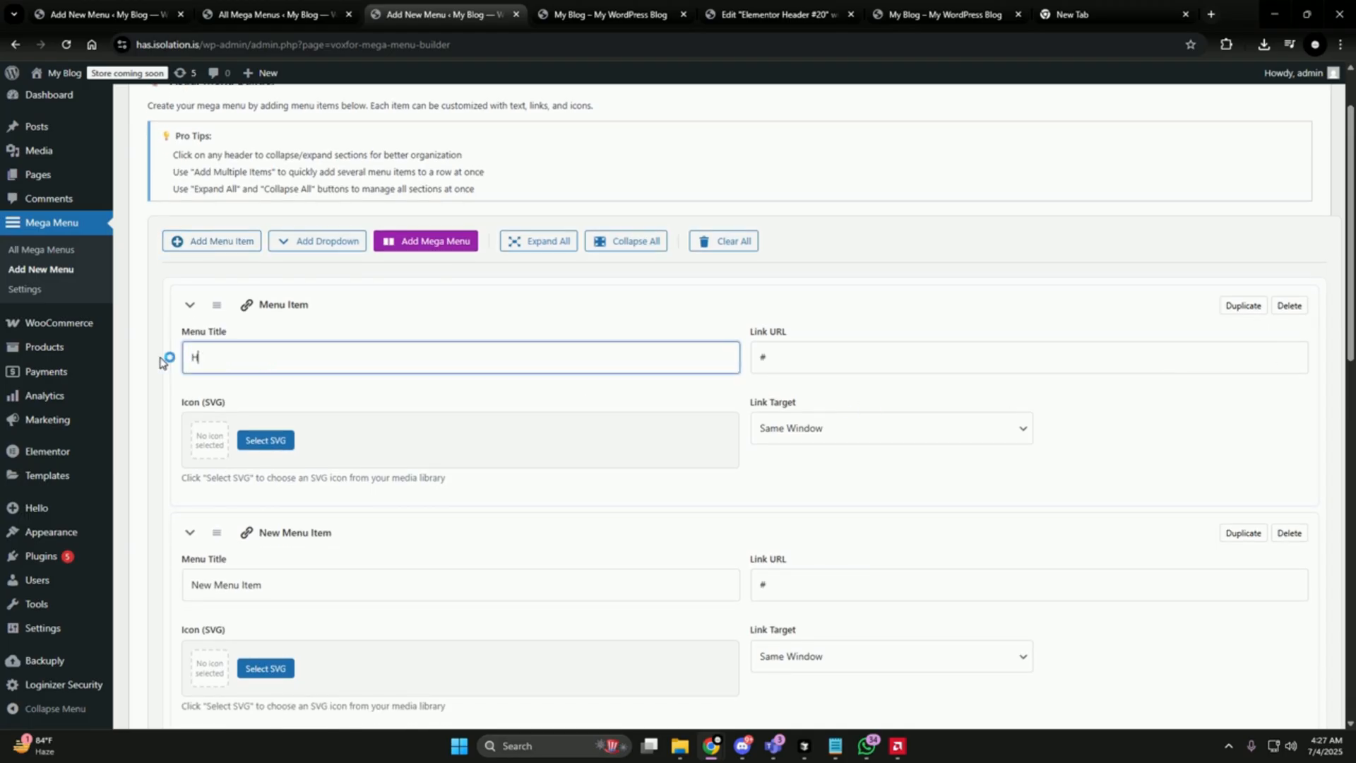
pyautogui.write('ome')
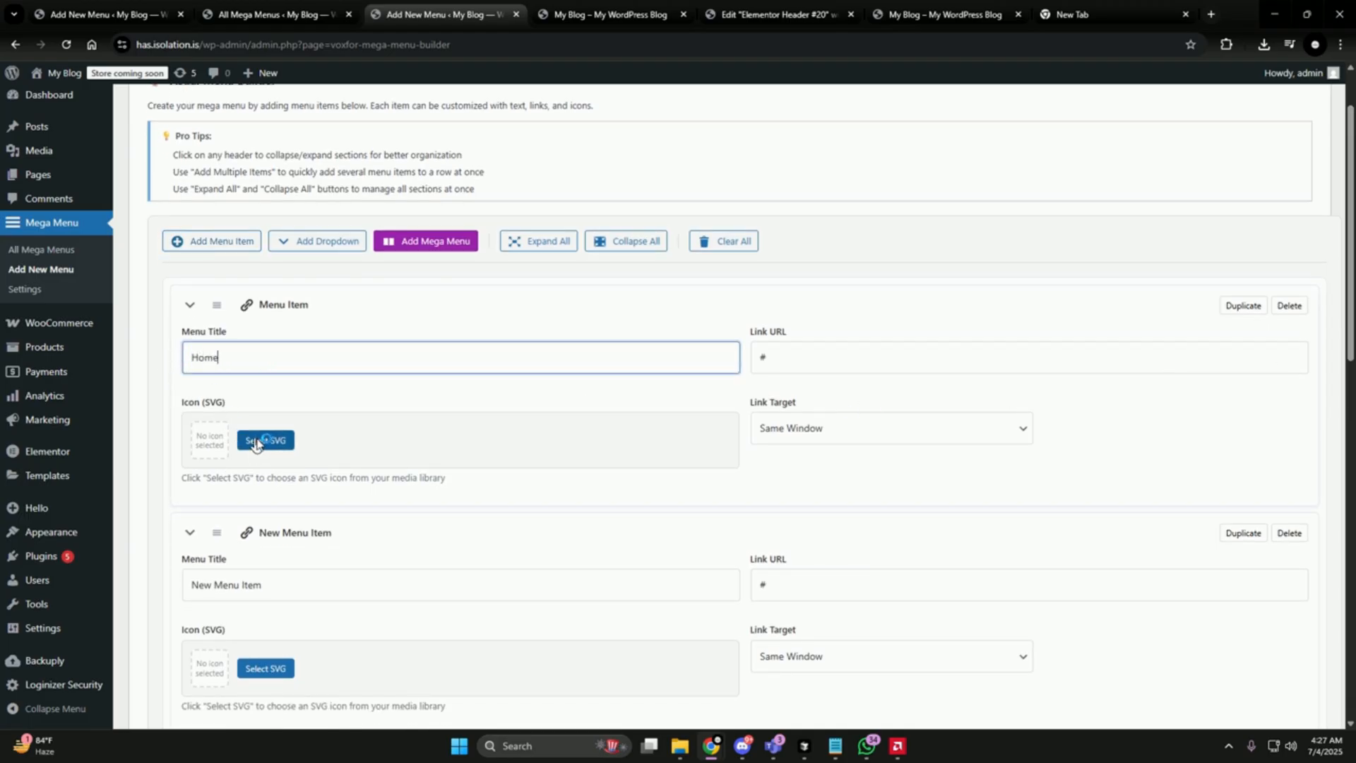
# Give the Home item a house icon and keep its link opening in the same window.
pyautogui.click(266, 440)
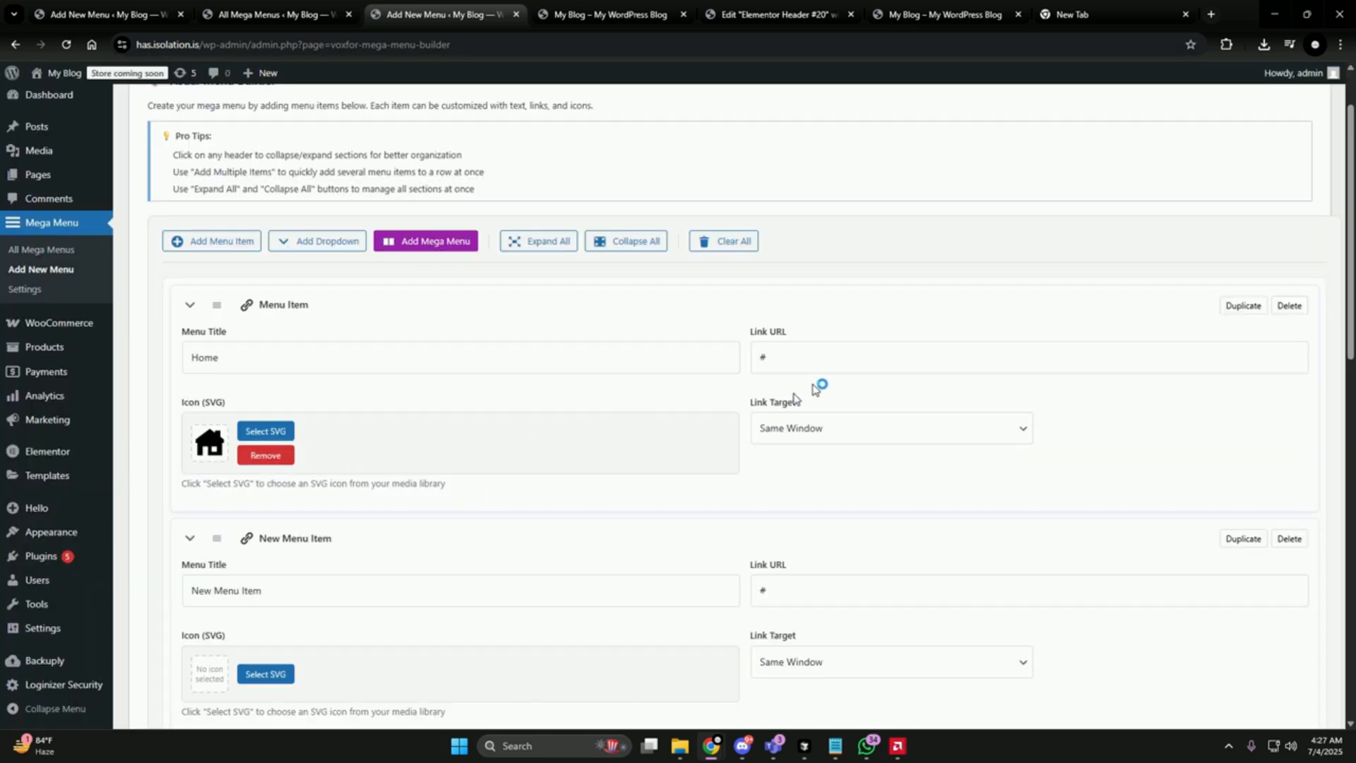
pyautogui.click(1026, 357)
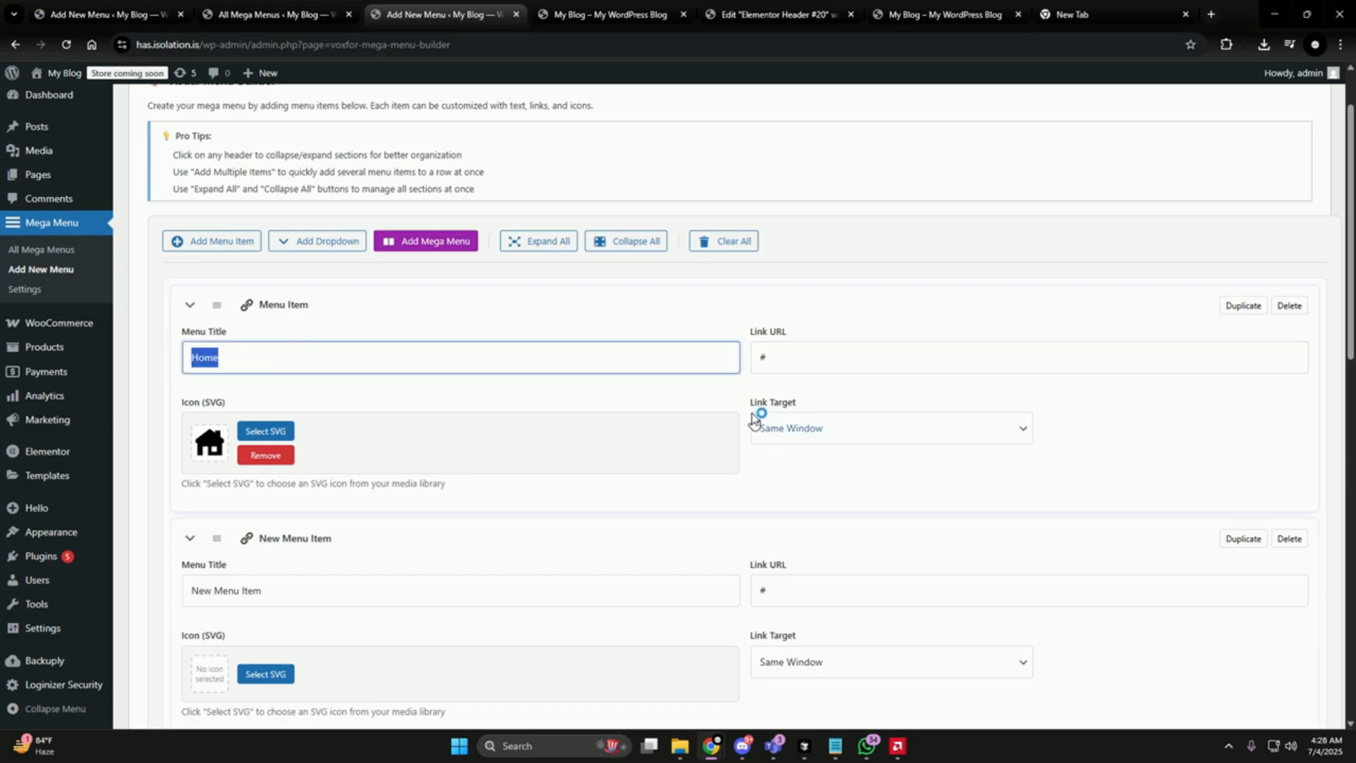
pyautogui.click(889, 427)
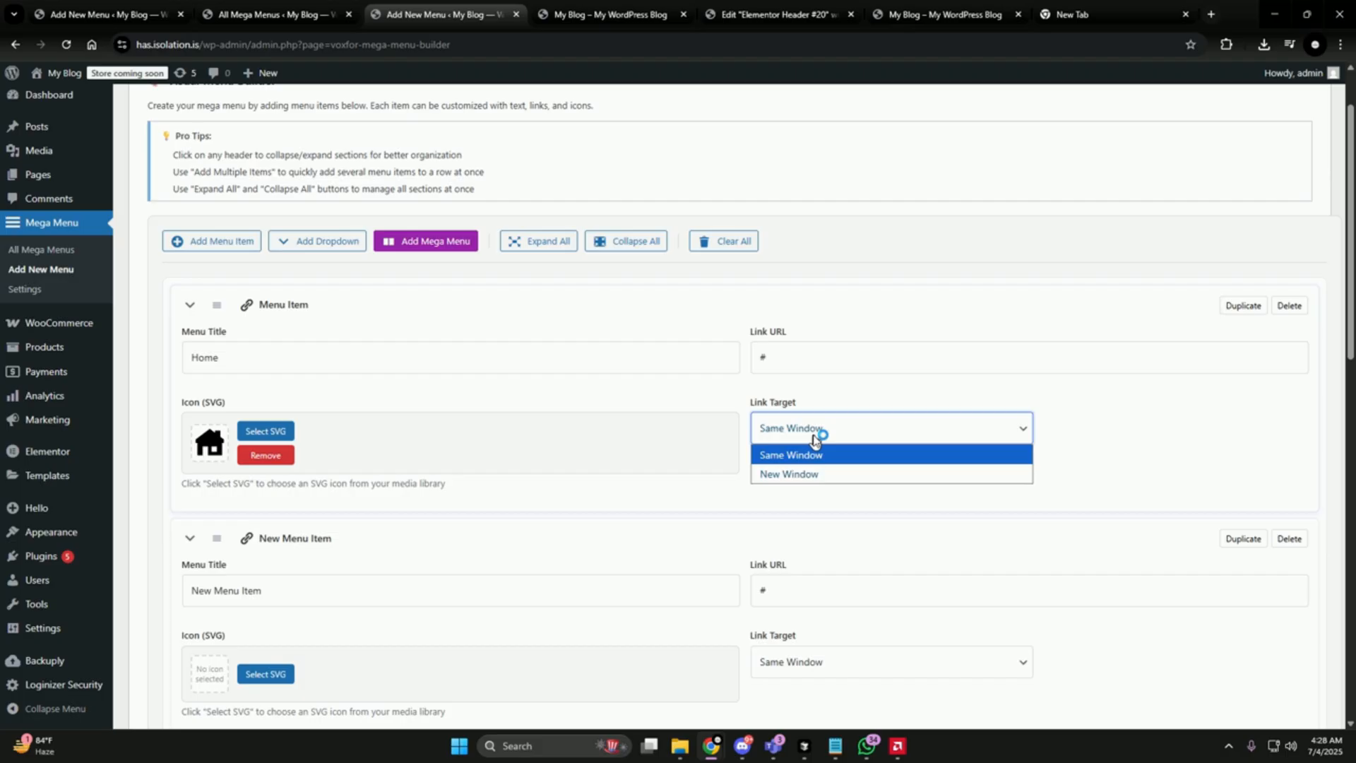
pyautogui.click(189, 306)
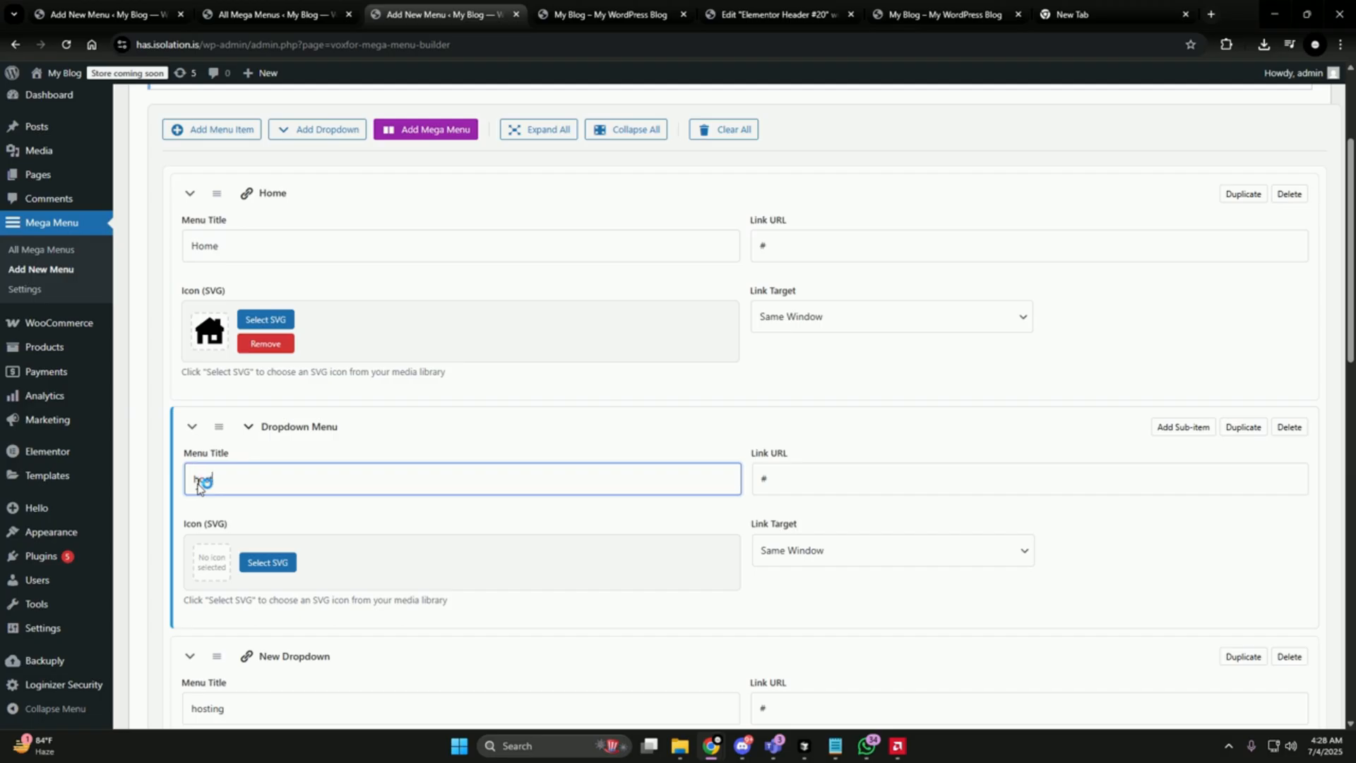
# Title the dropdown 'hosting' and name its sub-items wordpres and vps.
pyautogui.write('hosting')
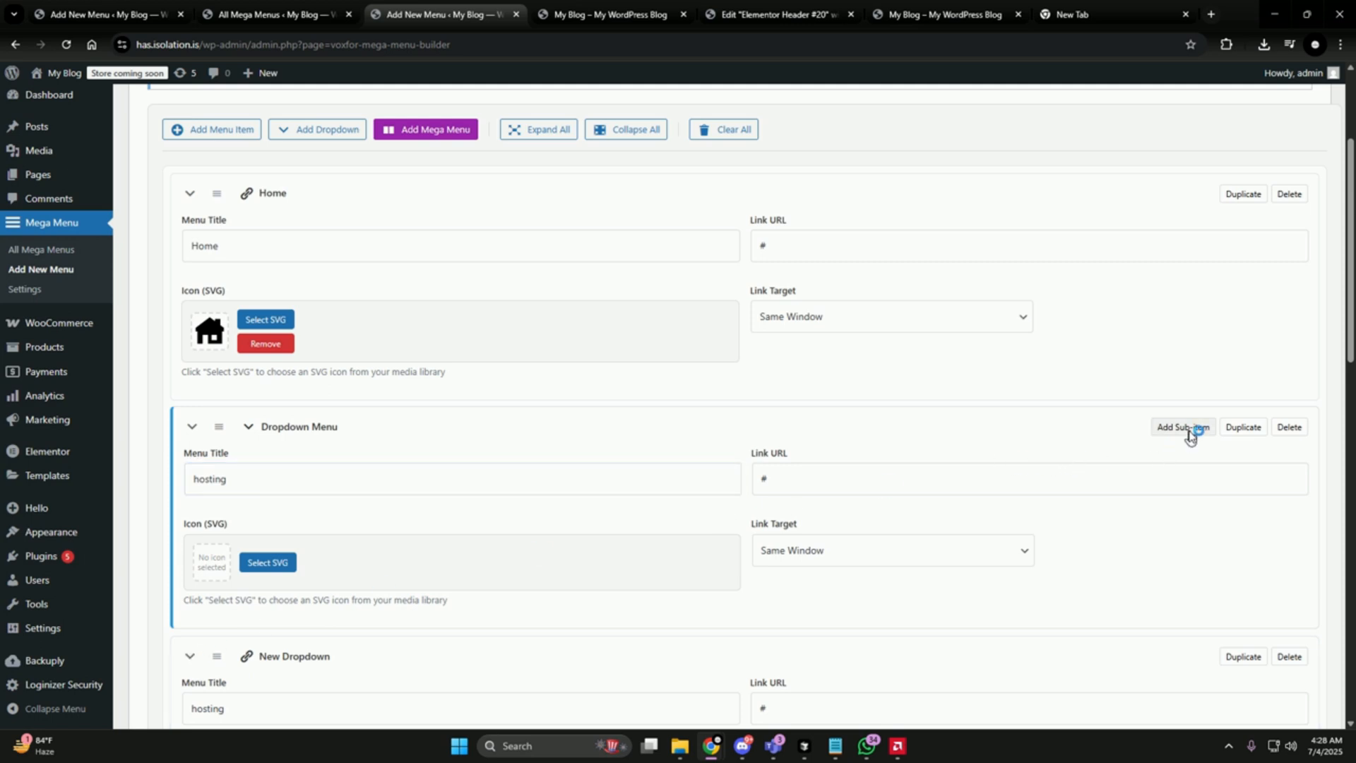
pyautogui.click(1190, 431)
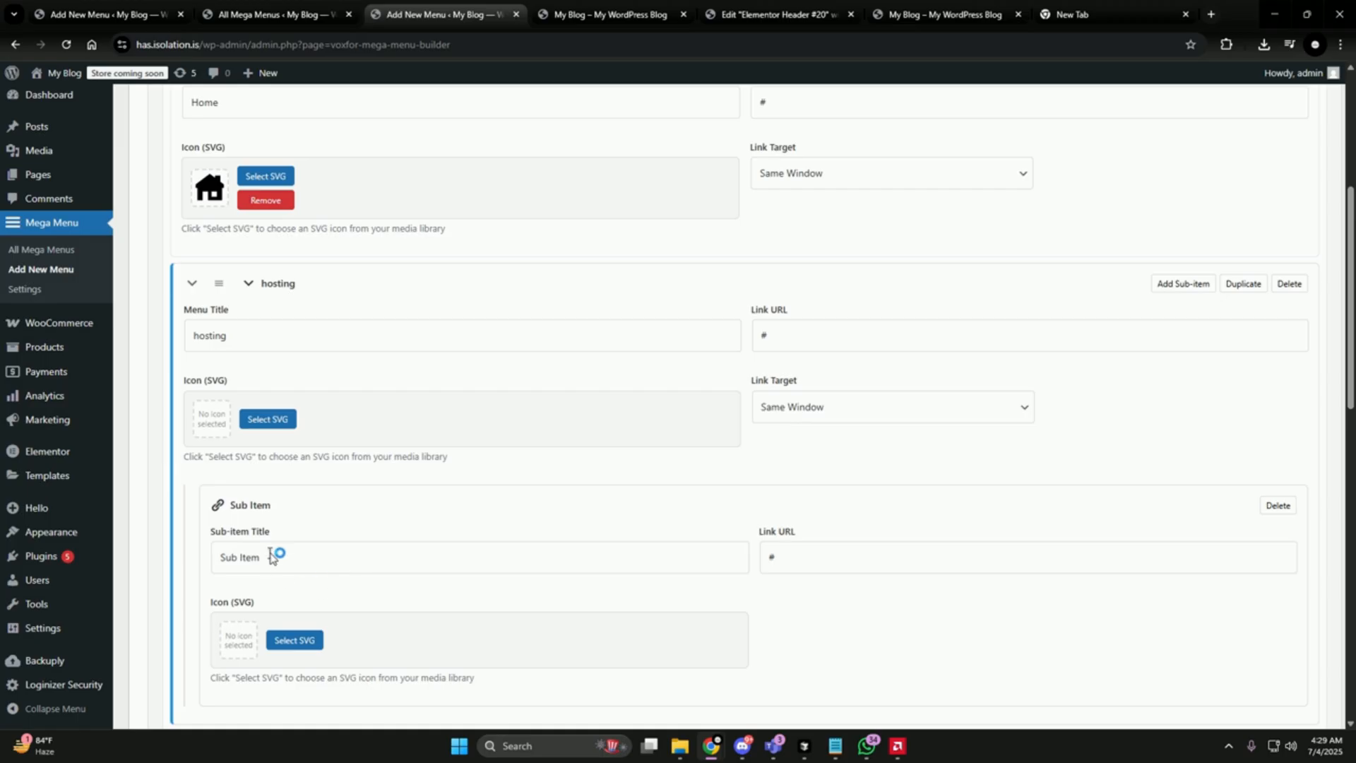
pyautogui.doubleClick(242, 564)
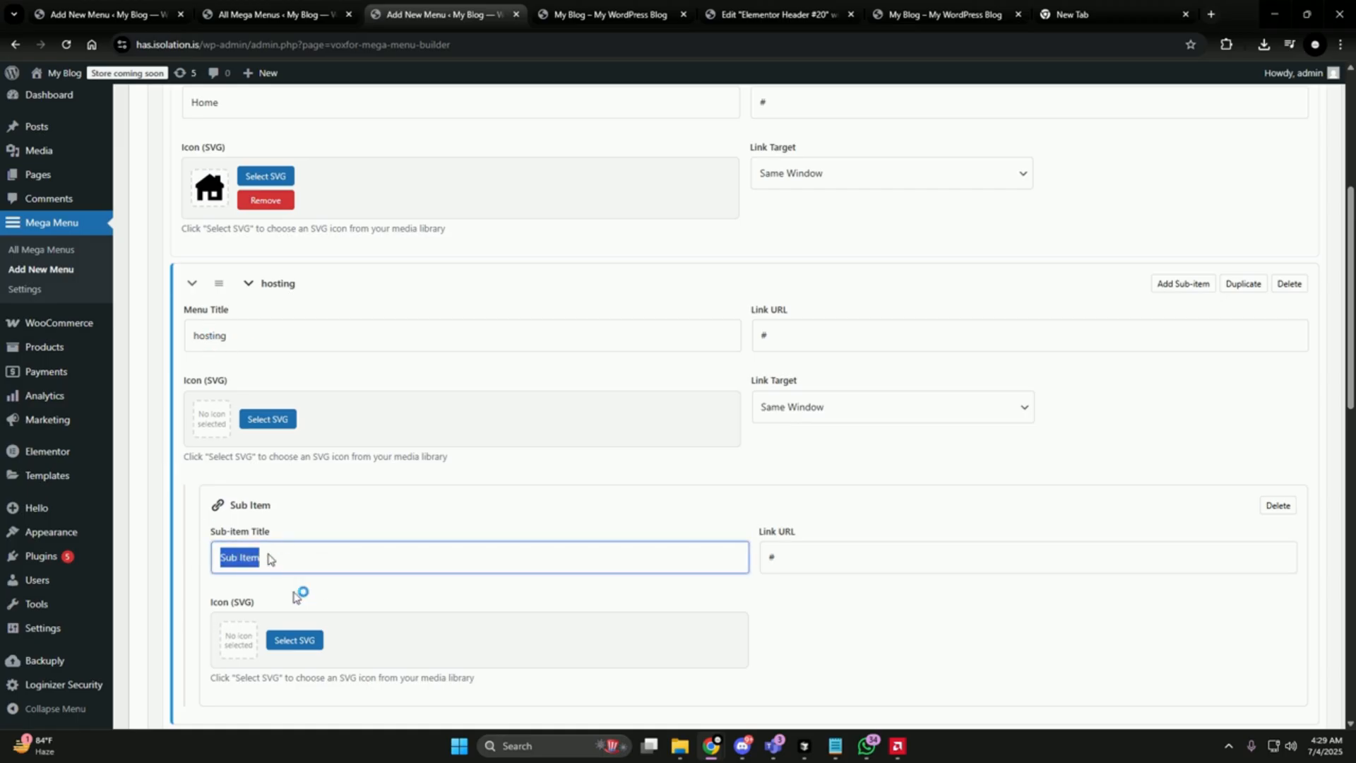
pyautogui.write('wo')
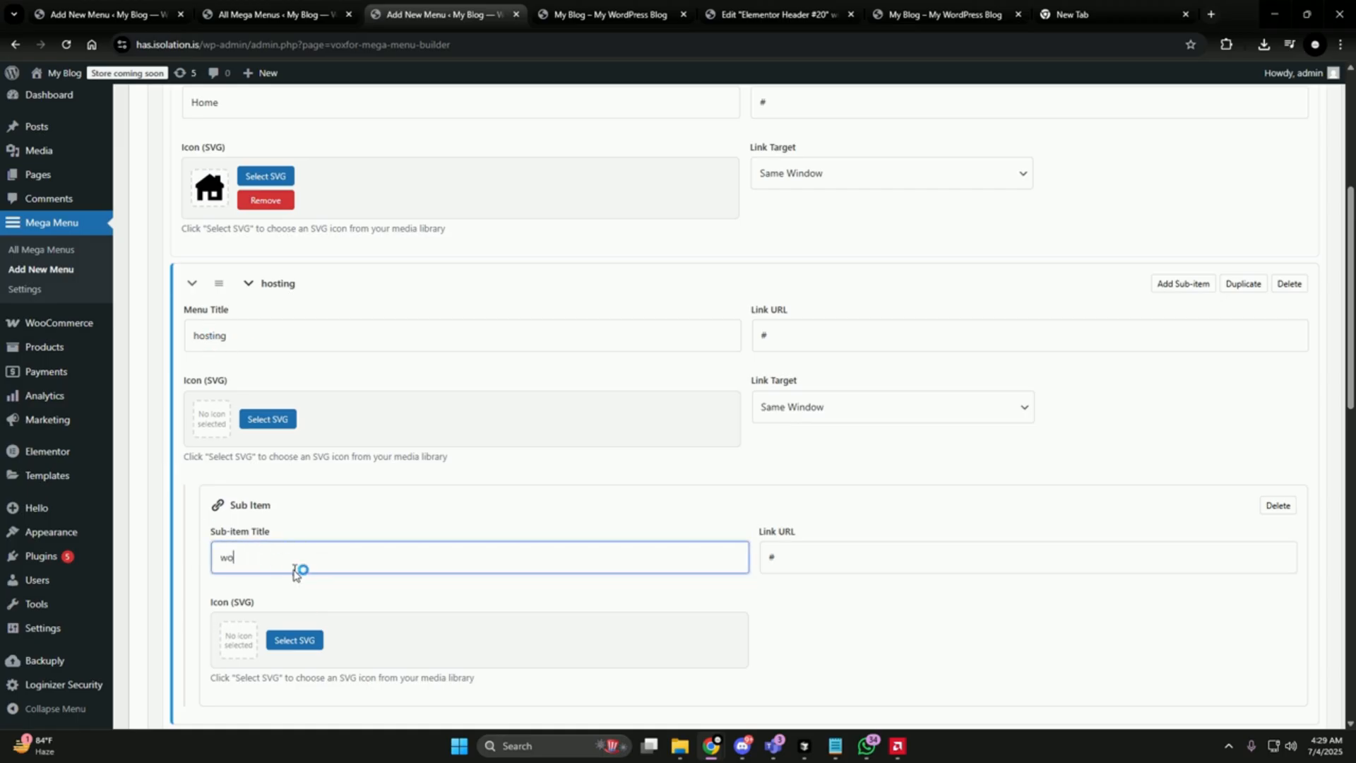
pyautogui.write('rdpres')
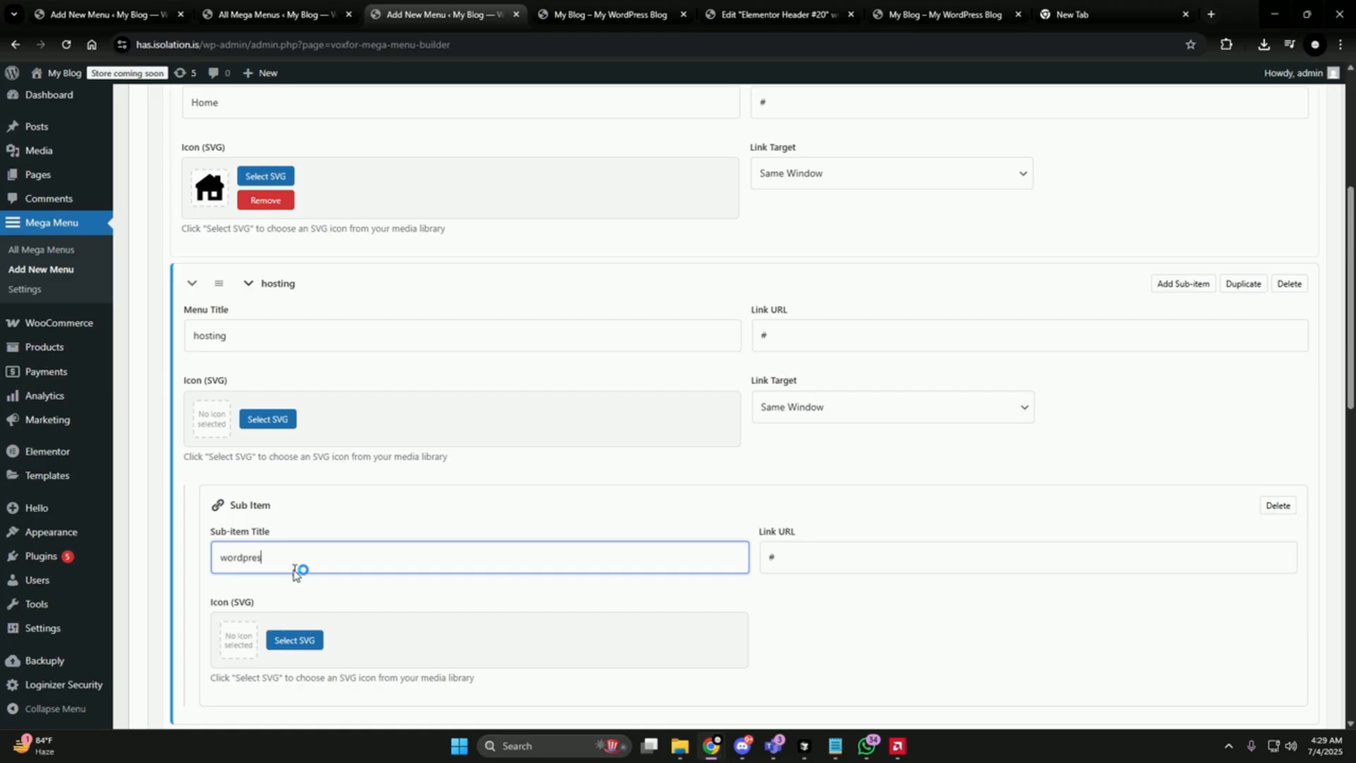
pyautogui.scroll(-3)
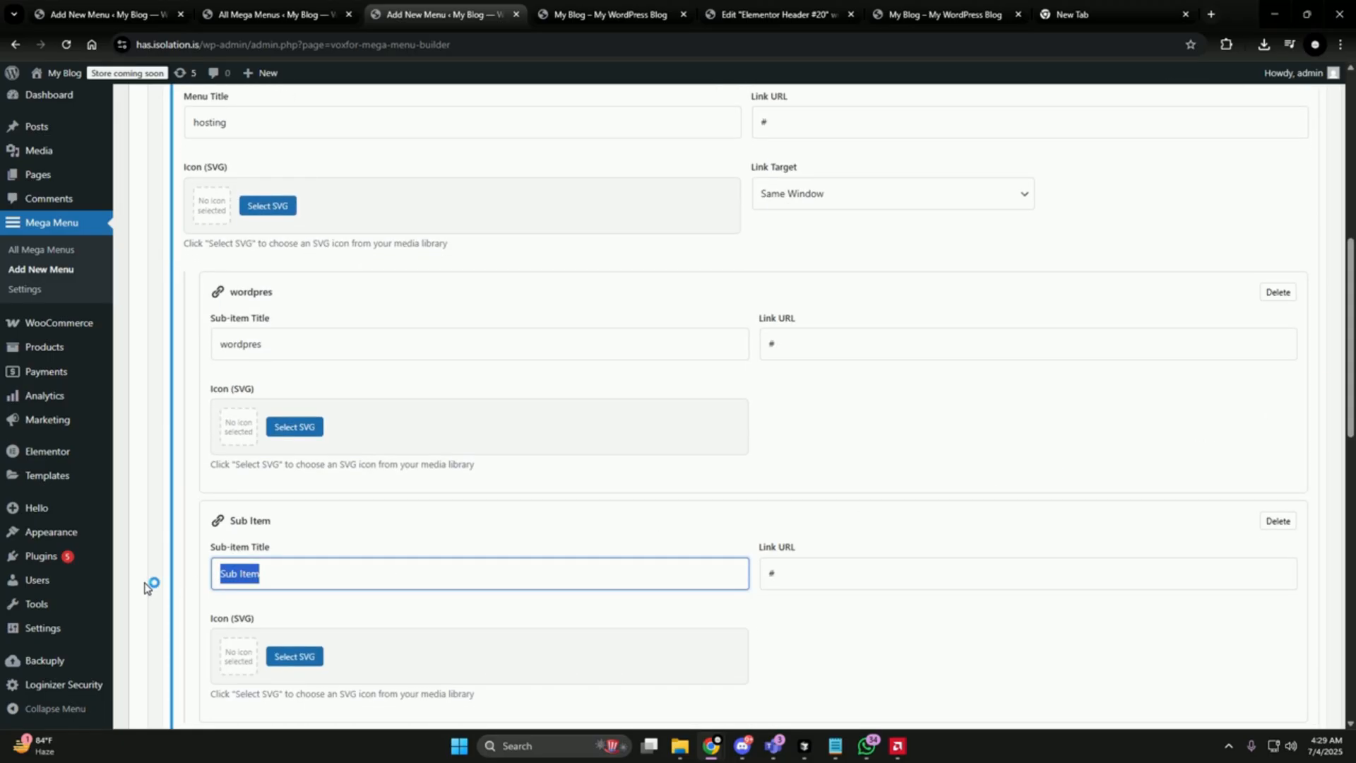
pyautogui.write('vps')
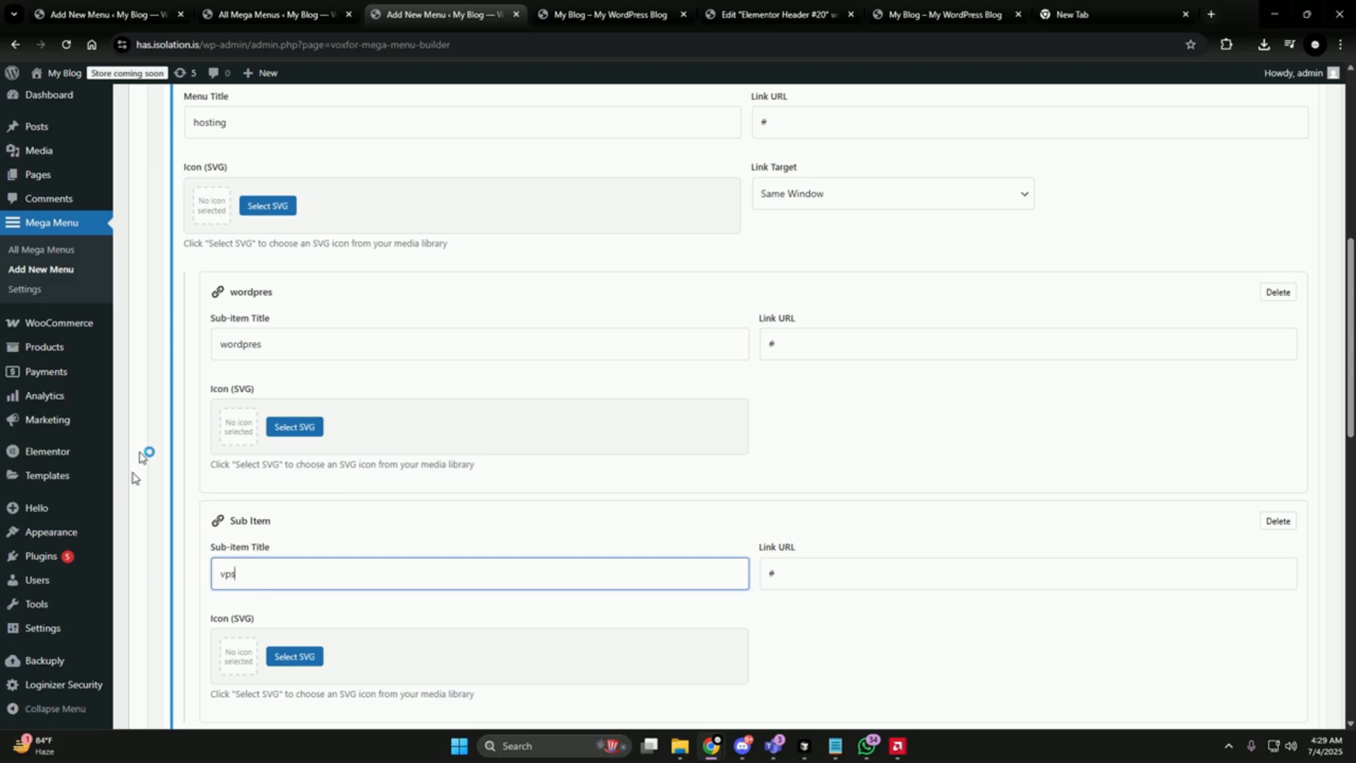
pyautogui.moveTo(294, 435)
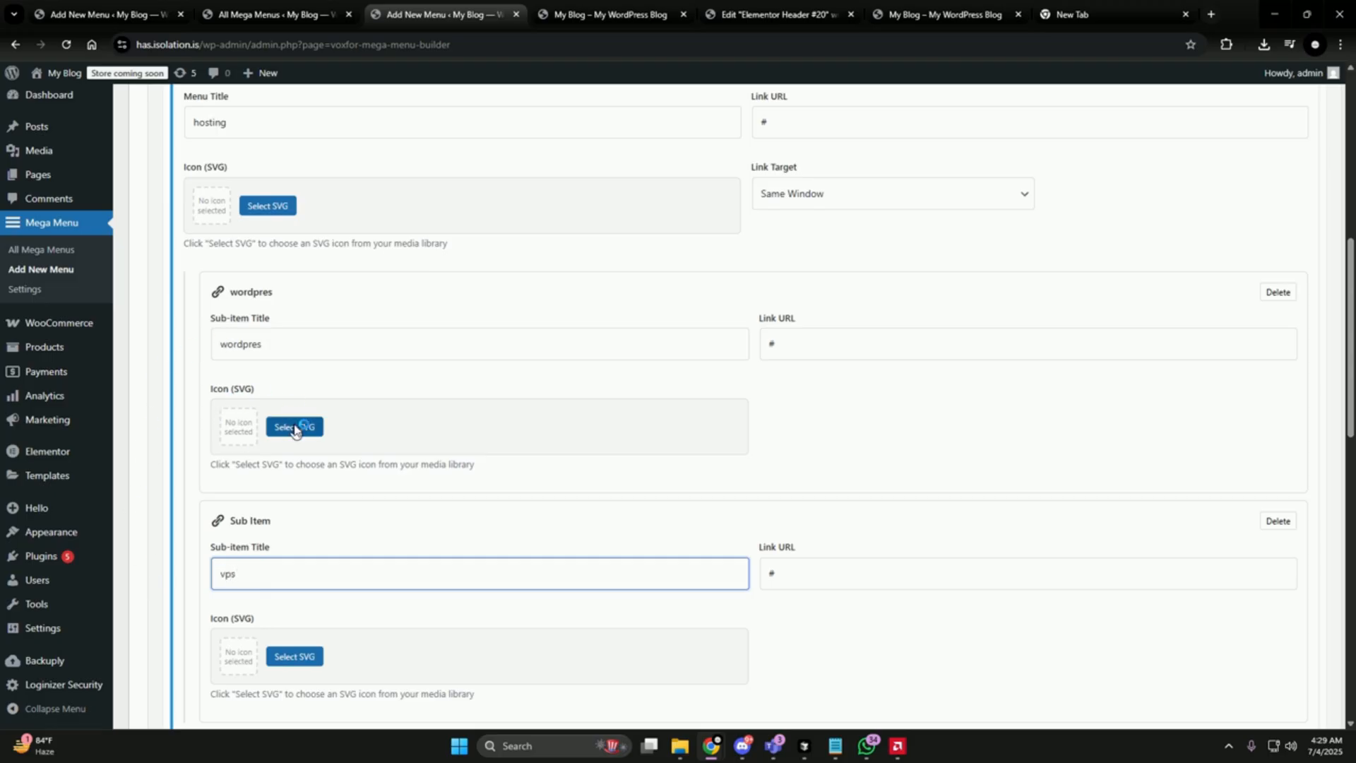
# Give the wordpres sub-item a house icon and move to editing its link address.
pyautogui.click(294, 426)
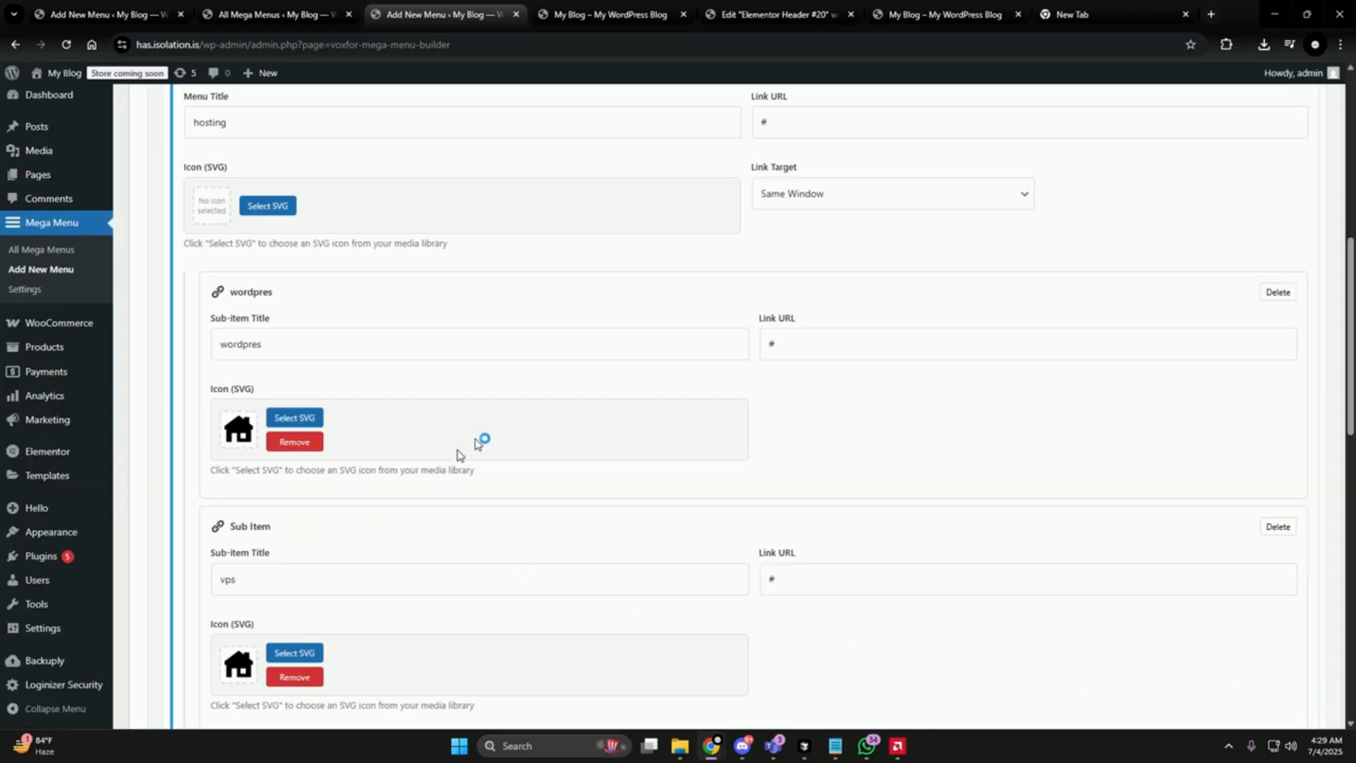
pyautogui.click(995, 343)
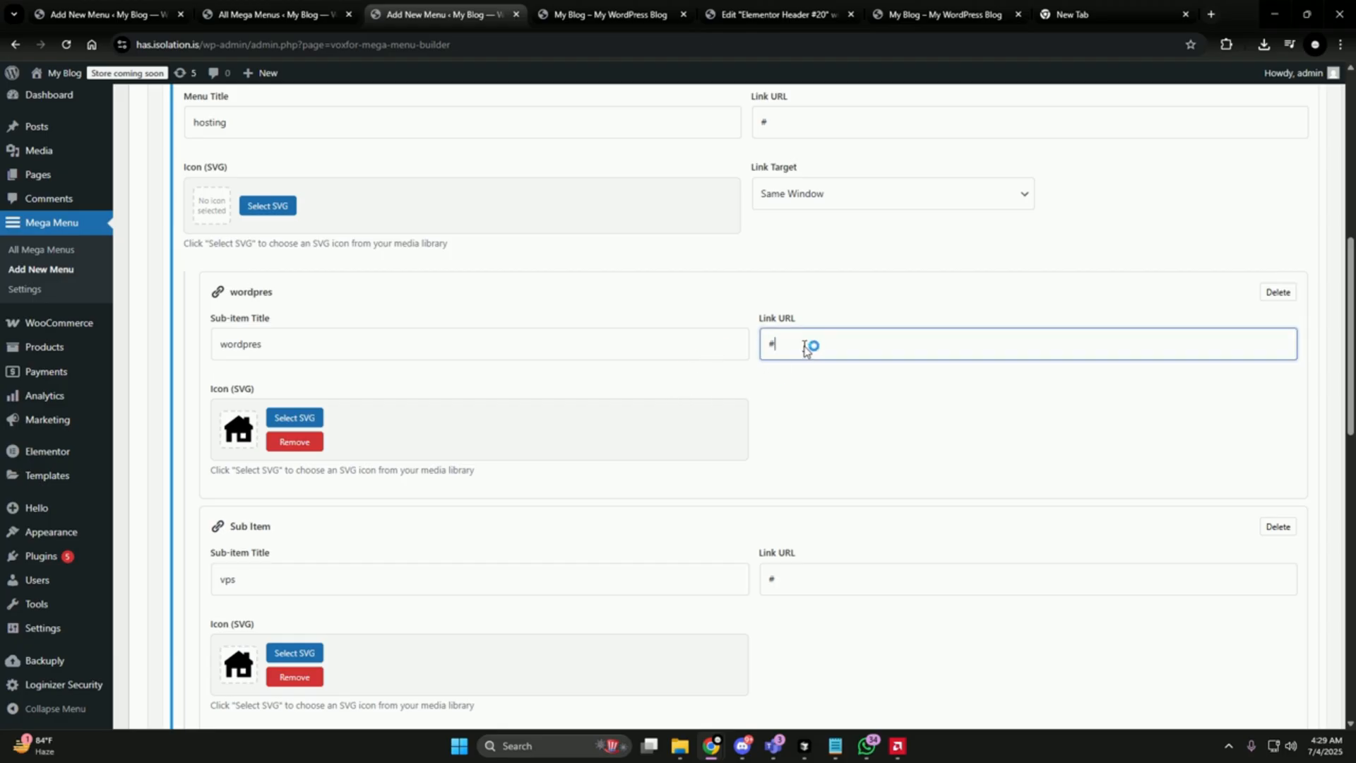
pyautogui.click(1027, 579)
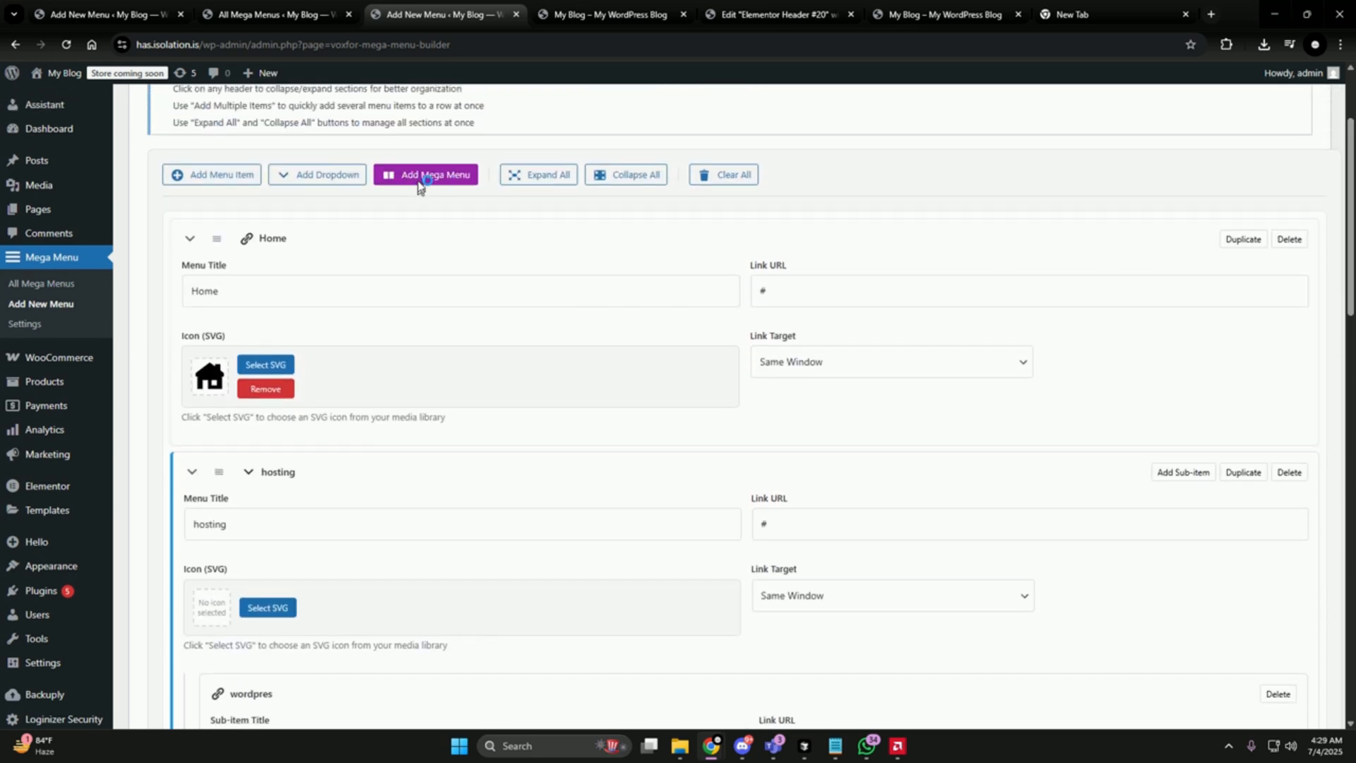
# Add a multi-column mega menu item set to two columns.
pyautogui.click(425, 175)
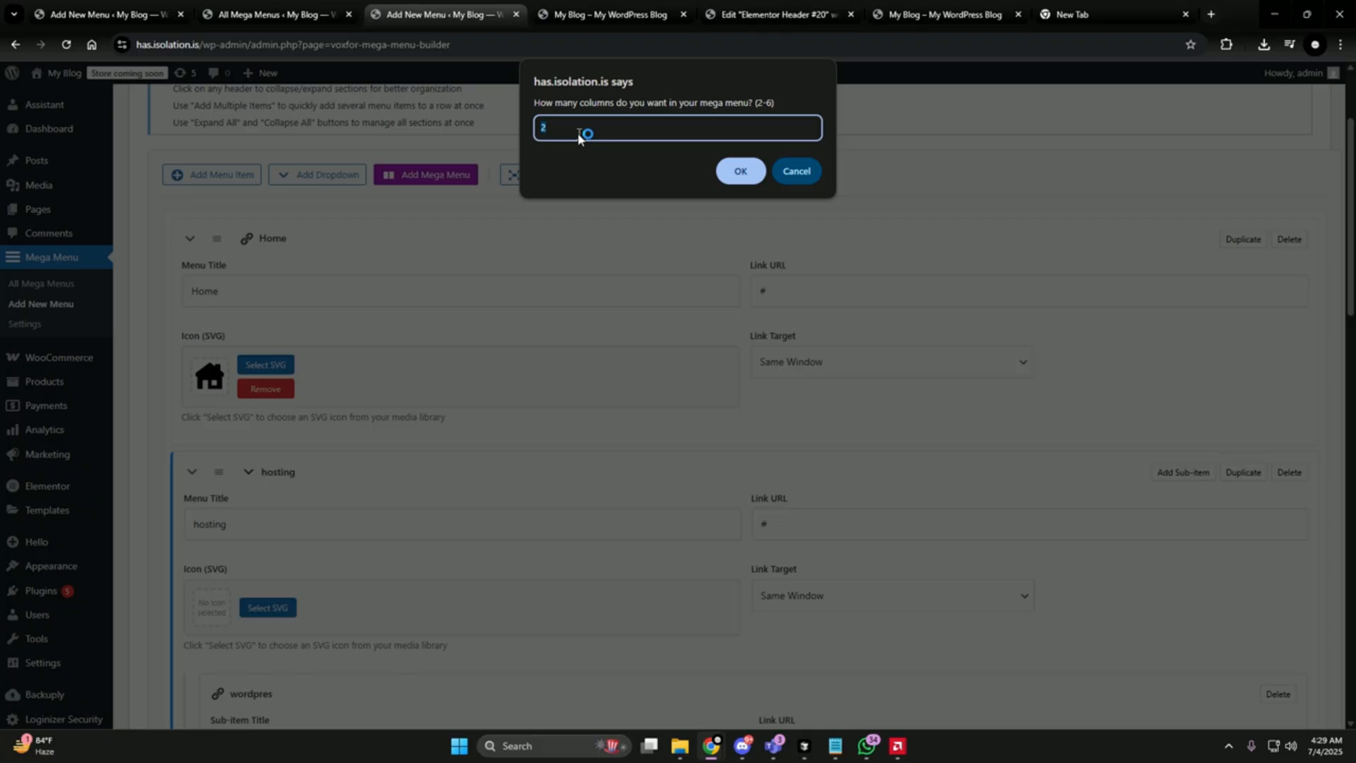
pyautogui.click(739, 176)
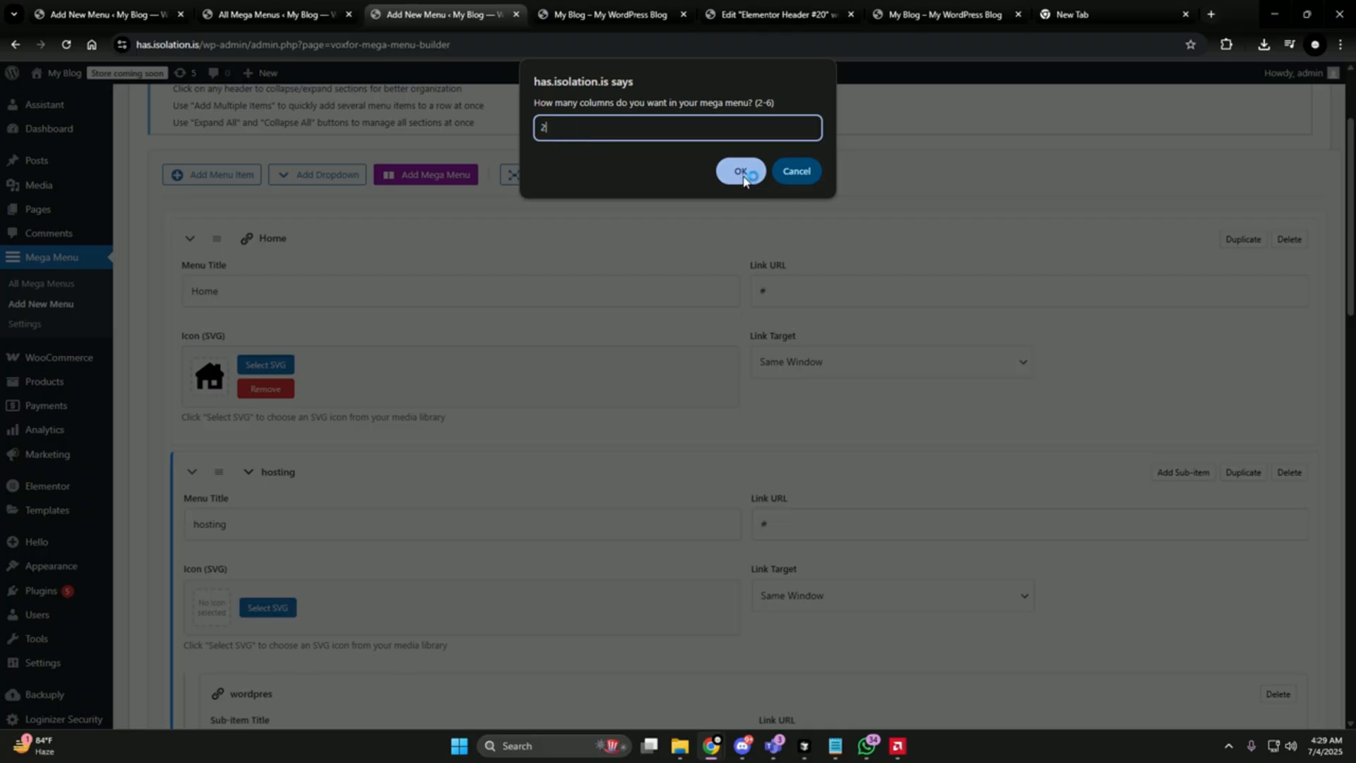
pyautogui.click(739, 172)
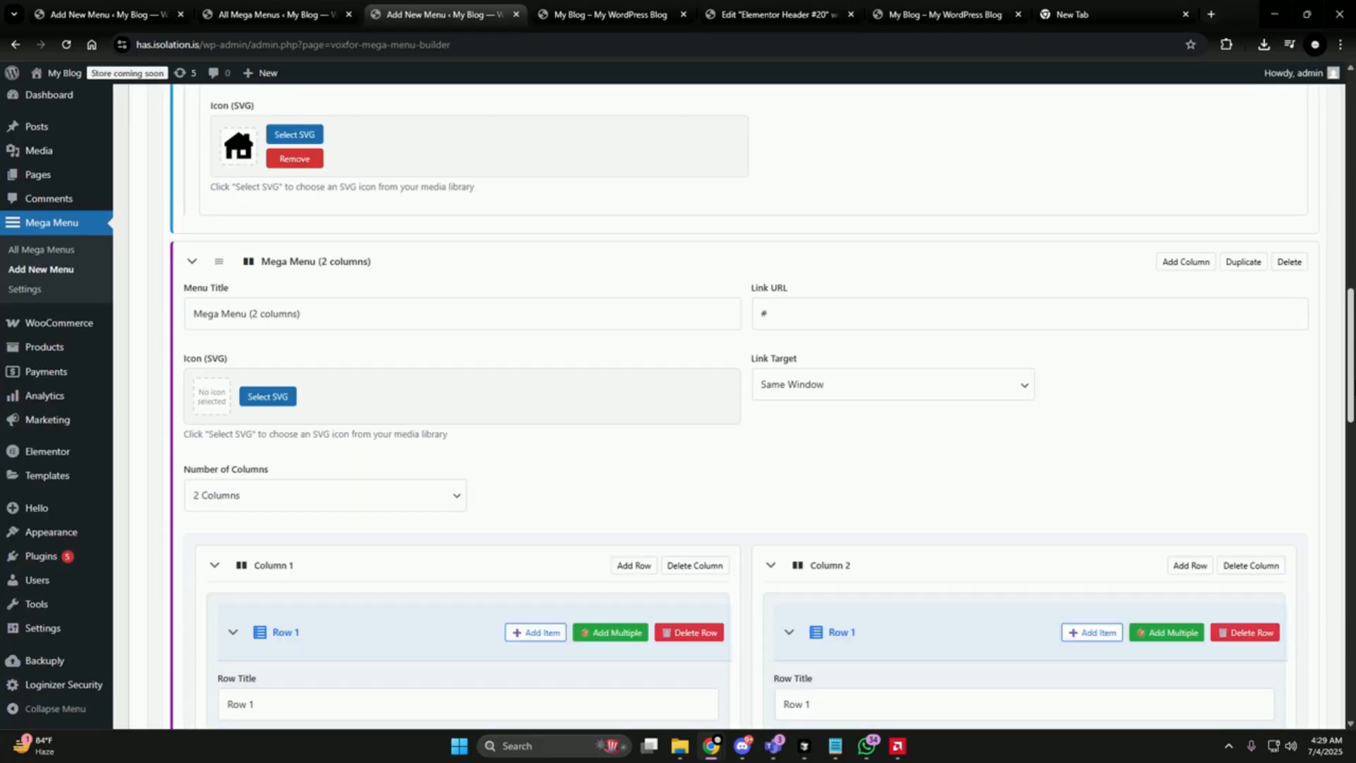
pyautogui.scroll(-3)
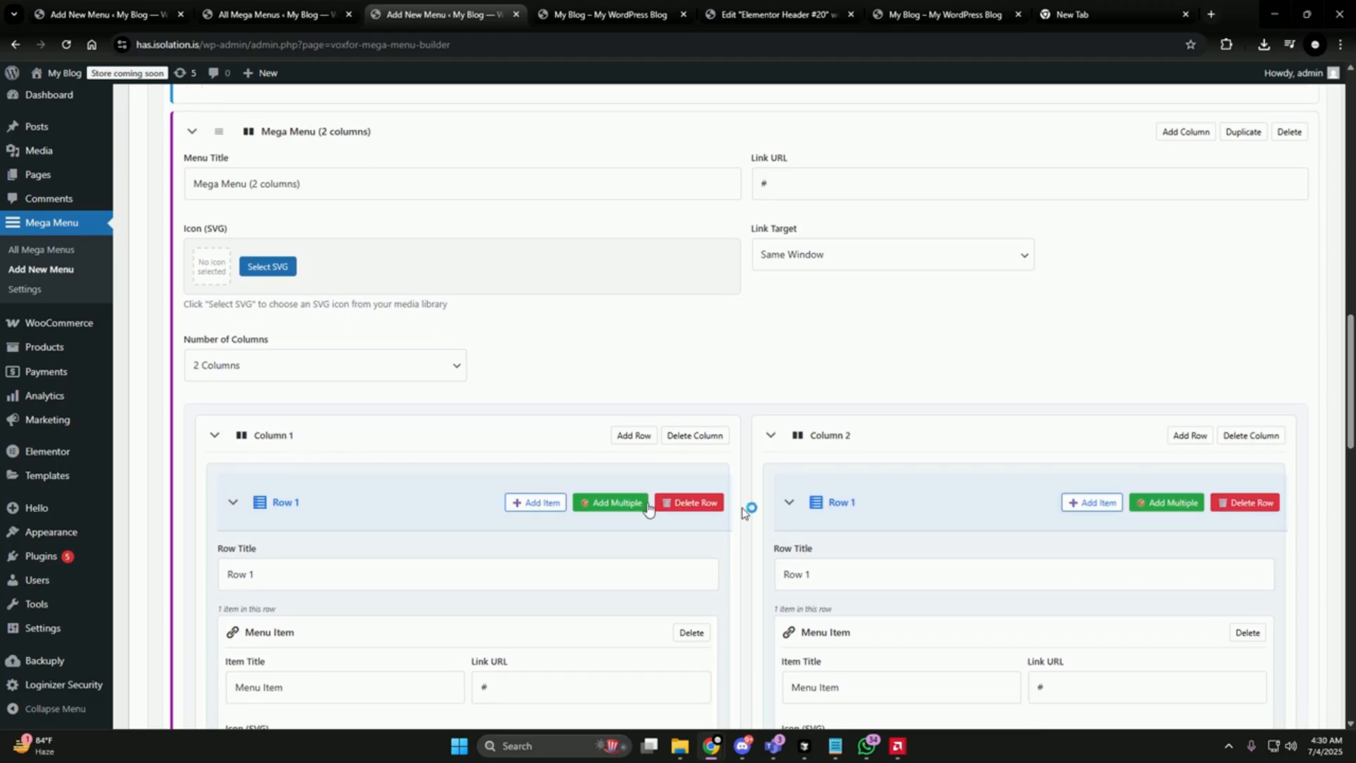
pyautogui.scroll(-3)
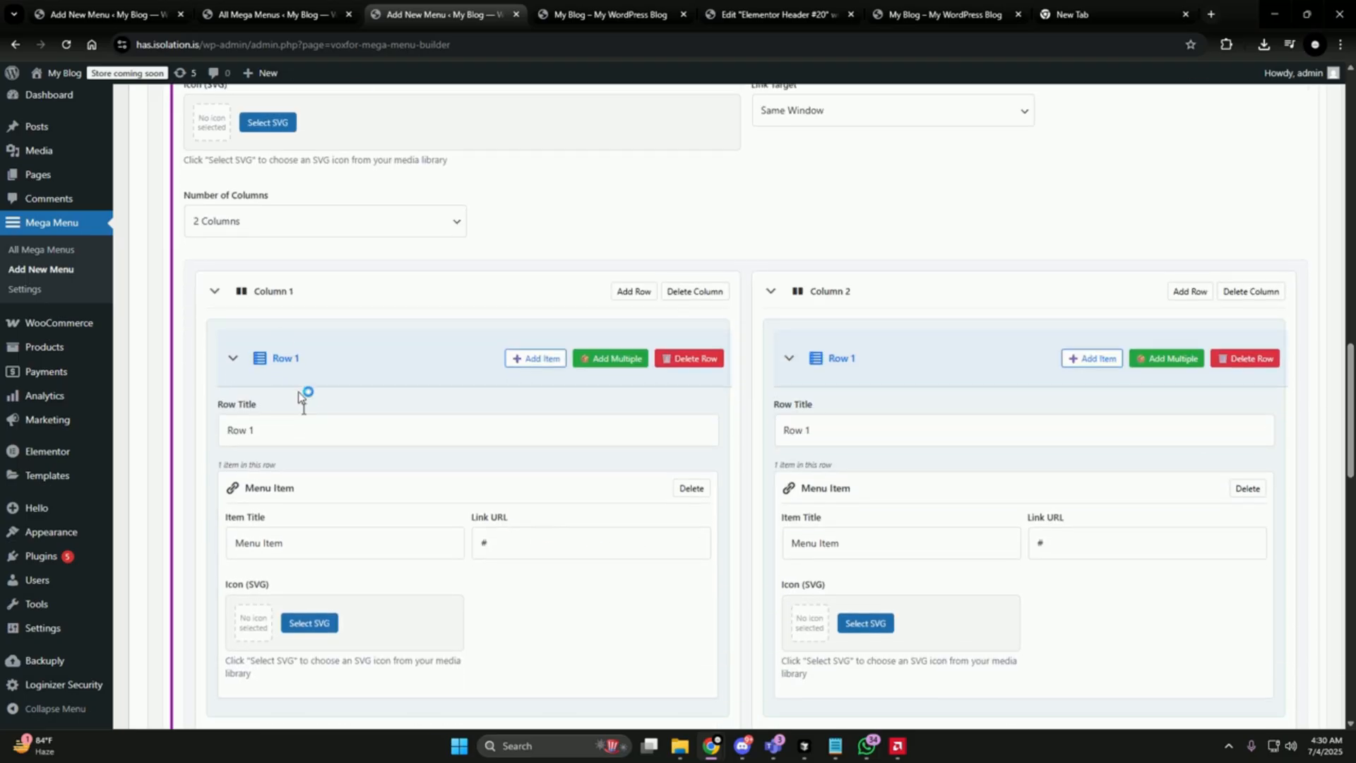
pyautogui.moveTo(633, 291)
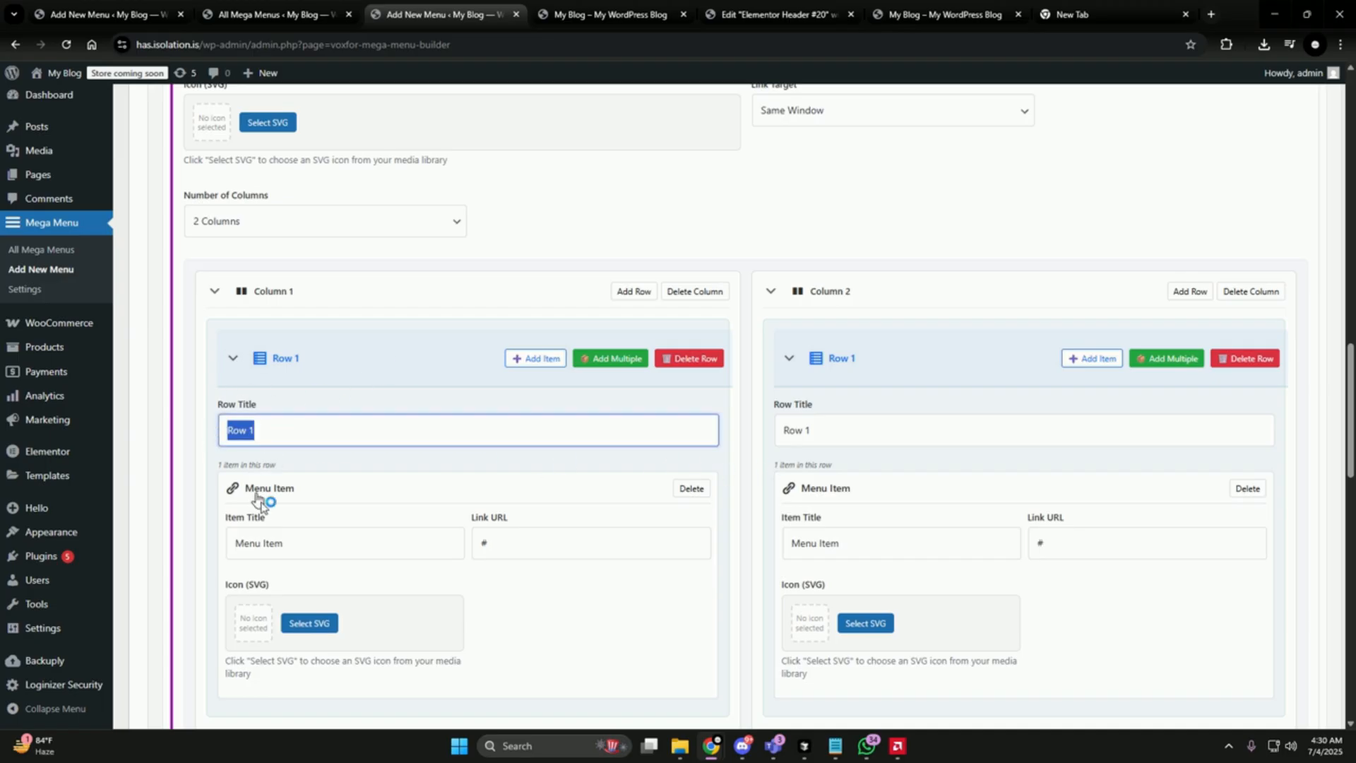
# Add a second row to column 1 and extra placeholder items in column 2's rows.
pyautogui.click(343, 543)
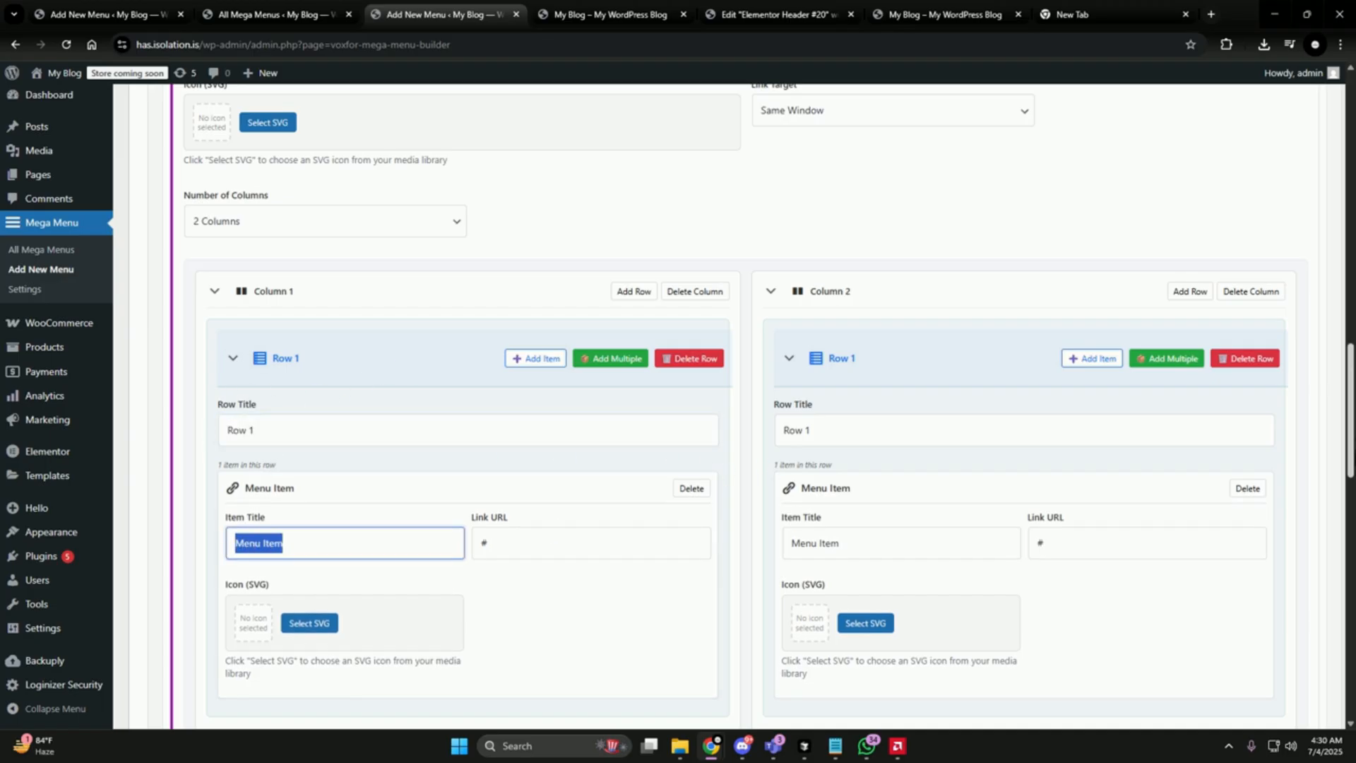
pyautogui.scroll(-3)
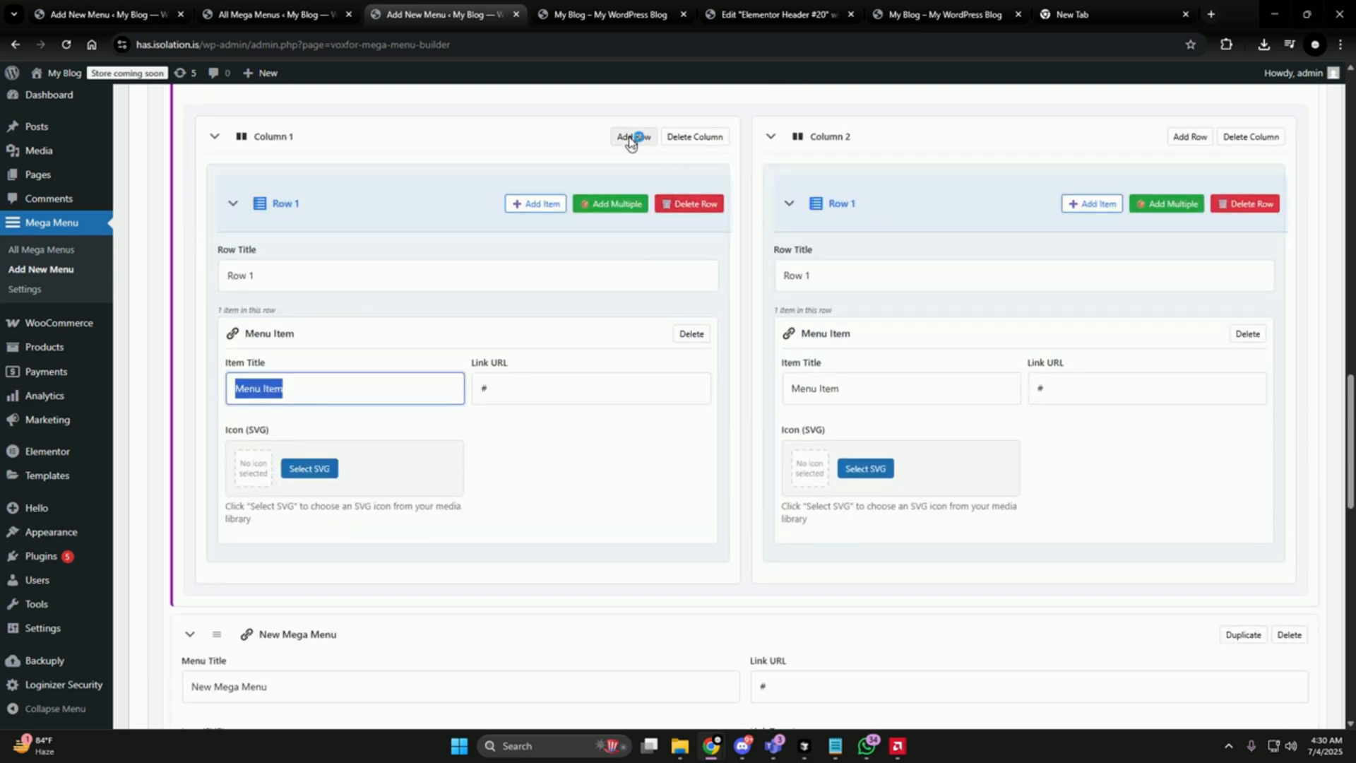
pyautogui.click(632, 137)
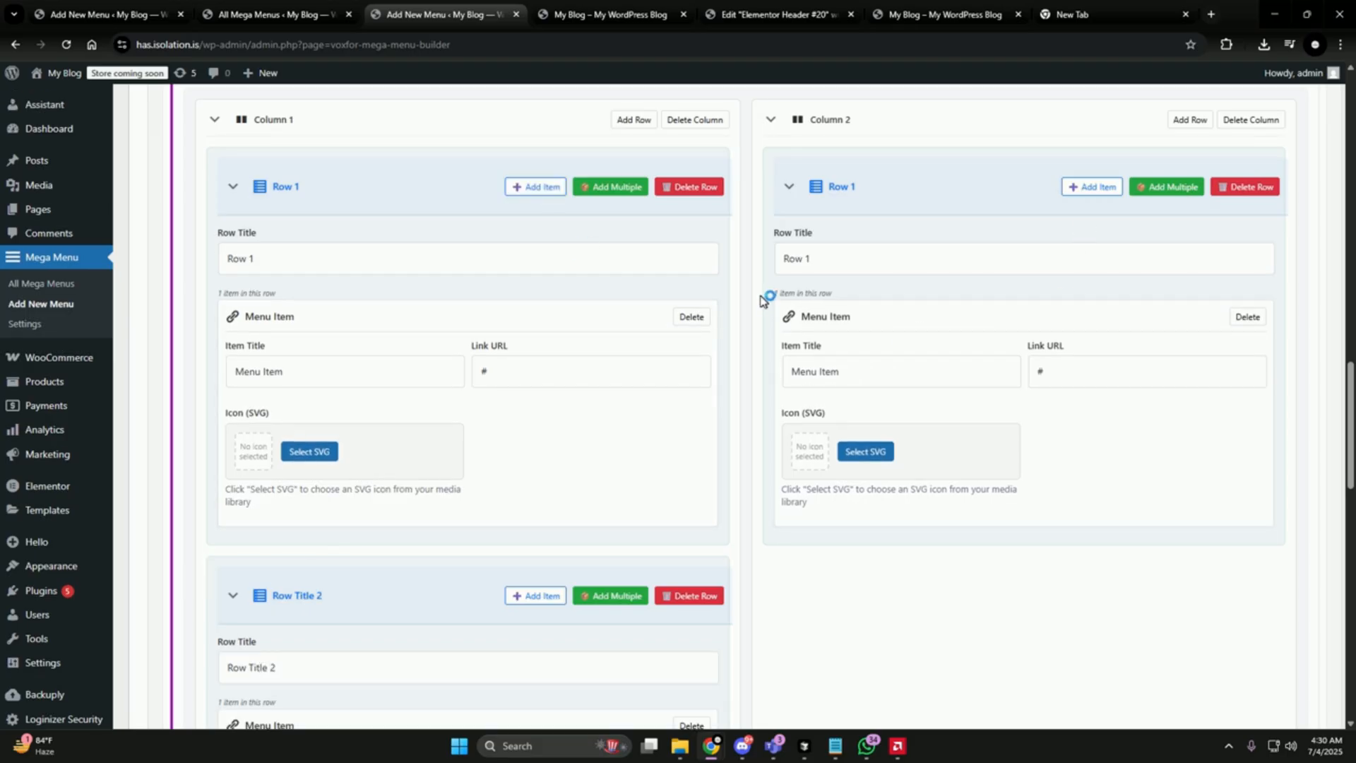
pyautogui.moveTo(1047, 215)
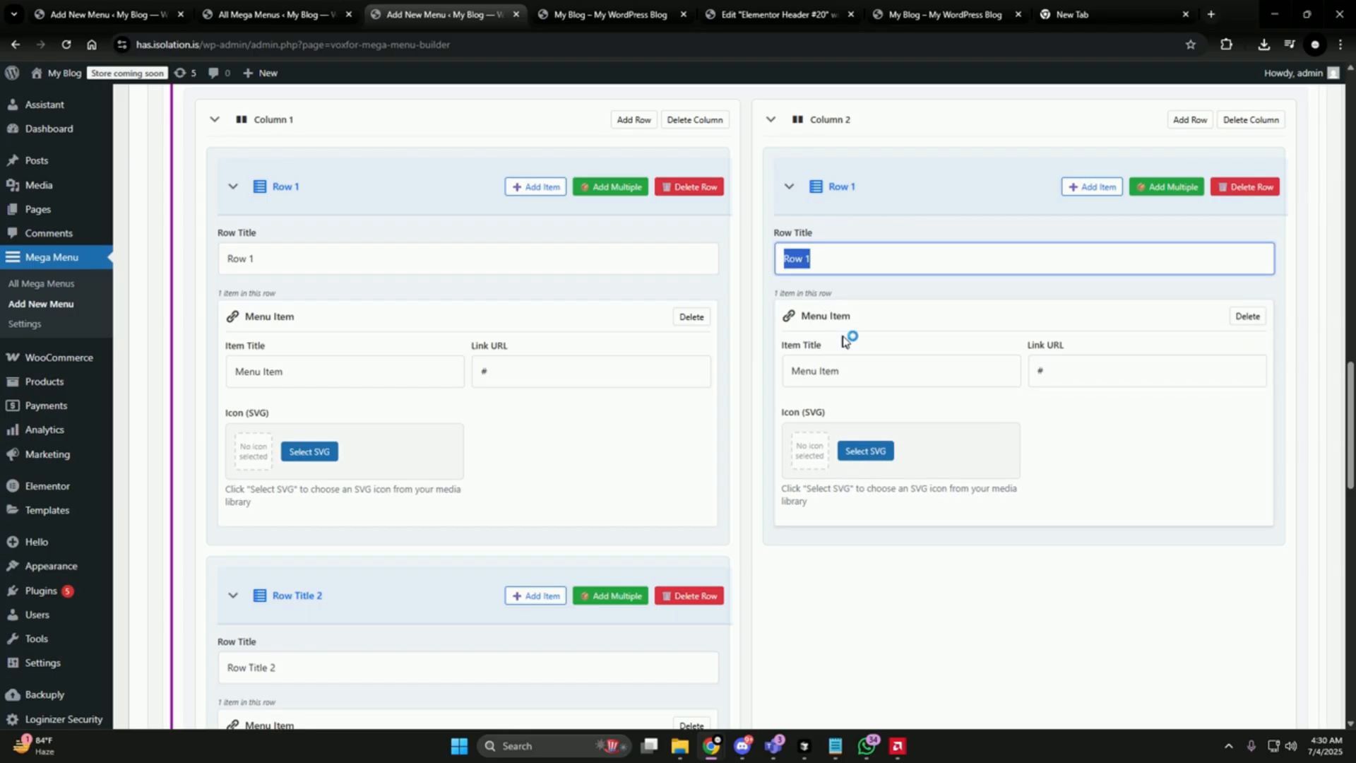
pyautogui.click(1092, 187)
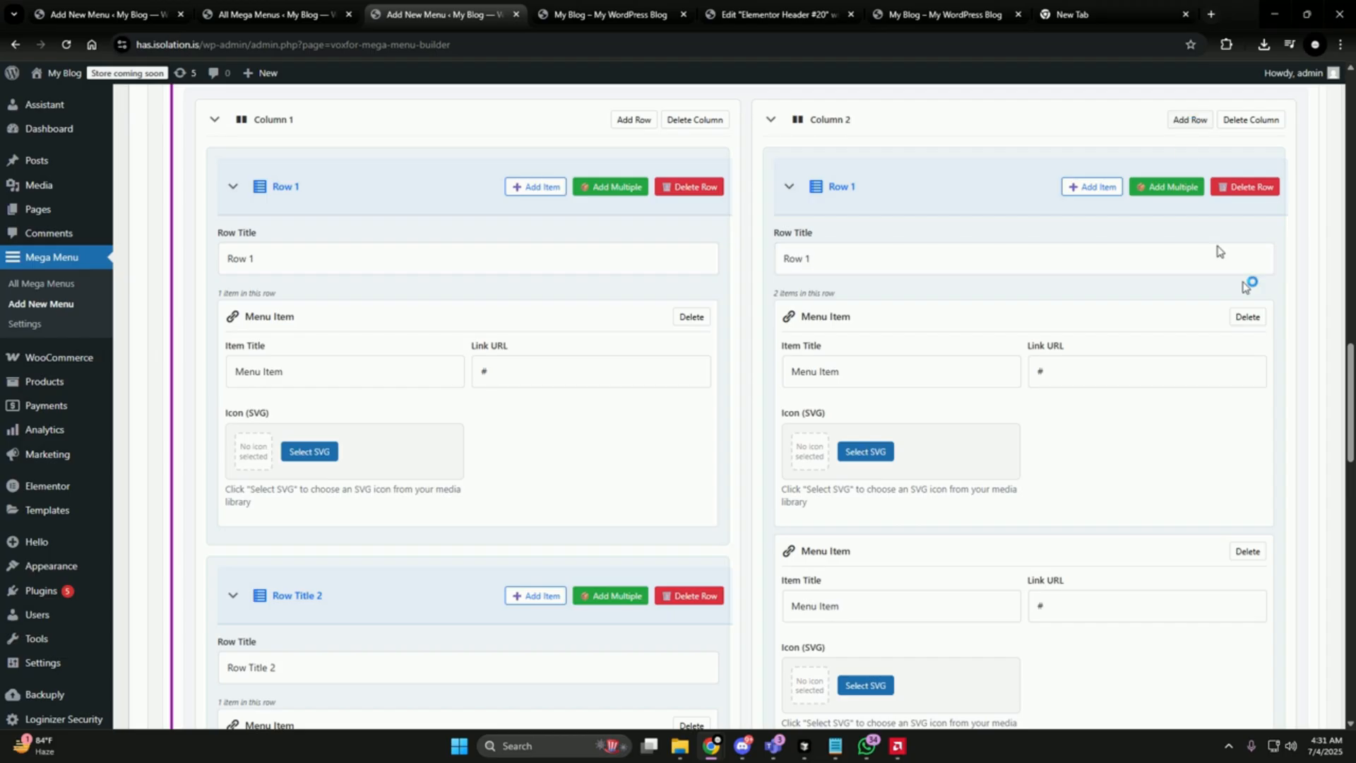
pyautogui.scroll(-3)
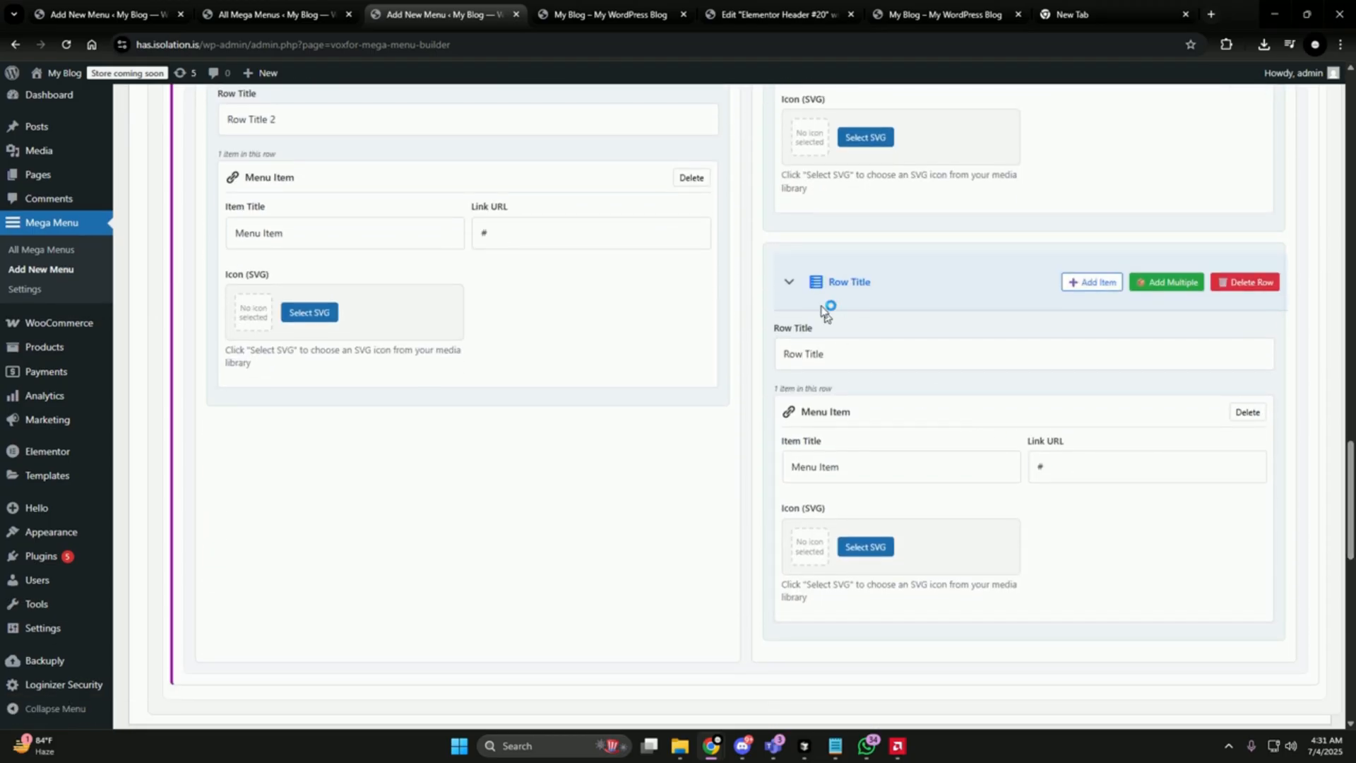
pyautogui.click(1093, 286)
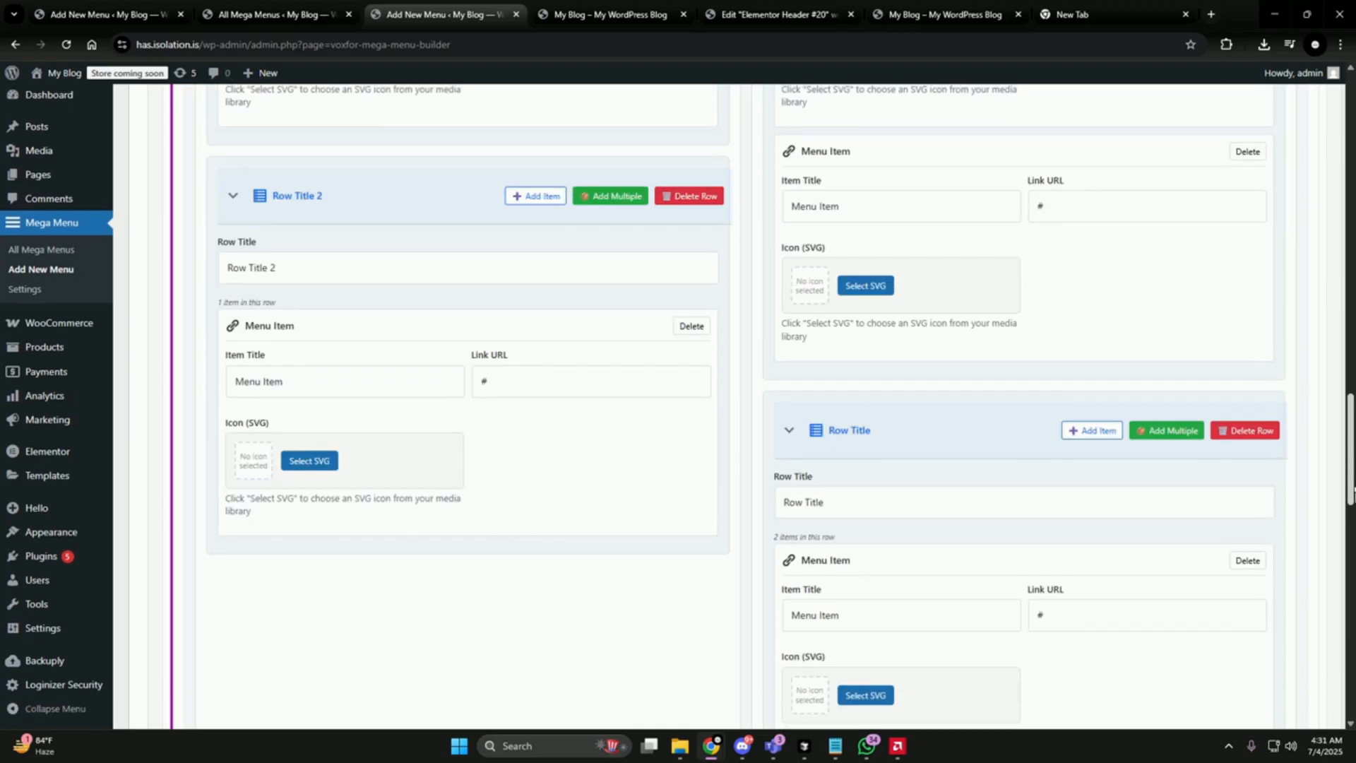
pyautogui.scroll(-3)
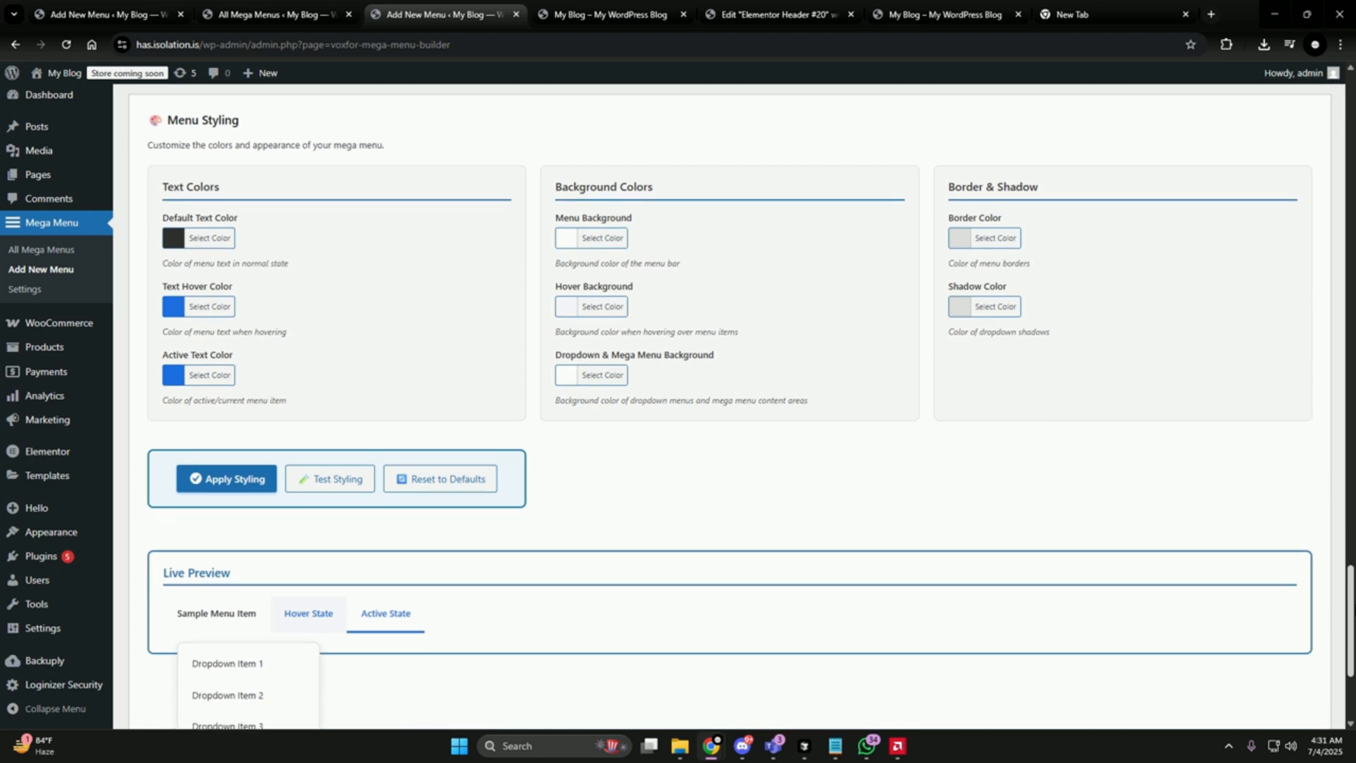
# Set Menu Background to black and Default Text Color to white, then apply the styling.
pyautogui.scroll(-3)
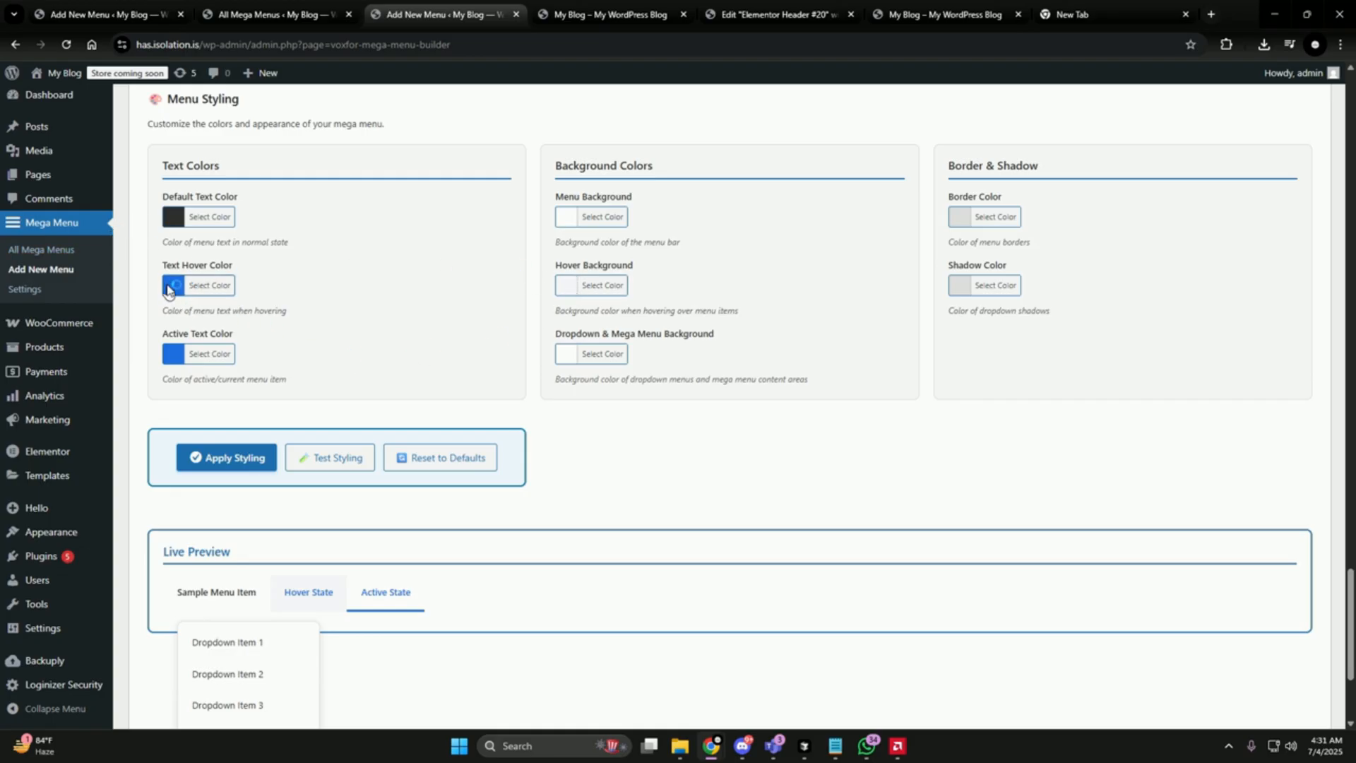
pyautogui.click(602, 216)
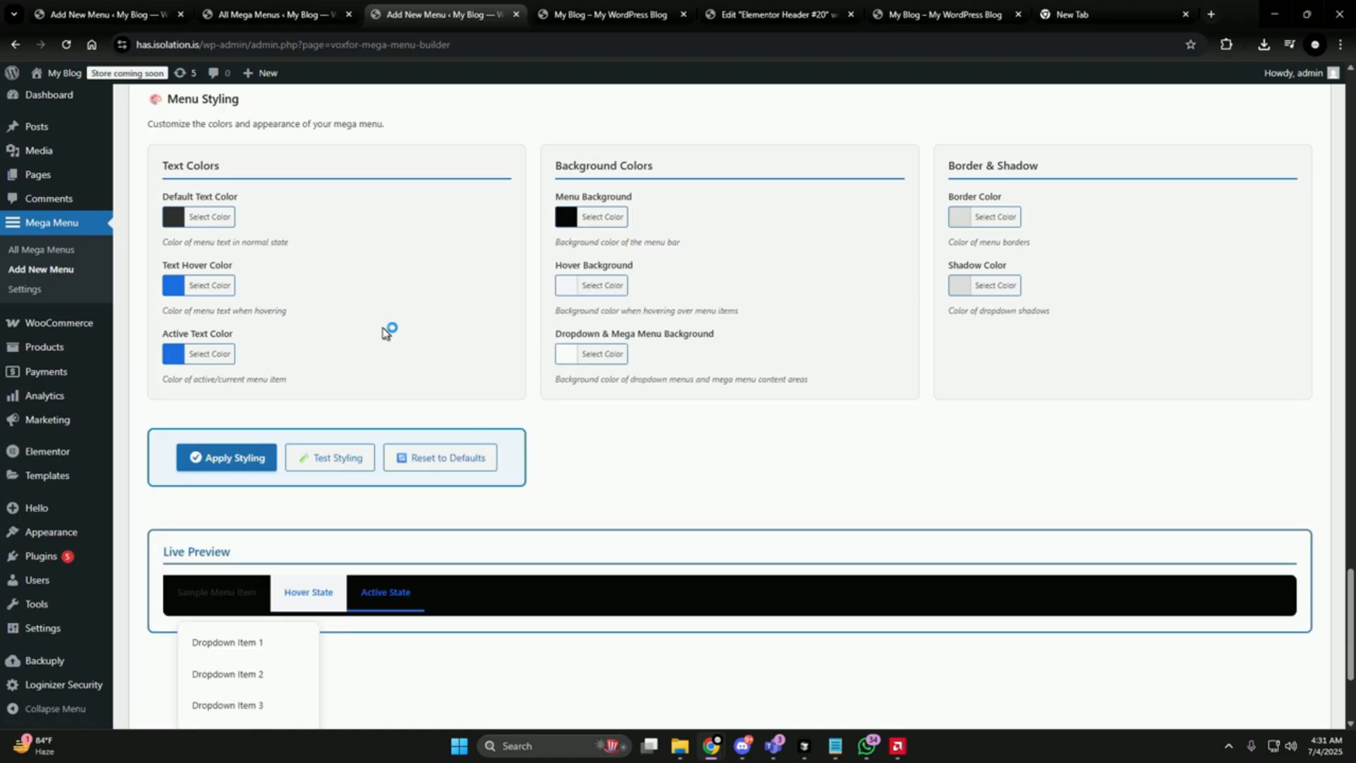
pyautogui.click(198, 218)
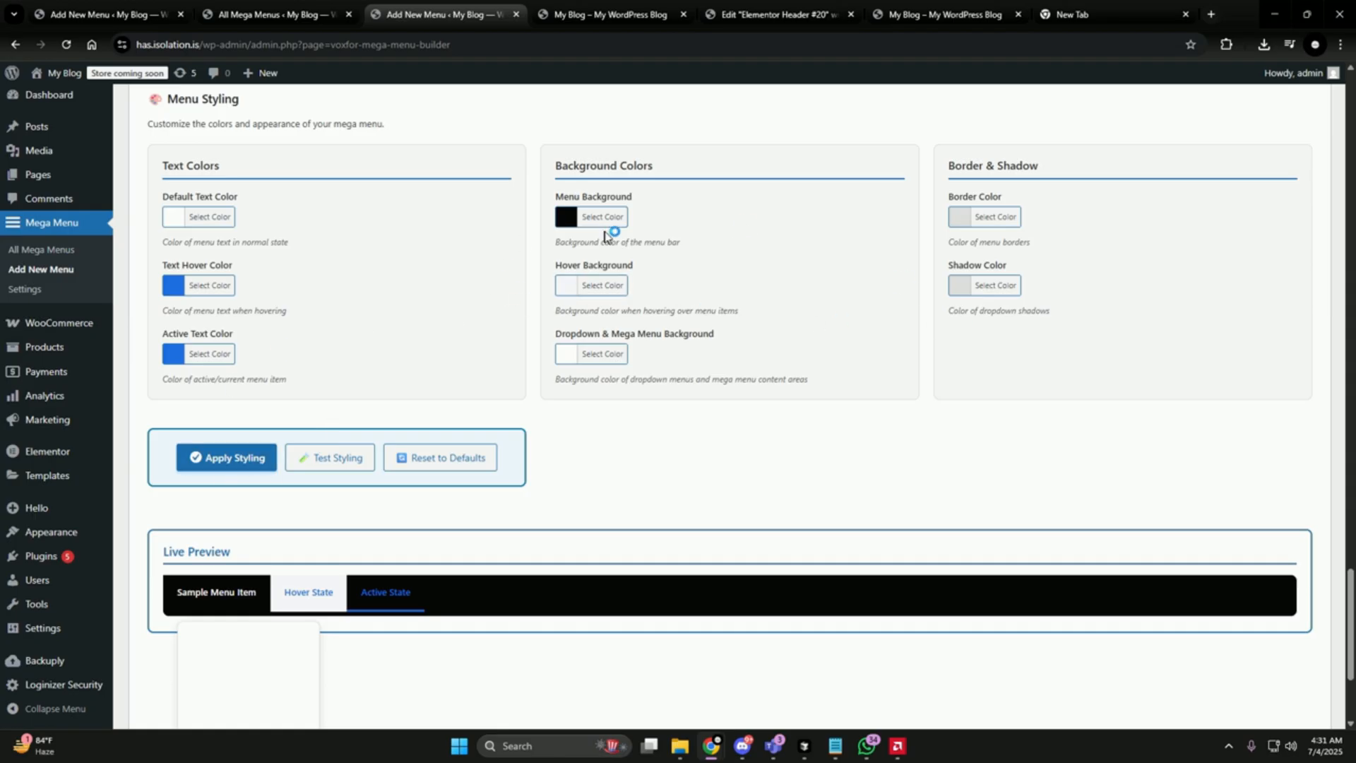
pyautogui.click(226, 456)
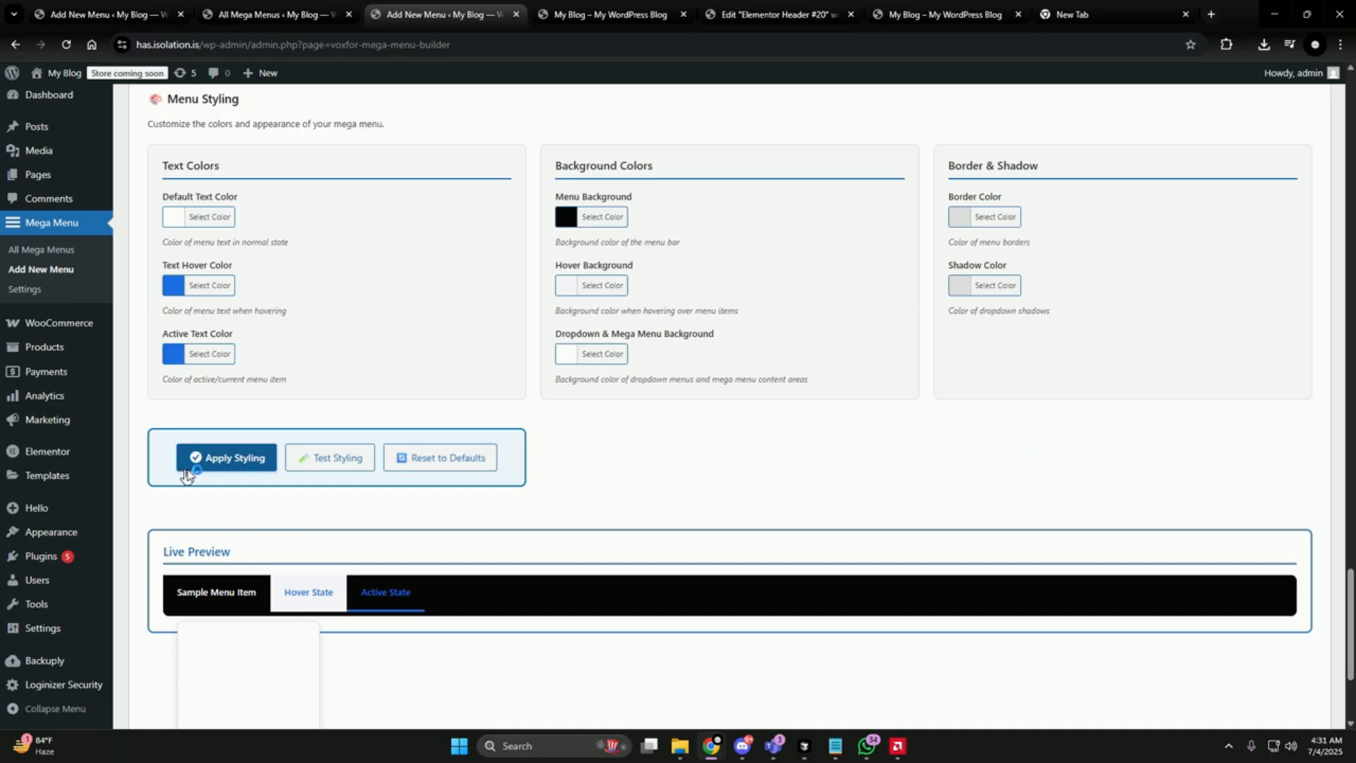
pyautogui.scroll(-3)
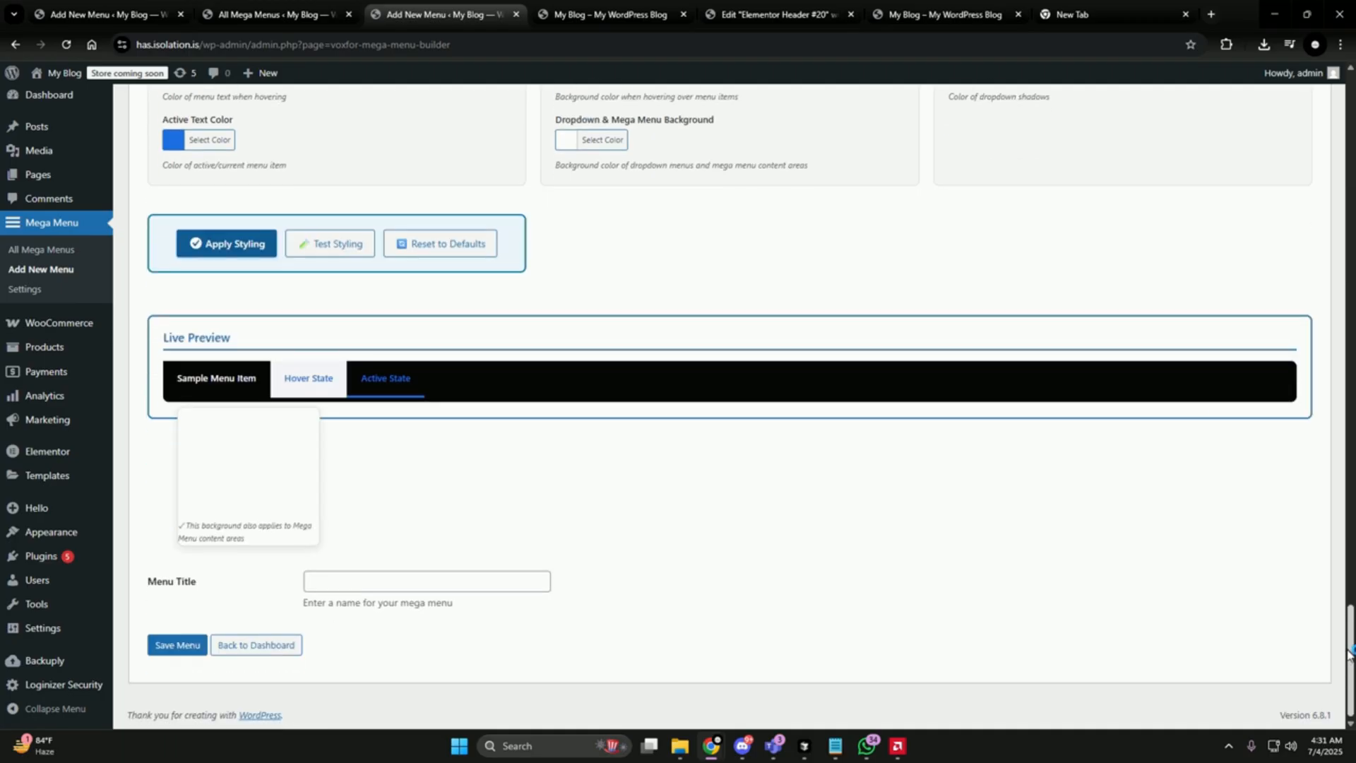
# Enter 'voxfor mega menu test' as the Menu Title and save the menu.
pyautogui.click(425, 580)
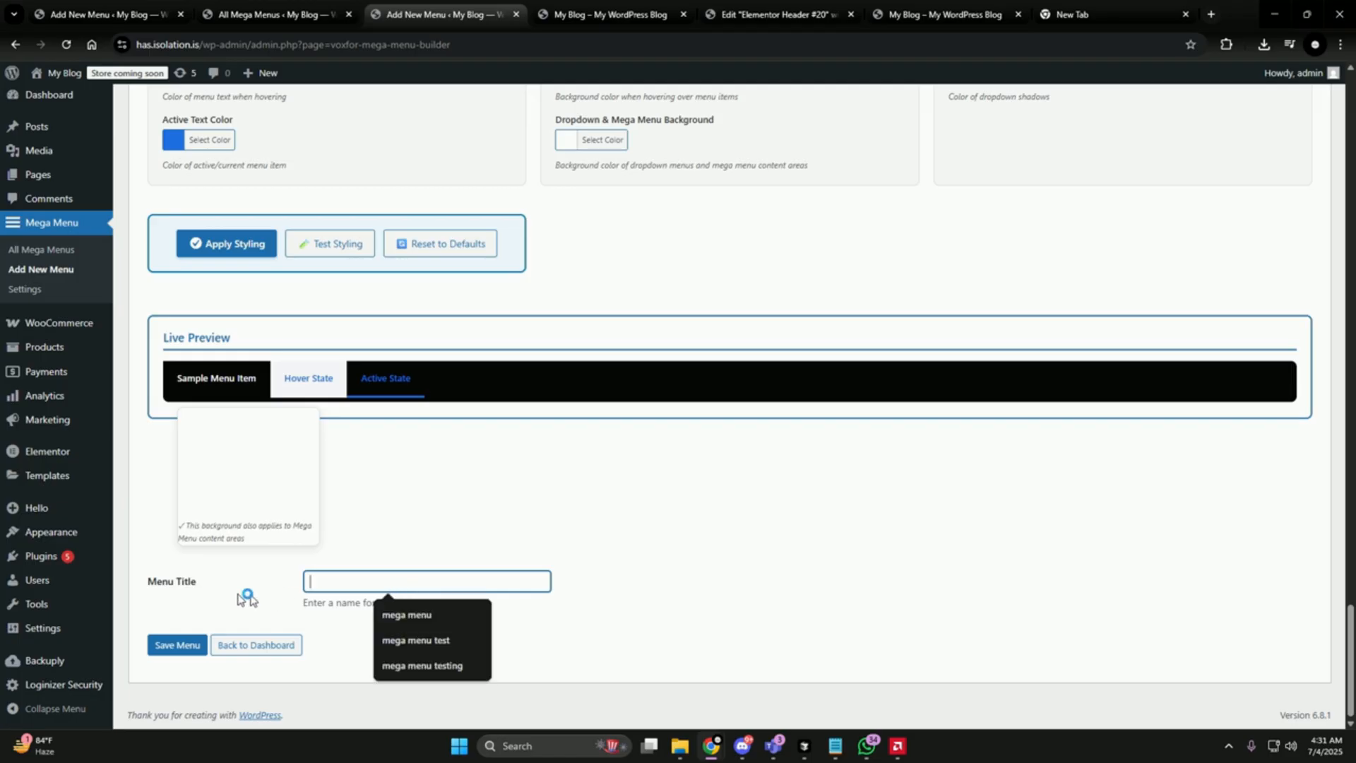
pyautogui.click(415, 640)
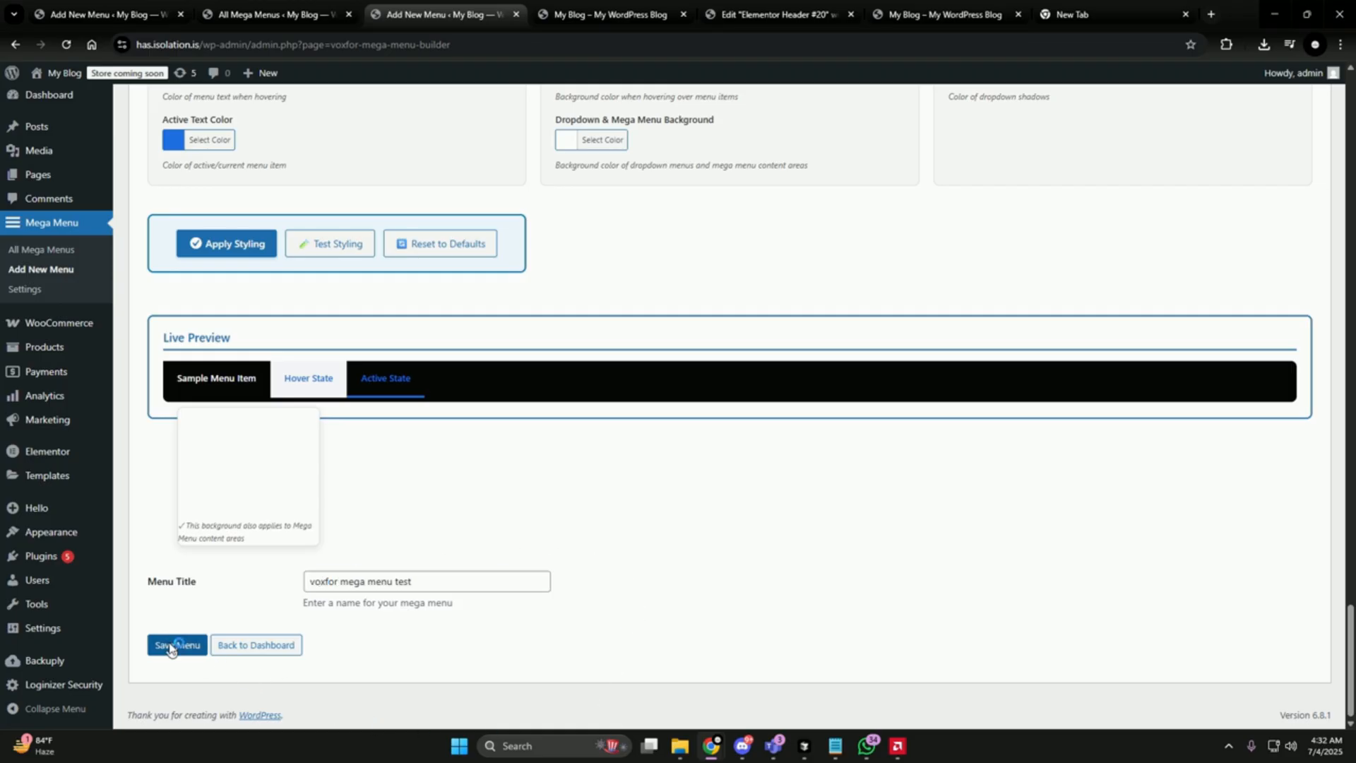
pyautogui.click(175, 644)
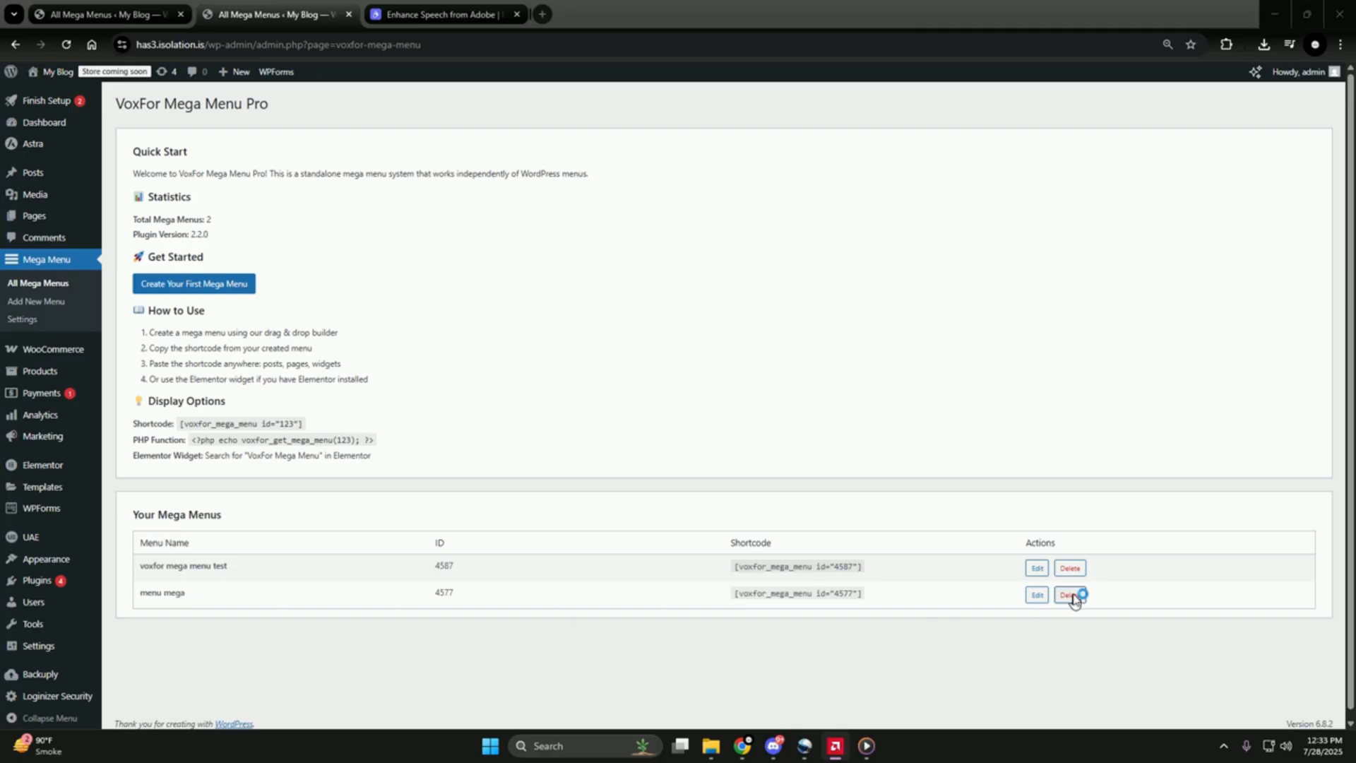
# Delete the 'menu mega' entry and confirm, leaving only voxfor mega menu test.
pyautogui.click(1069, 596)
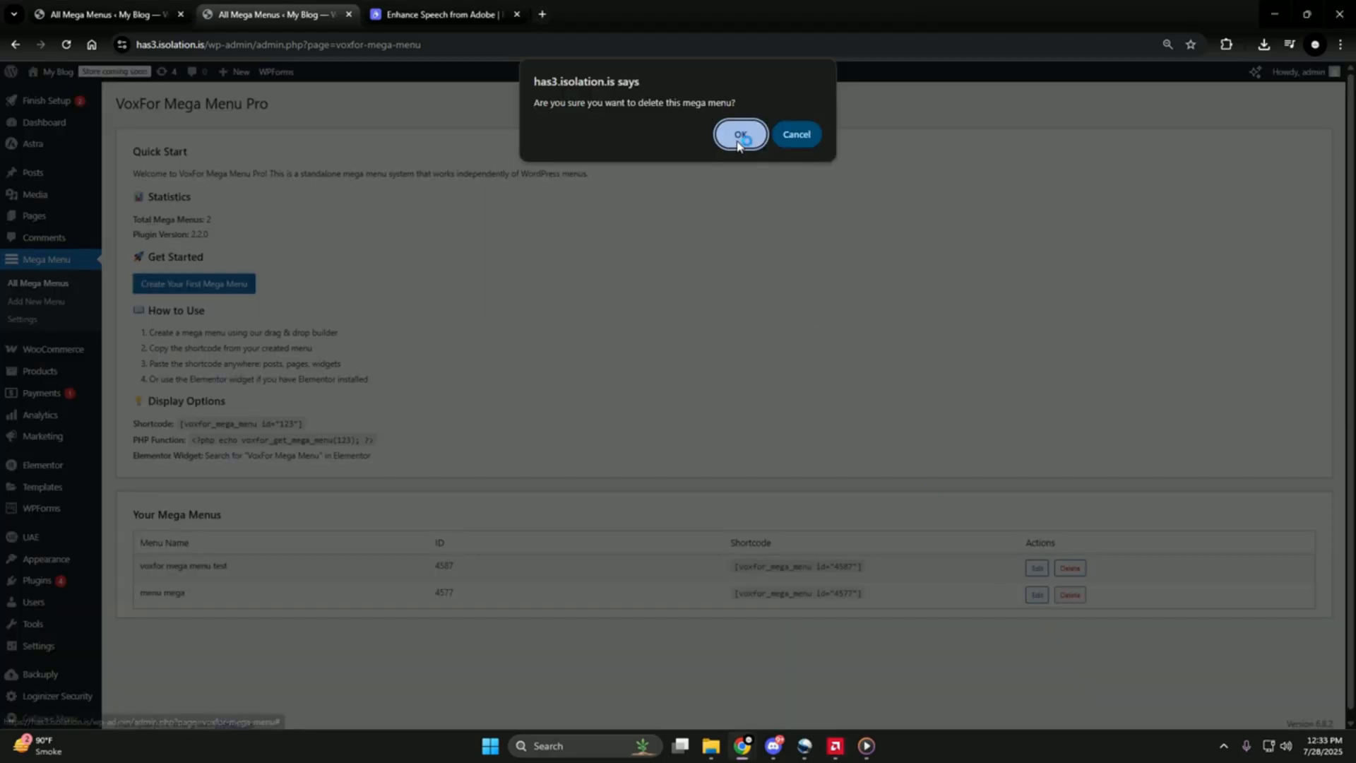
pyautogui.click(739, 135)
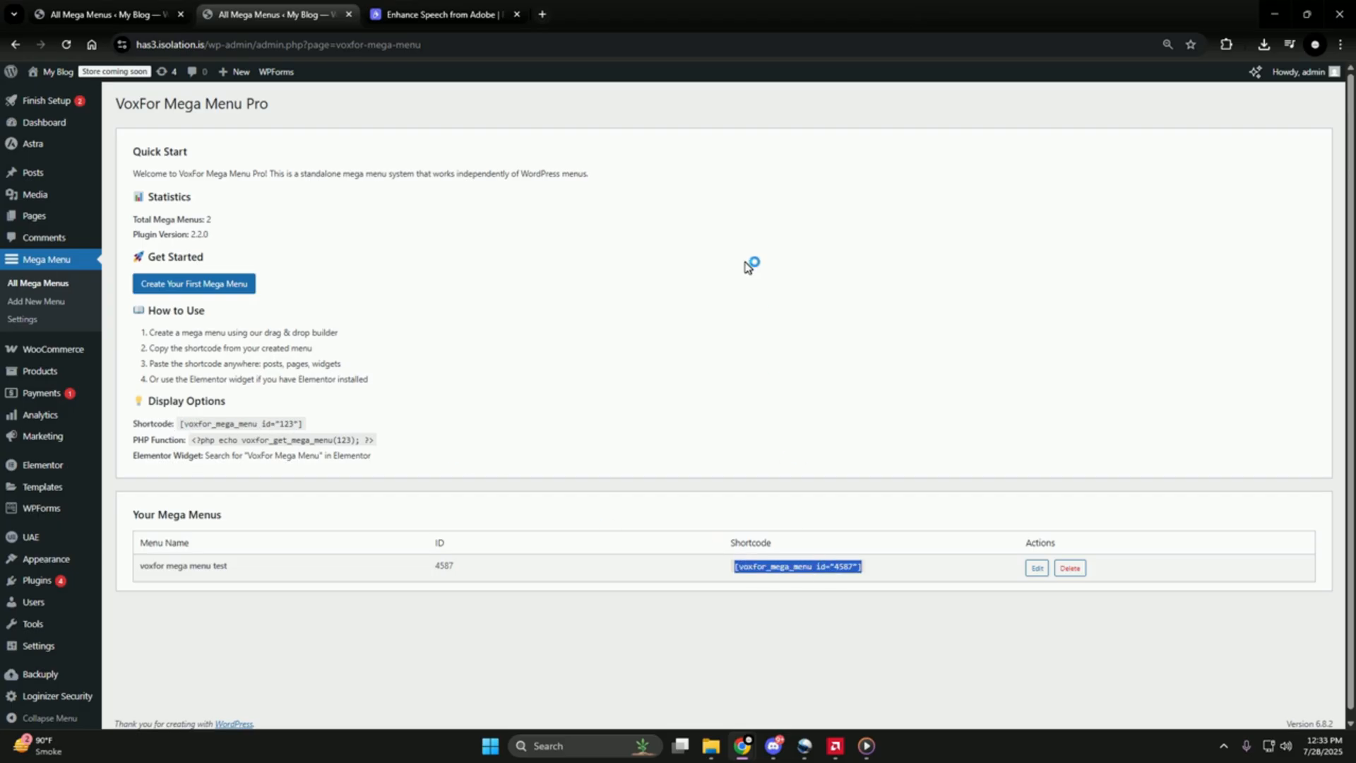
pyautogui.moveTo(749, 269)
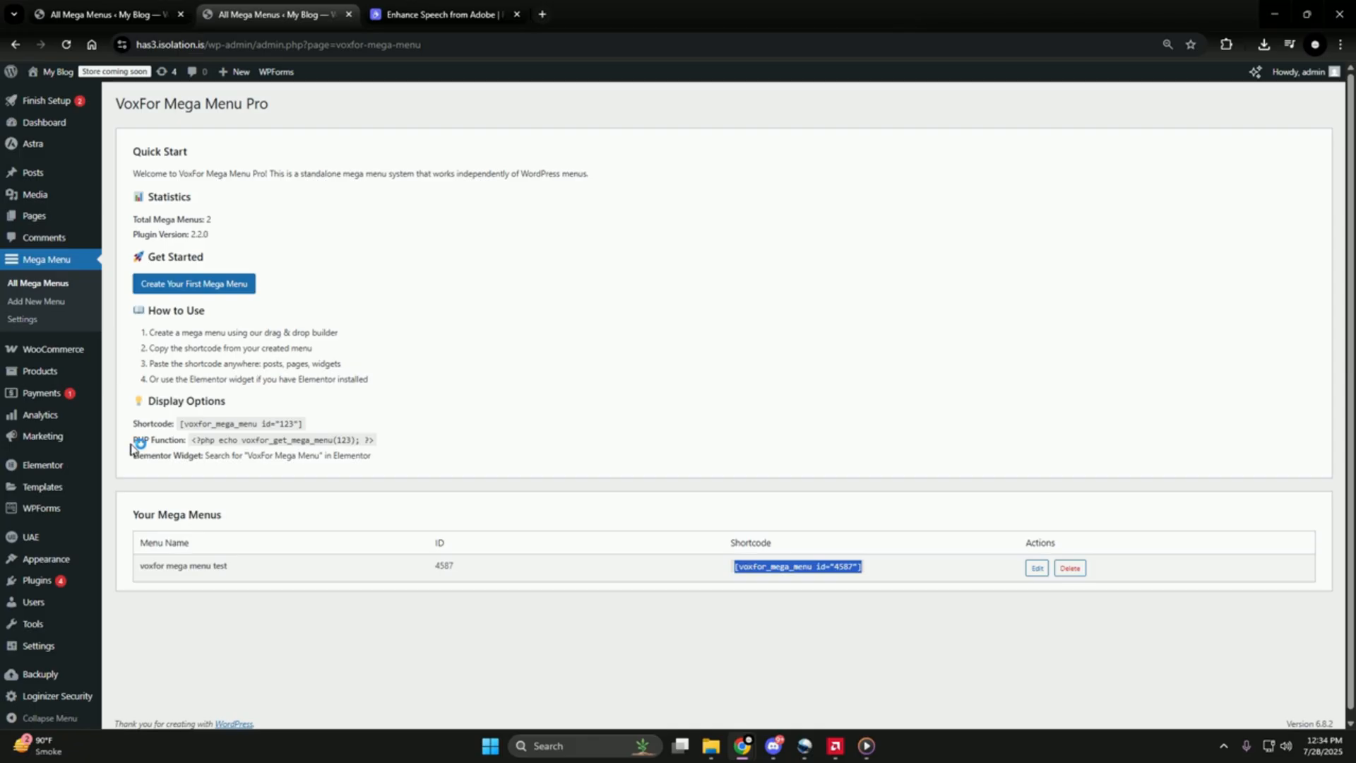
pyautogui.moveTo(233, 442)
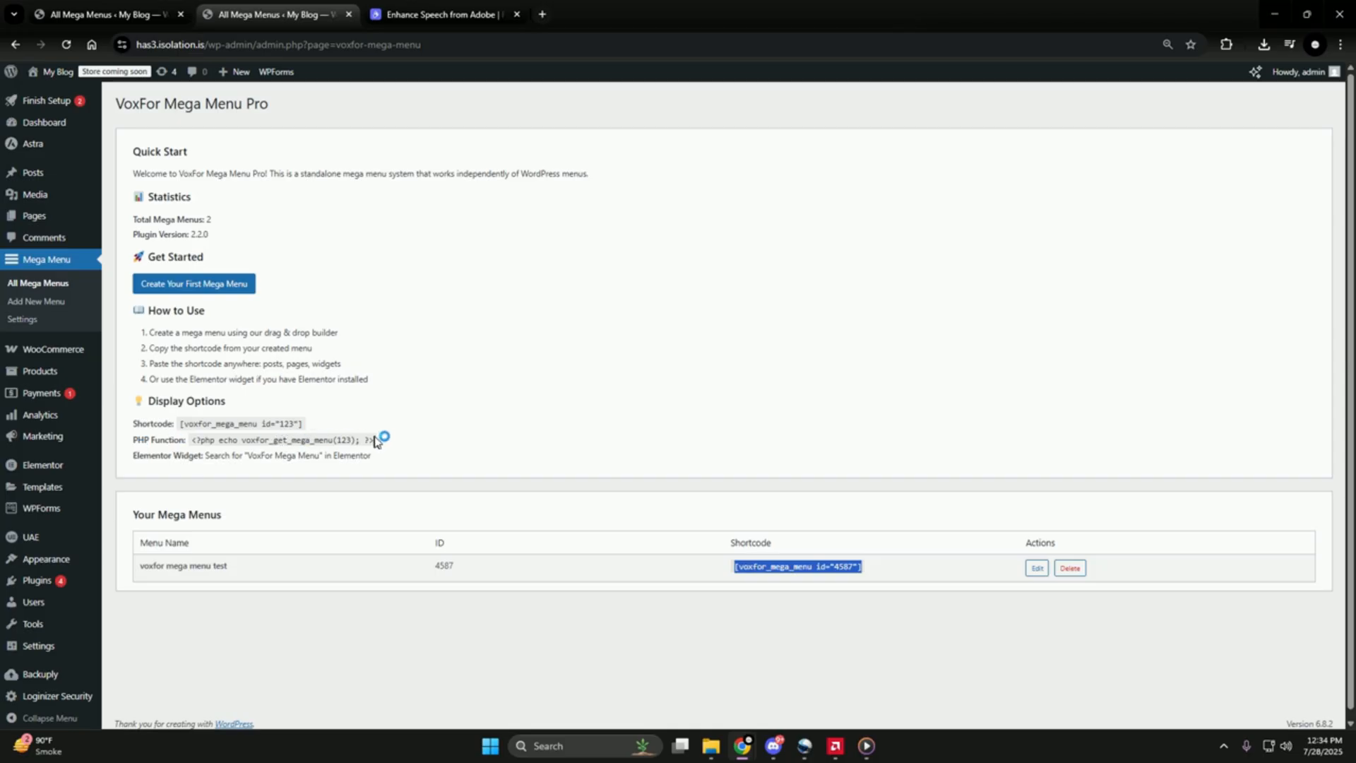
pyautogui.moveTo(373, 441)
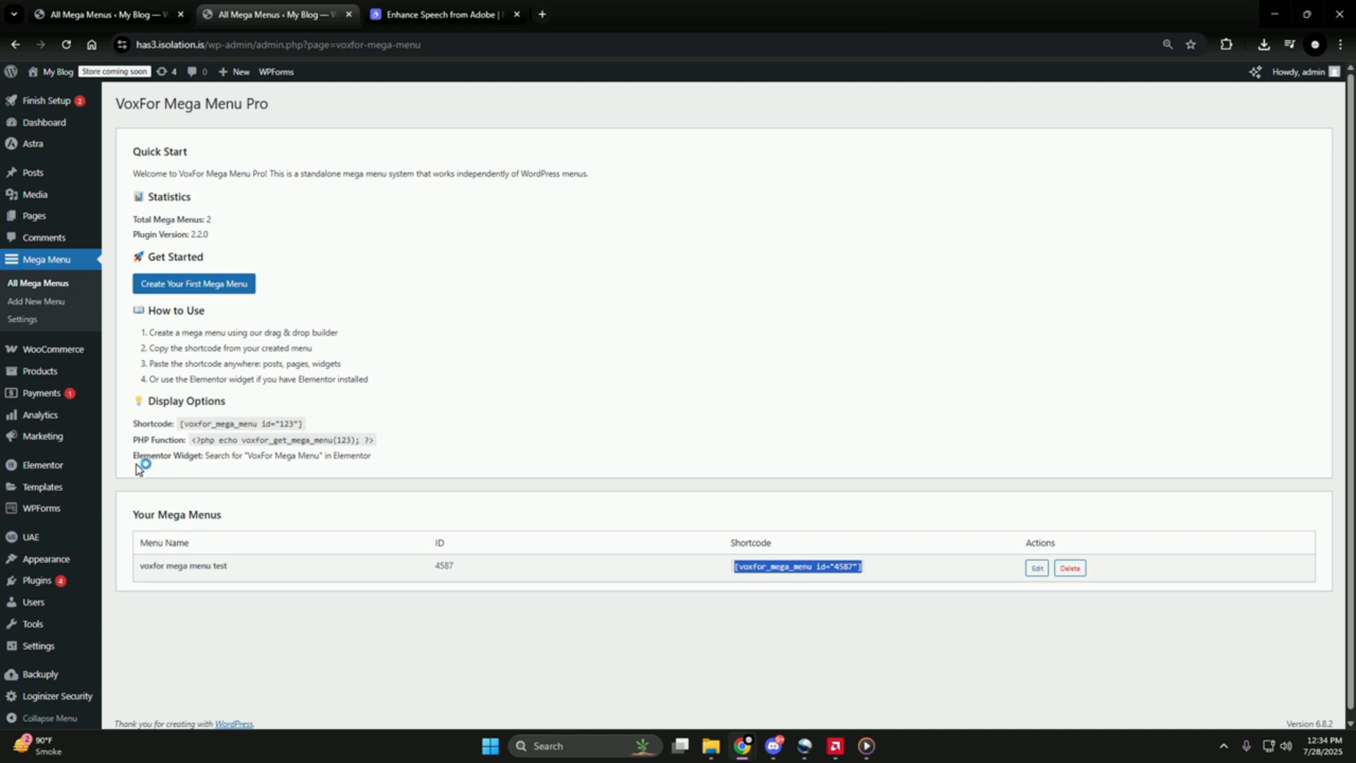
pyautogui.moveTo(178, 461)
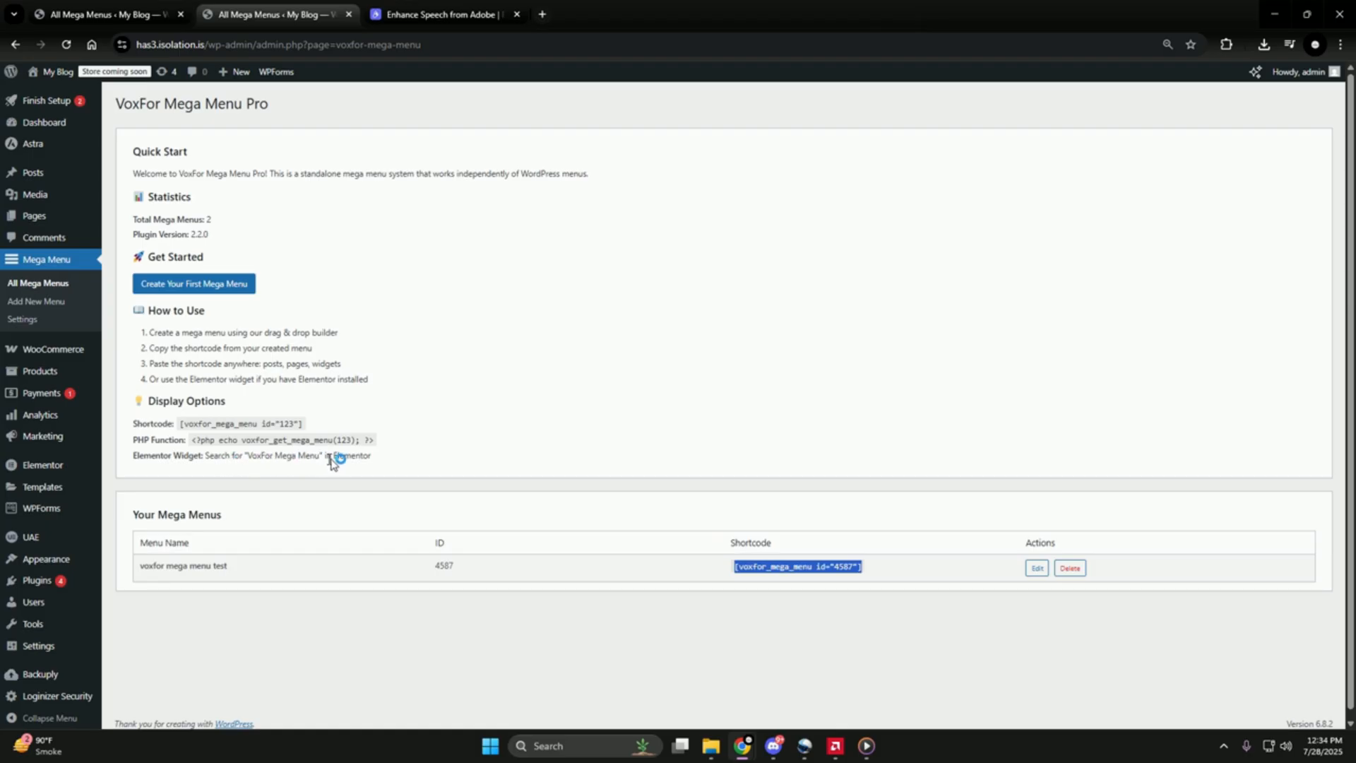
pyautogui.moveTo(258, 521)
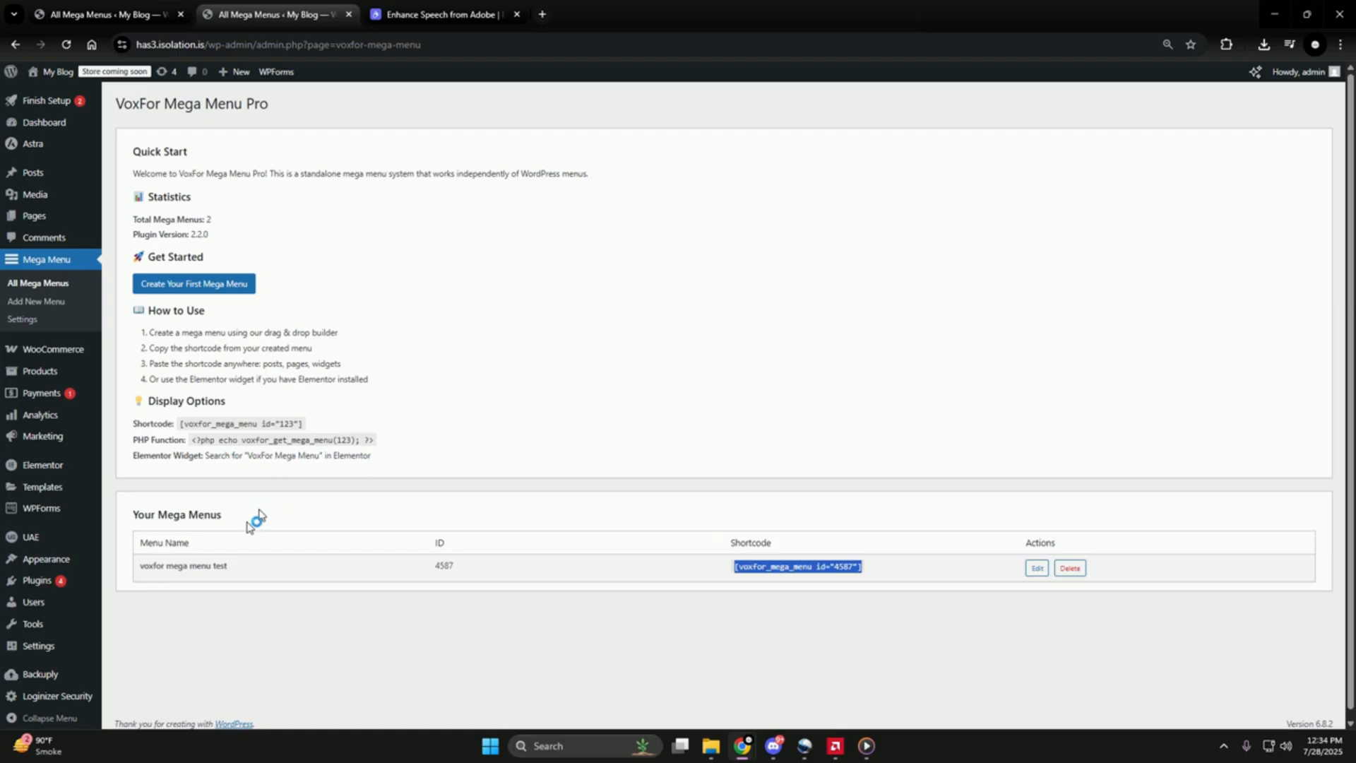
pyautogui.moveTo(179, 573)
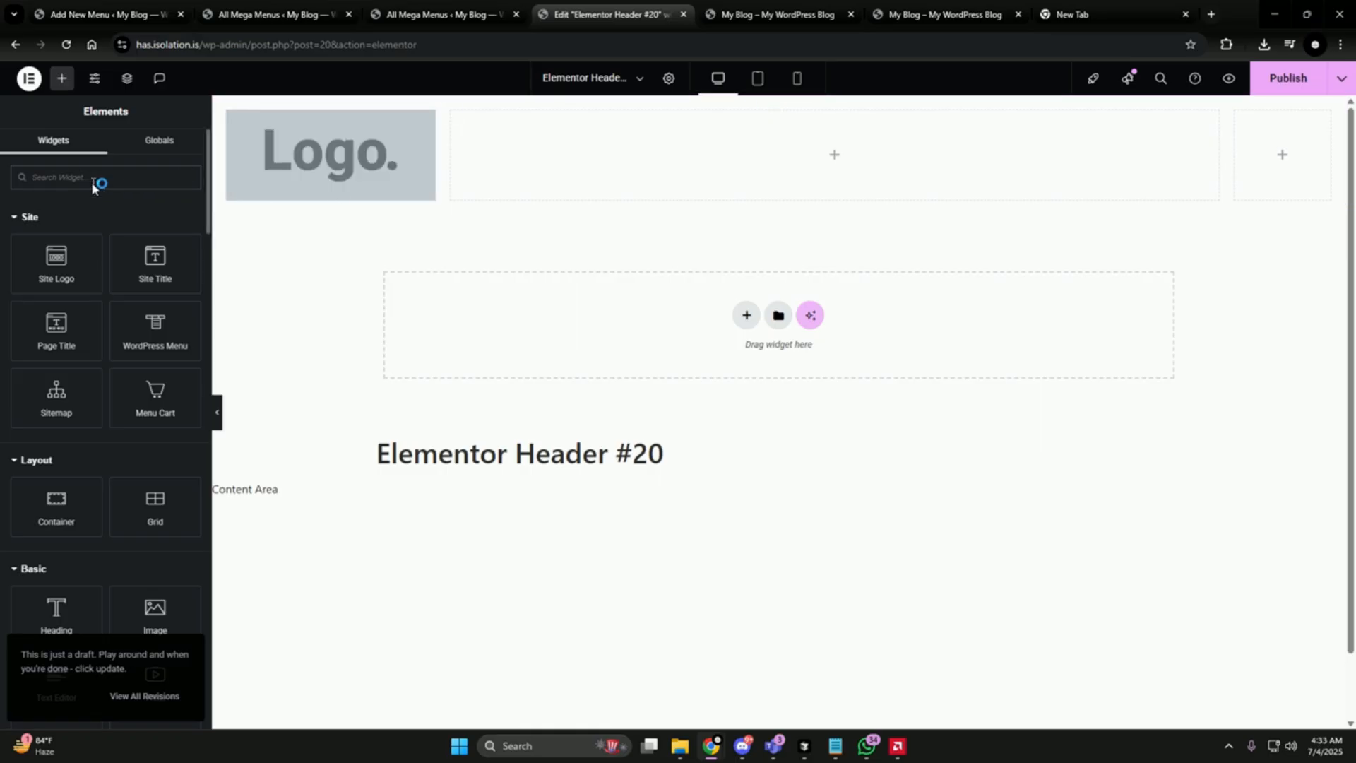
# Drag the VoxFor Mega Menu widget into the header's middle area and choose 'voxfor mega menu test'.
pyautogui.write('vo')
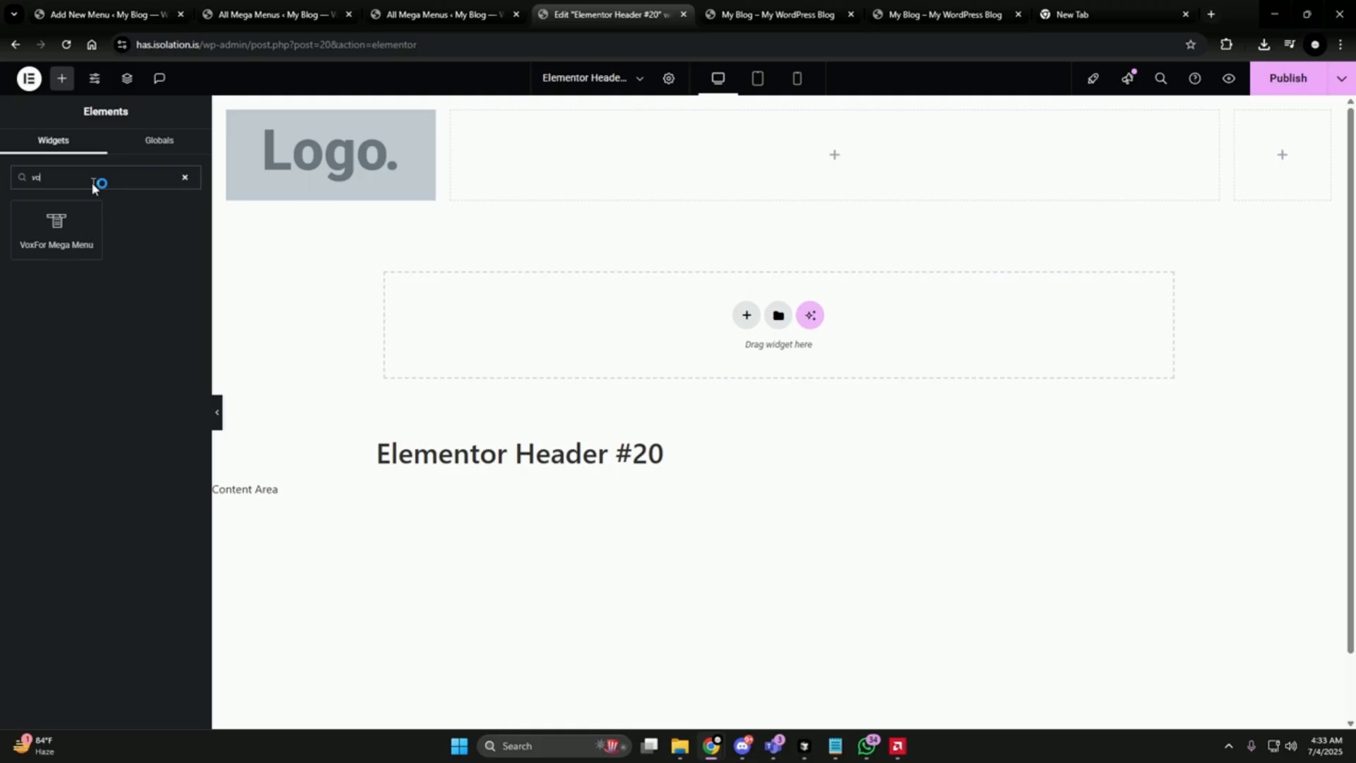
pyautogui.moveTo(55, 227); pyautogui.dragTo(834, 156)
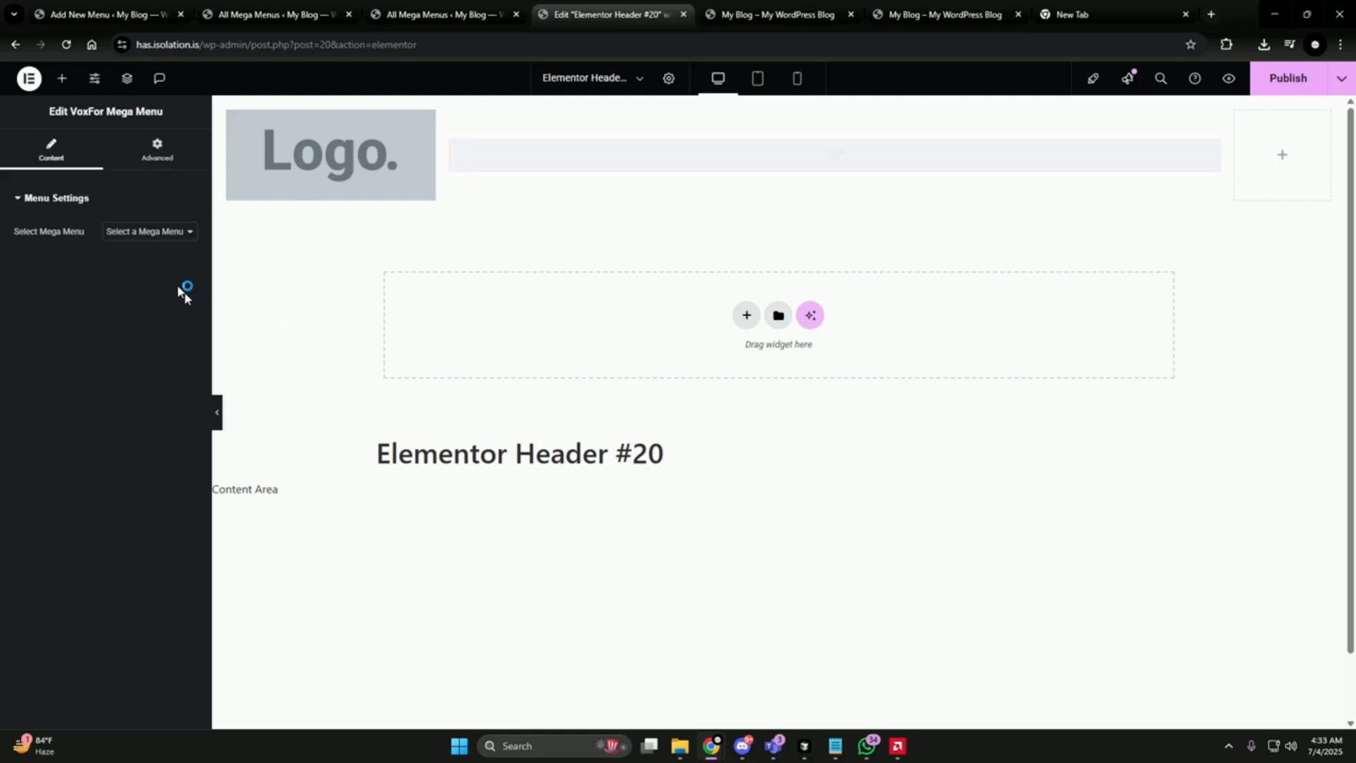
pyautogui.click(148, 230)
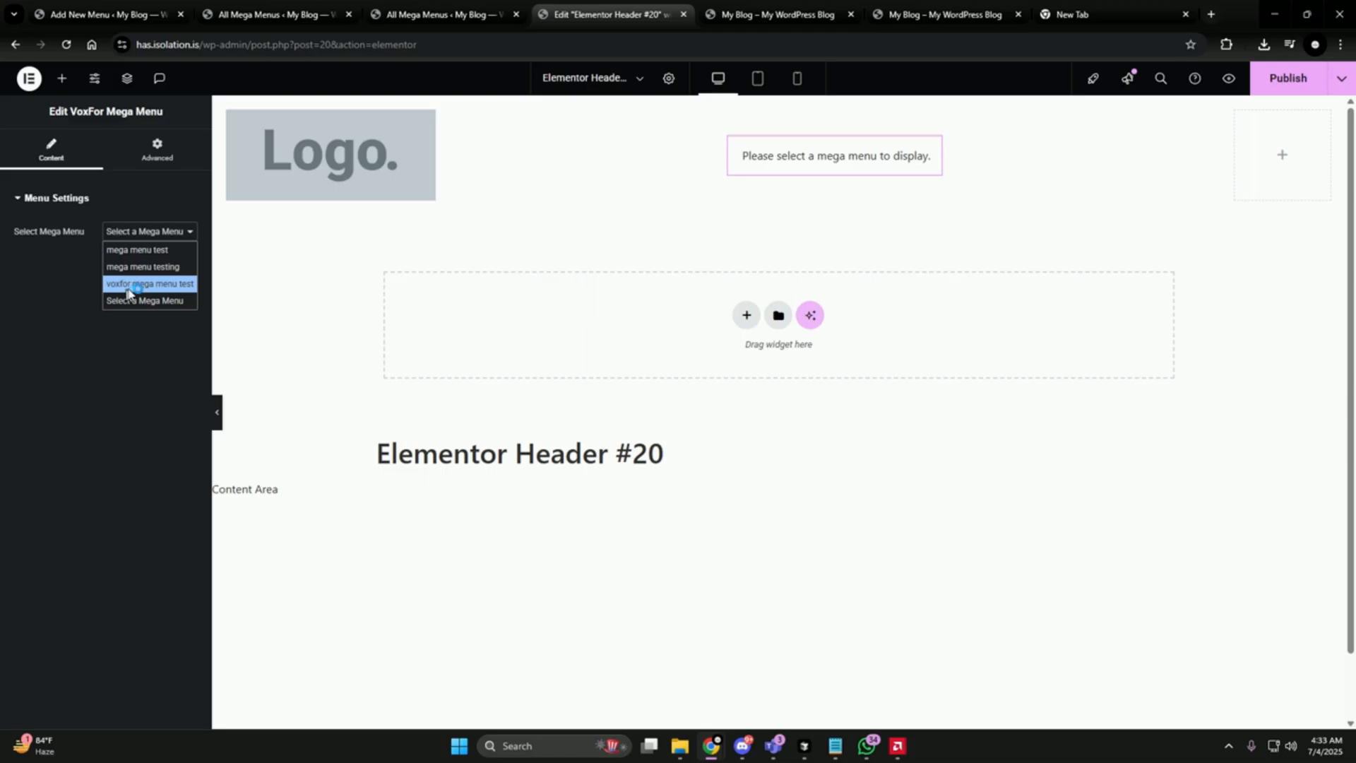
pyautogui.click(147, 284)
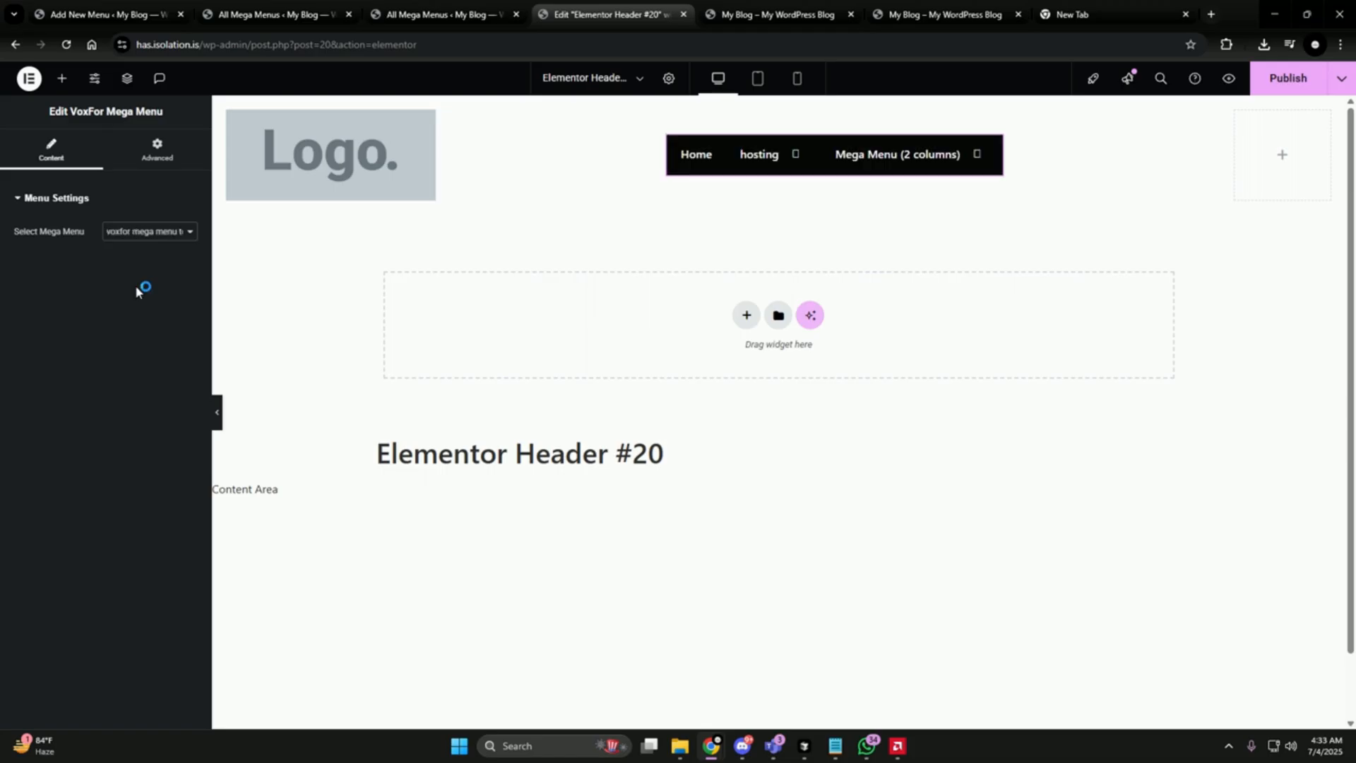
pyautogui.click(695, 154)
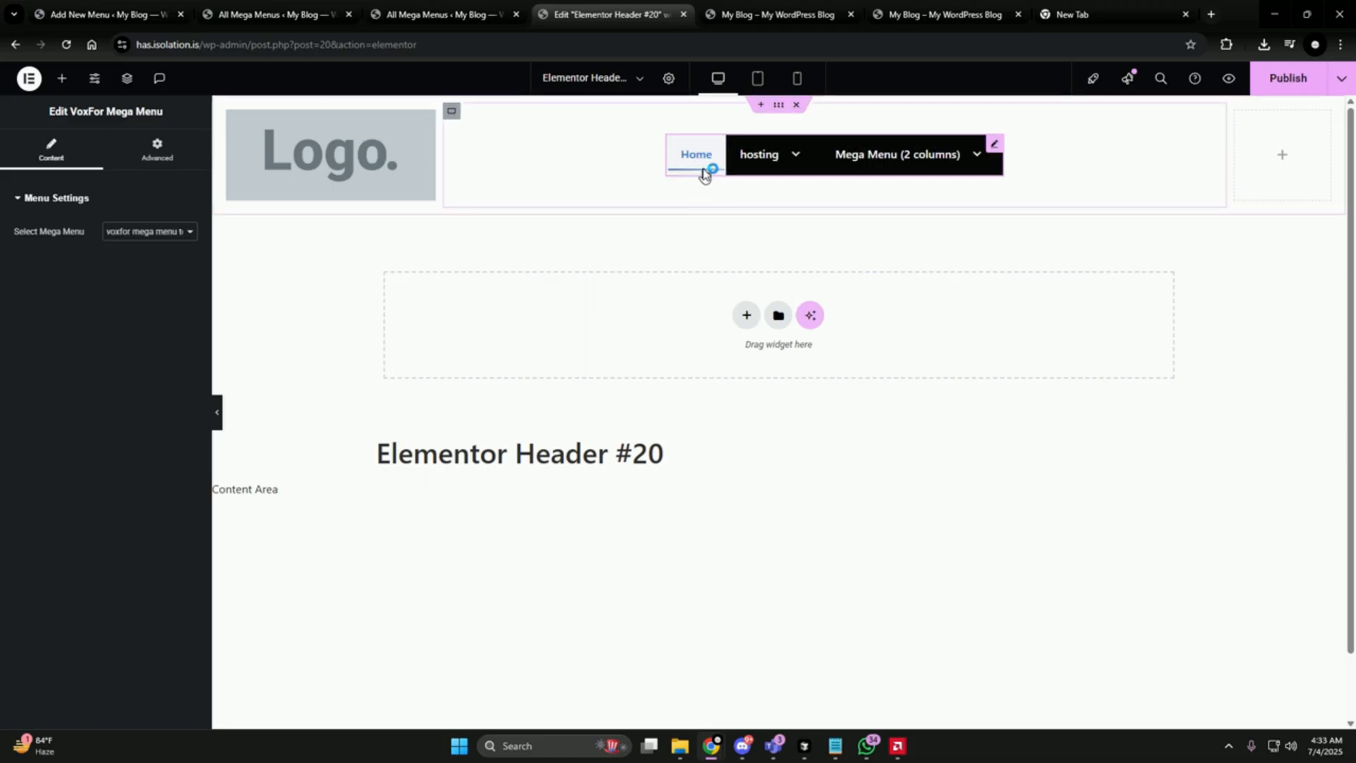
pyautogui.click(897, 156)
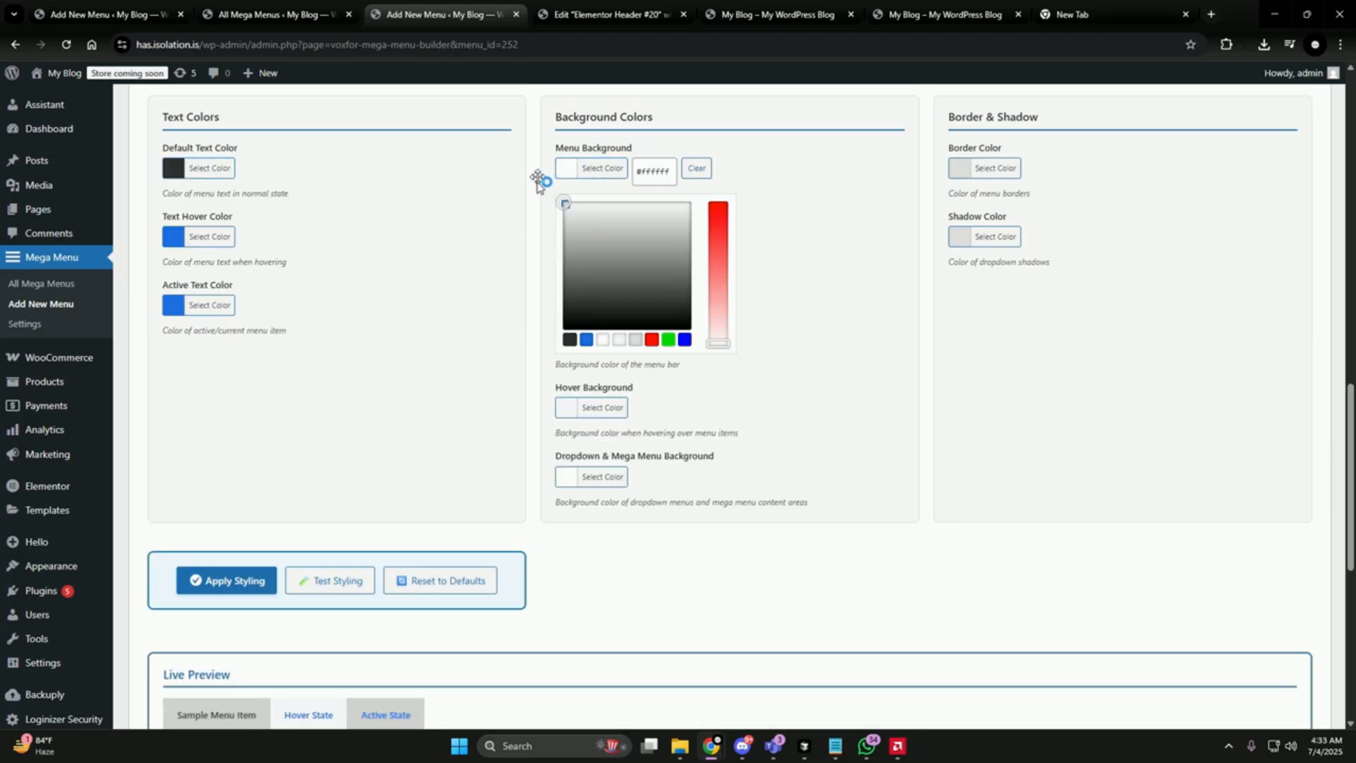
# Apply the cleared menu background styling and return to the header editor tab.
pyautogui.click(226, 580)
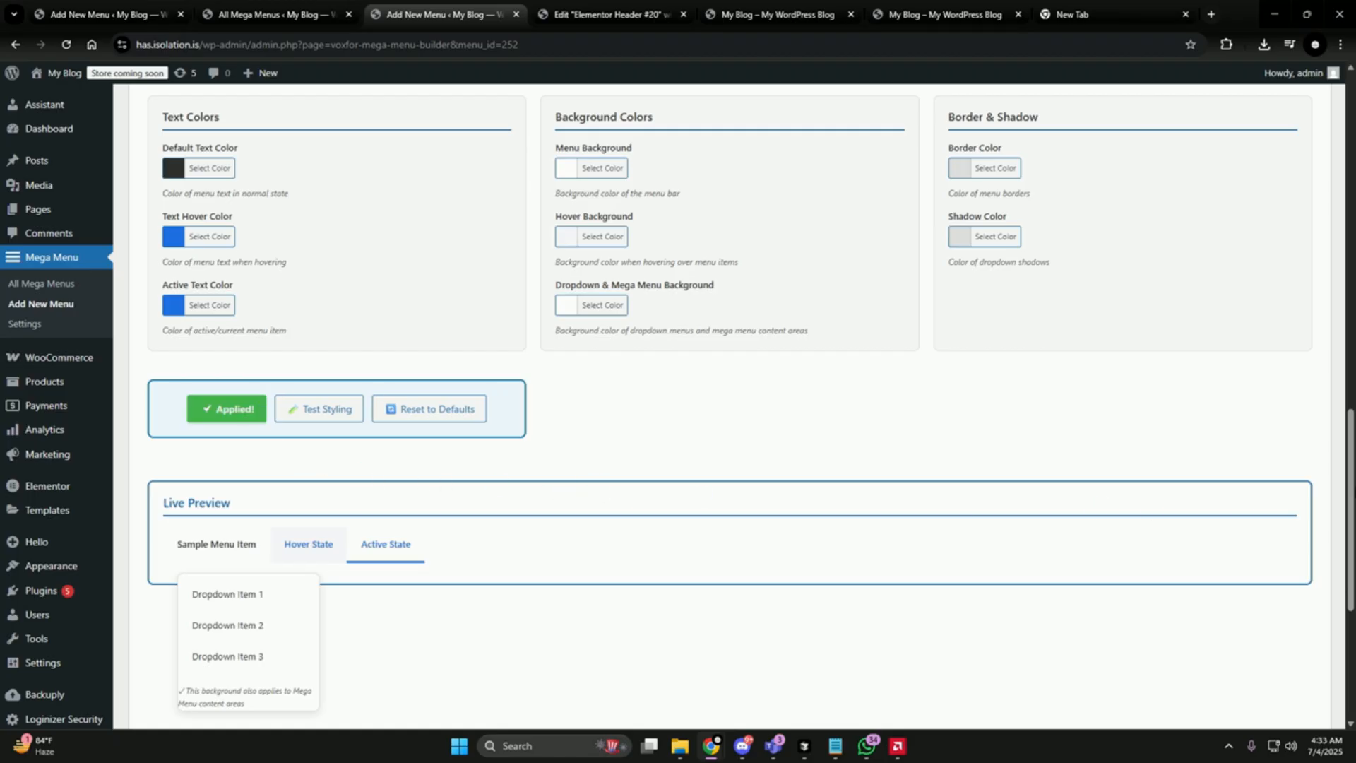
pyautogui.scroll(-3)
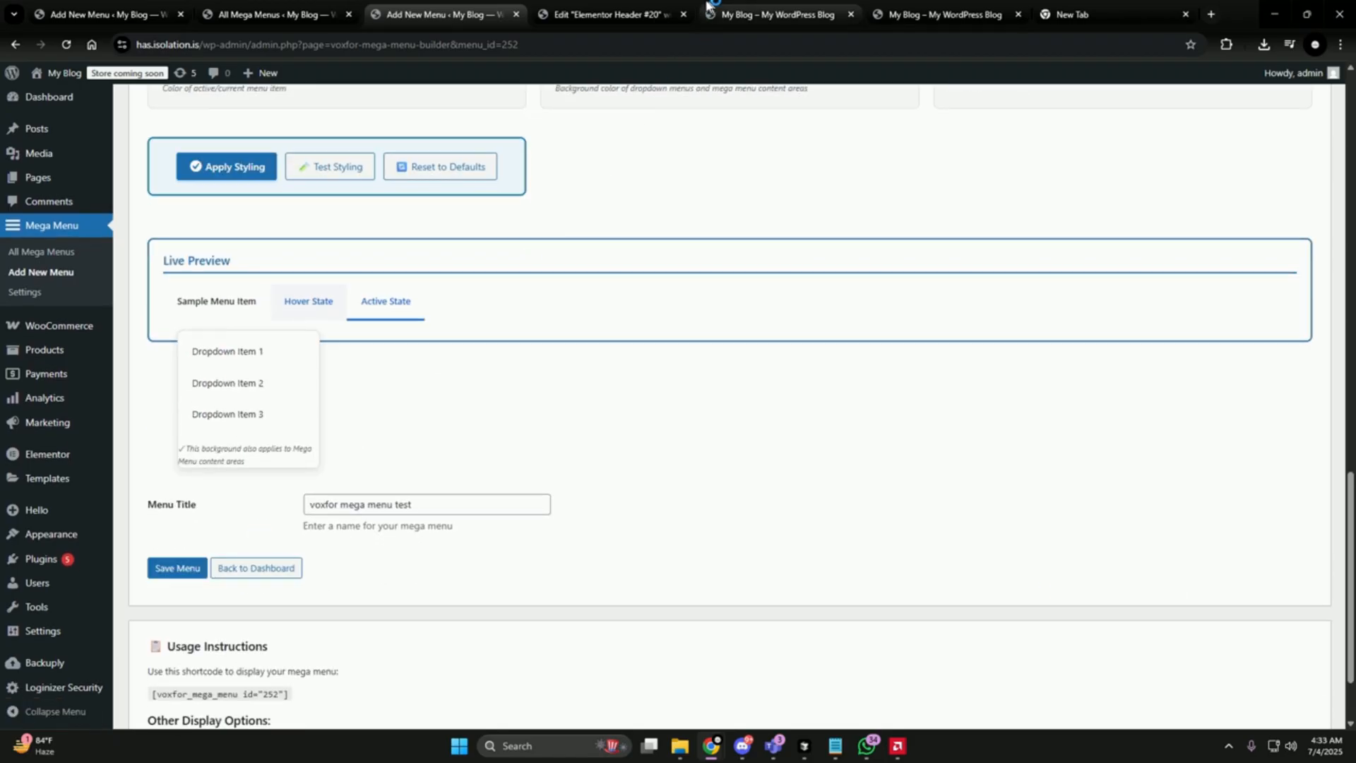
pyautogui.click(610, 14)
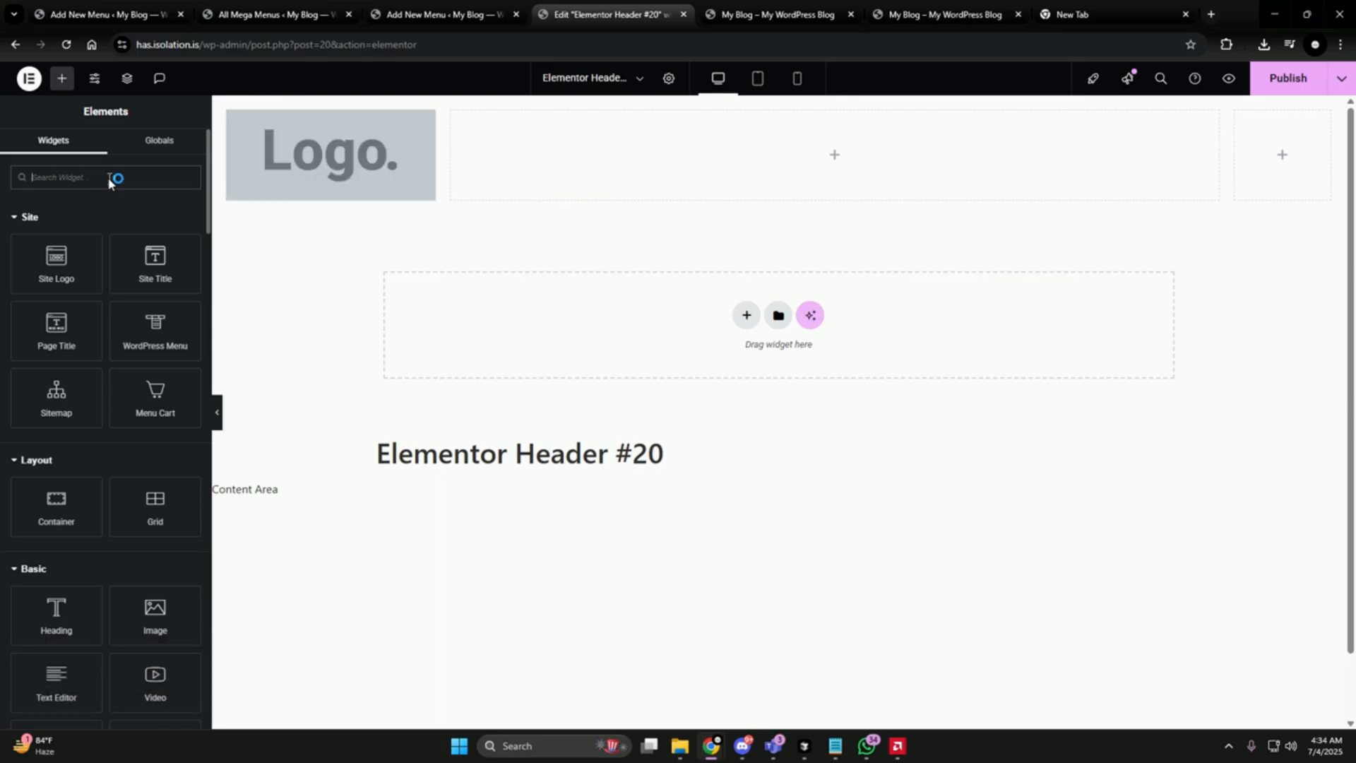
pyautogui.write('voxf')
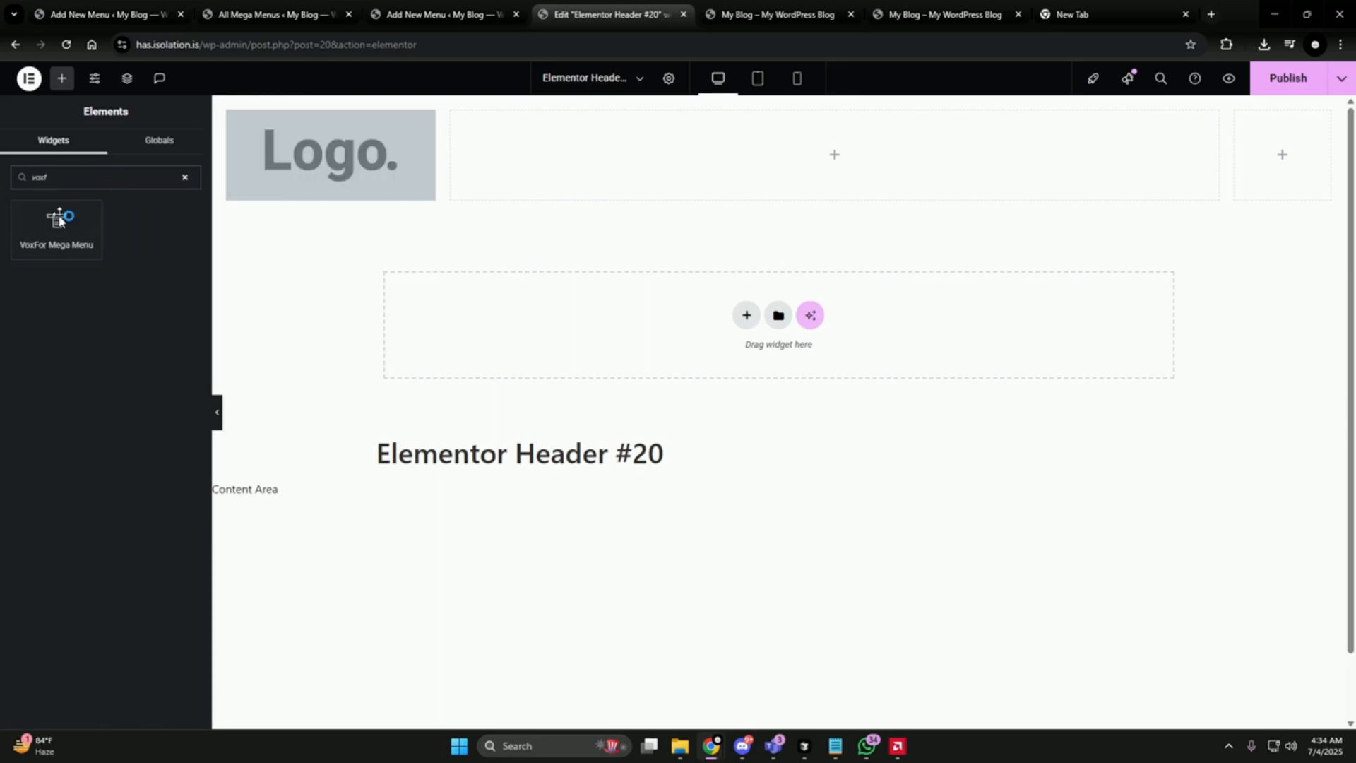
pyautogui.moveTo(55, 229); pyautogui.dragTo(834, 155)
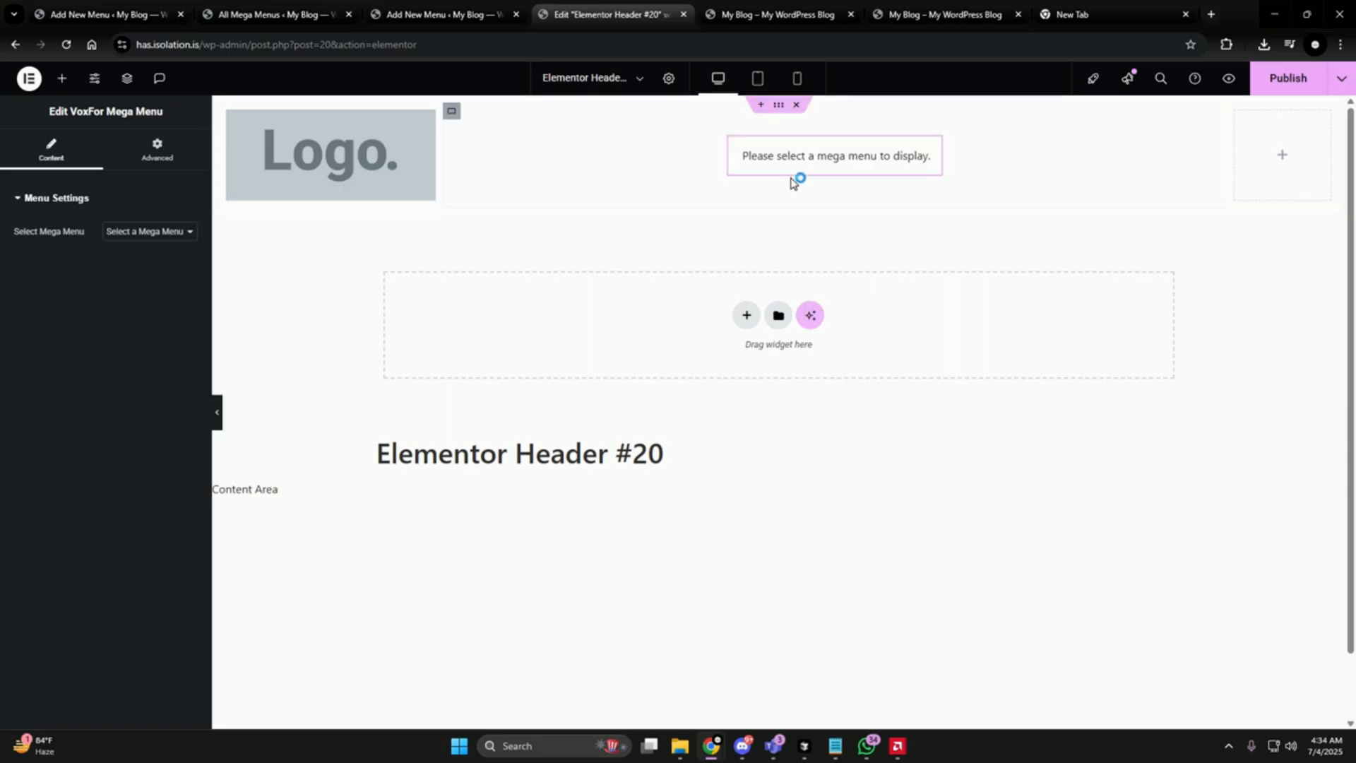
pyautogui.click(147, 230)
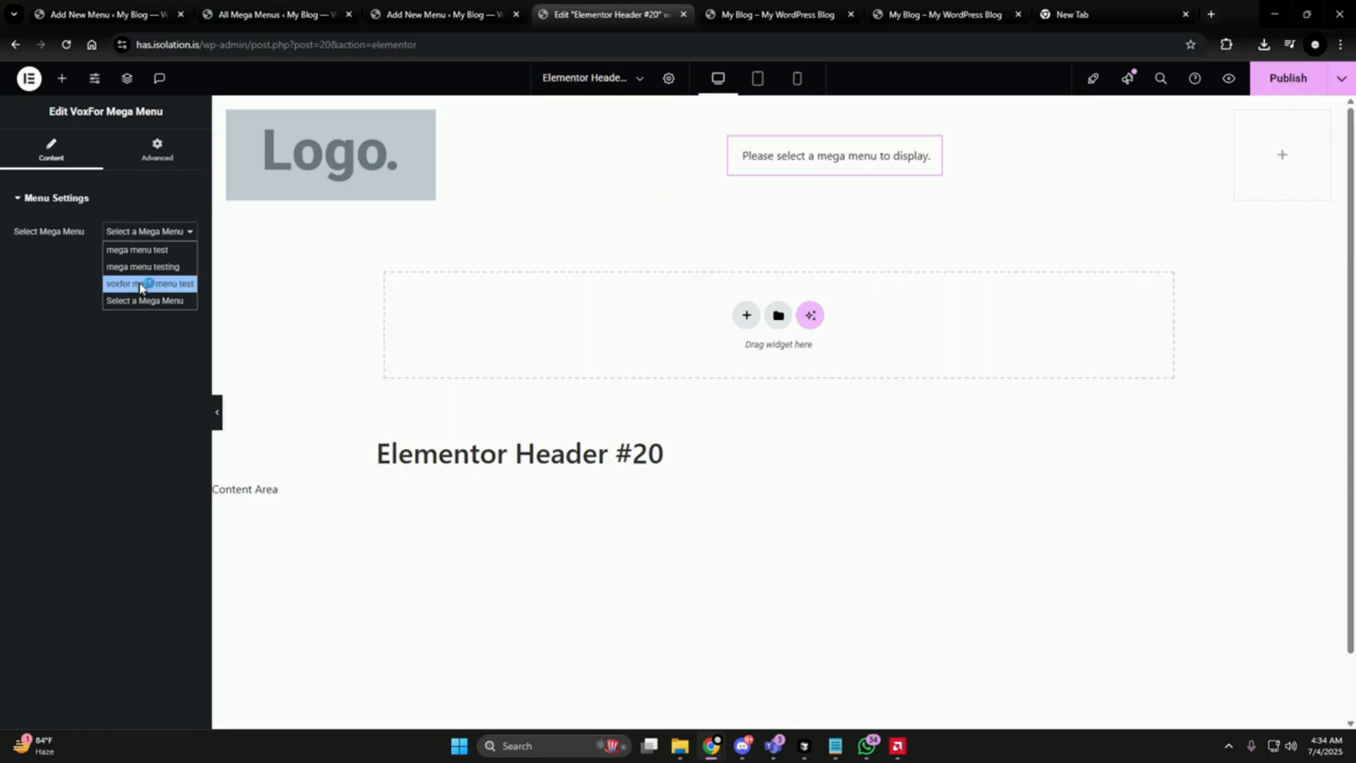
pyautogui.click(147, 284)
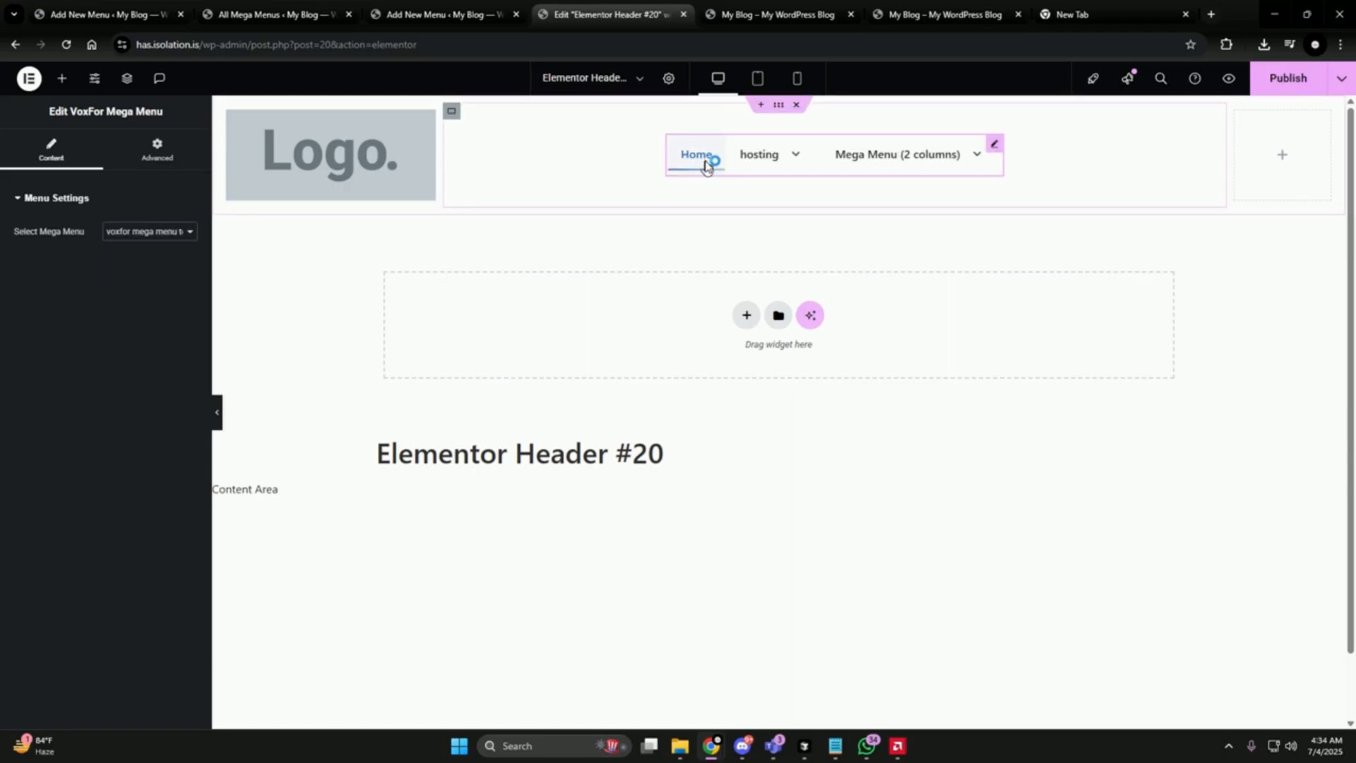
pyautogui.click(900, 154)
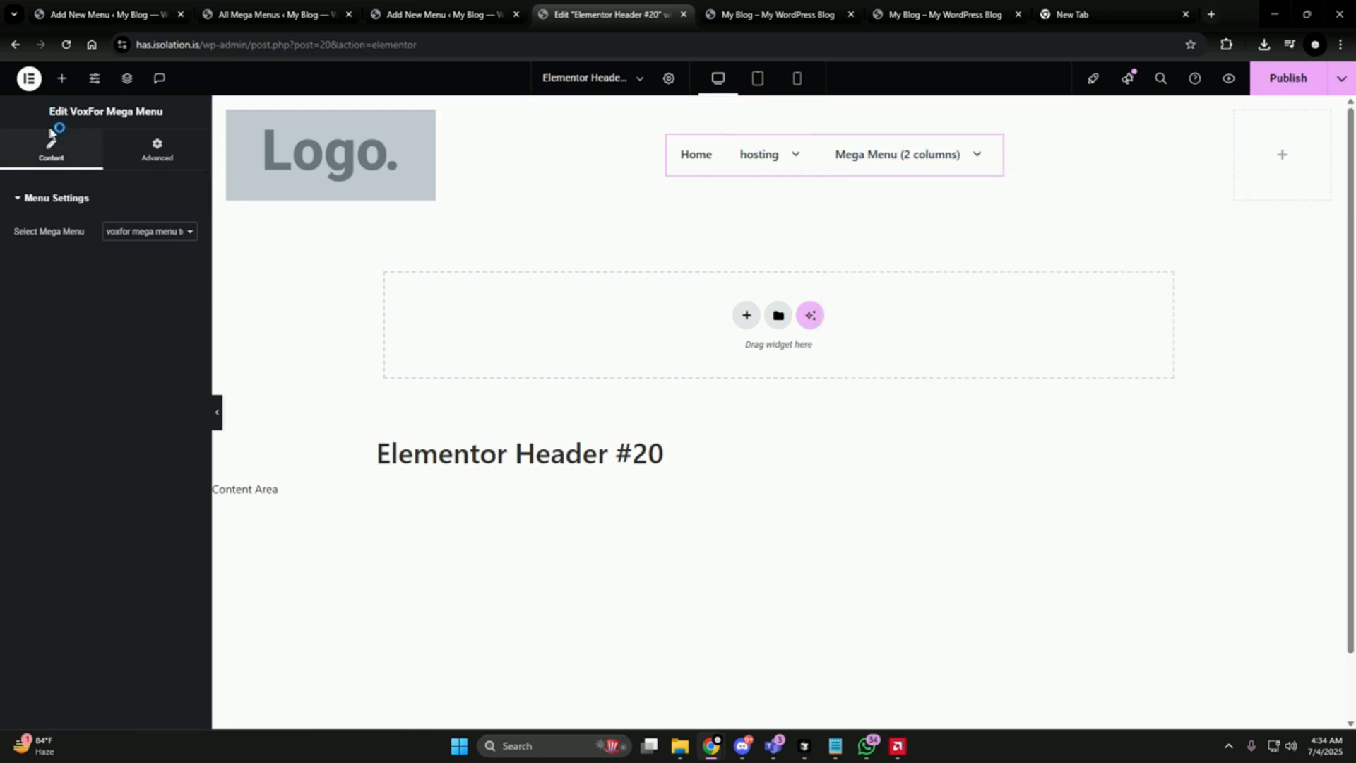
pyautogui.click(764, 154)
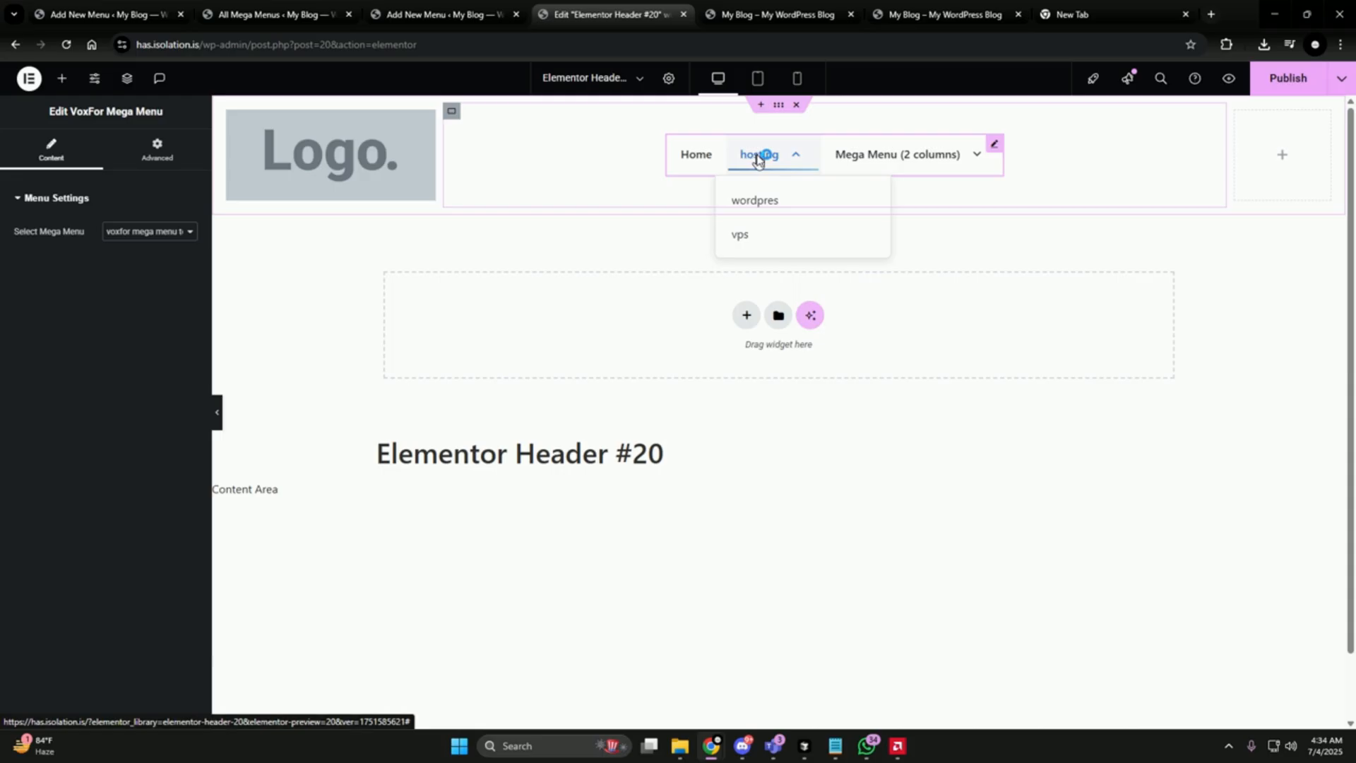
pyautogui.click(61, 78)
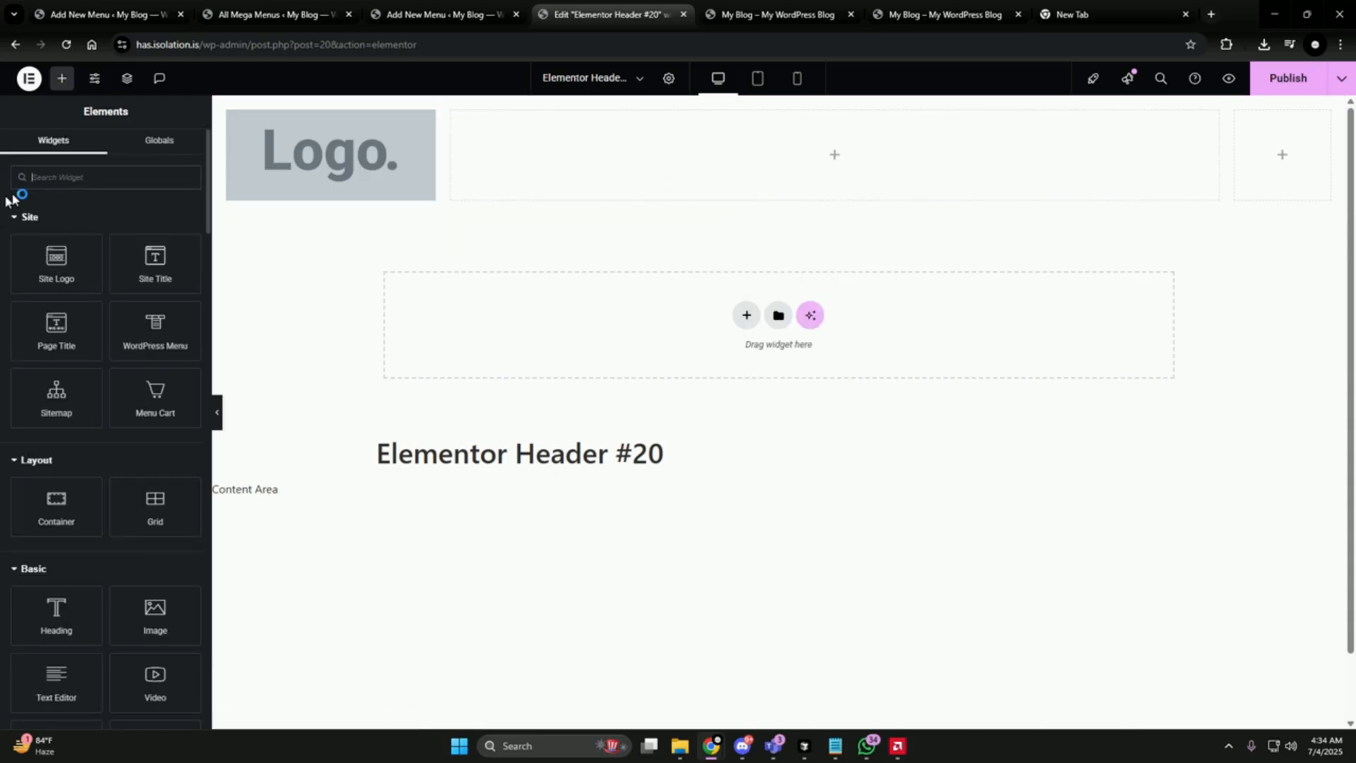
pyautogui.write('ar')
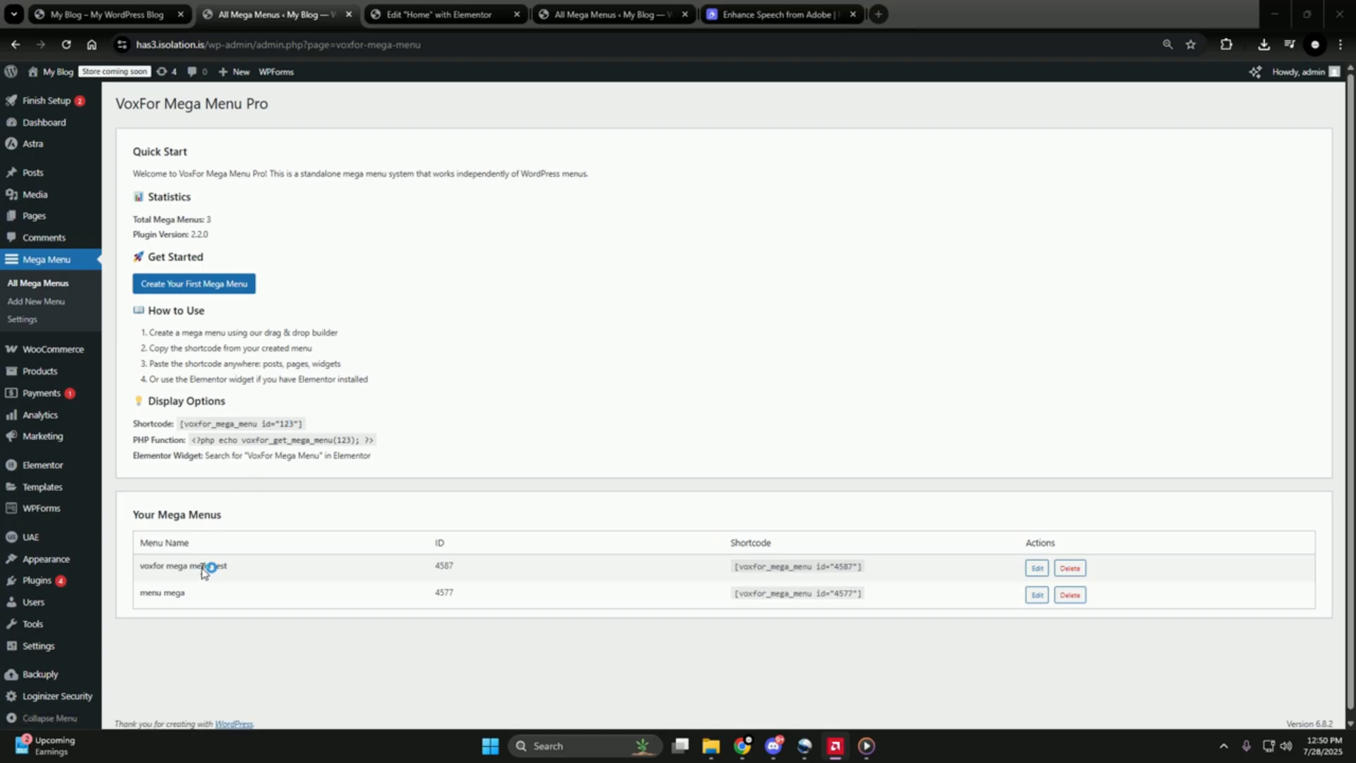
pyautogui.moveTo(644, 566)
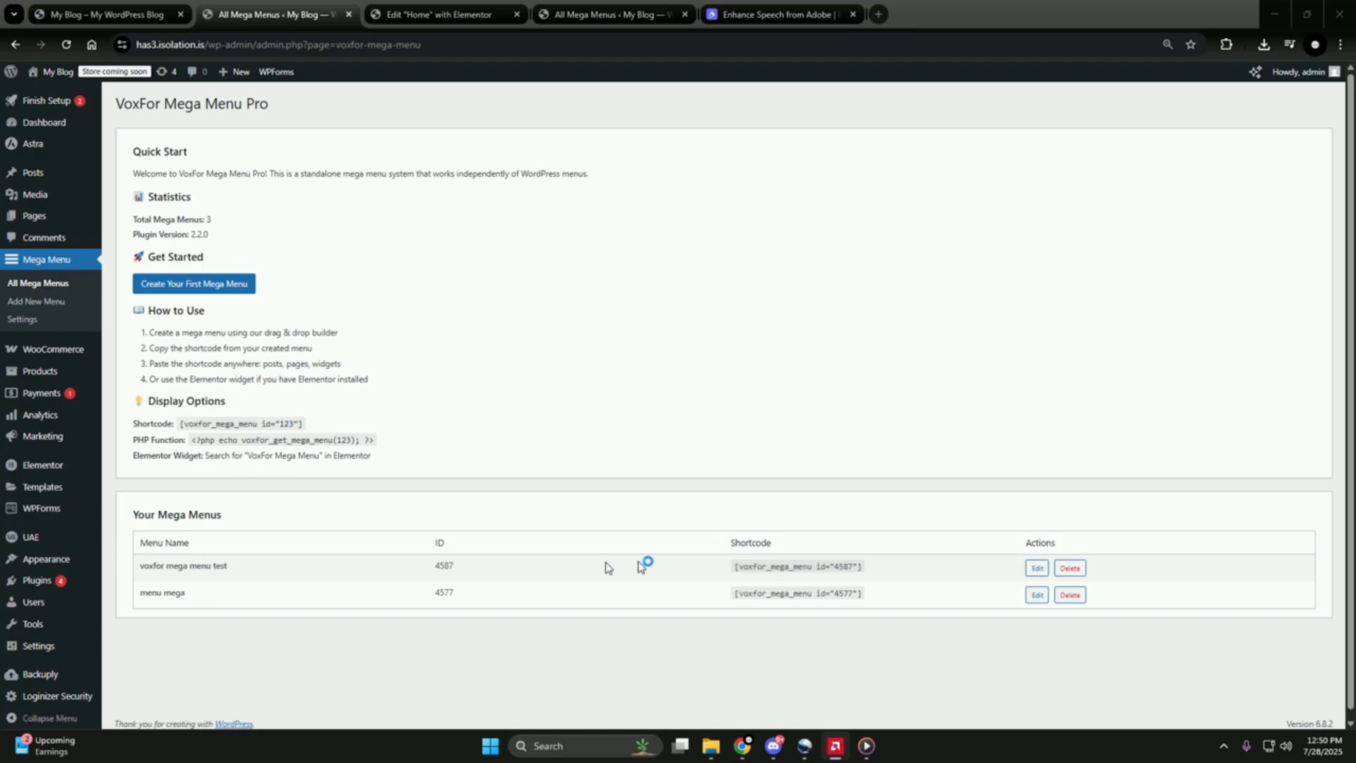
# Select the saved menu's shortcode and switch to the tab for publishing the header.
pyautogui.doubleClick(796, 567)
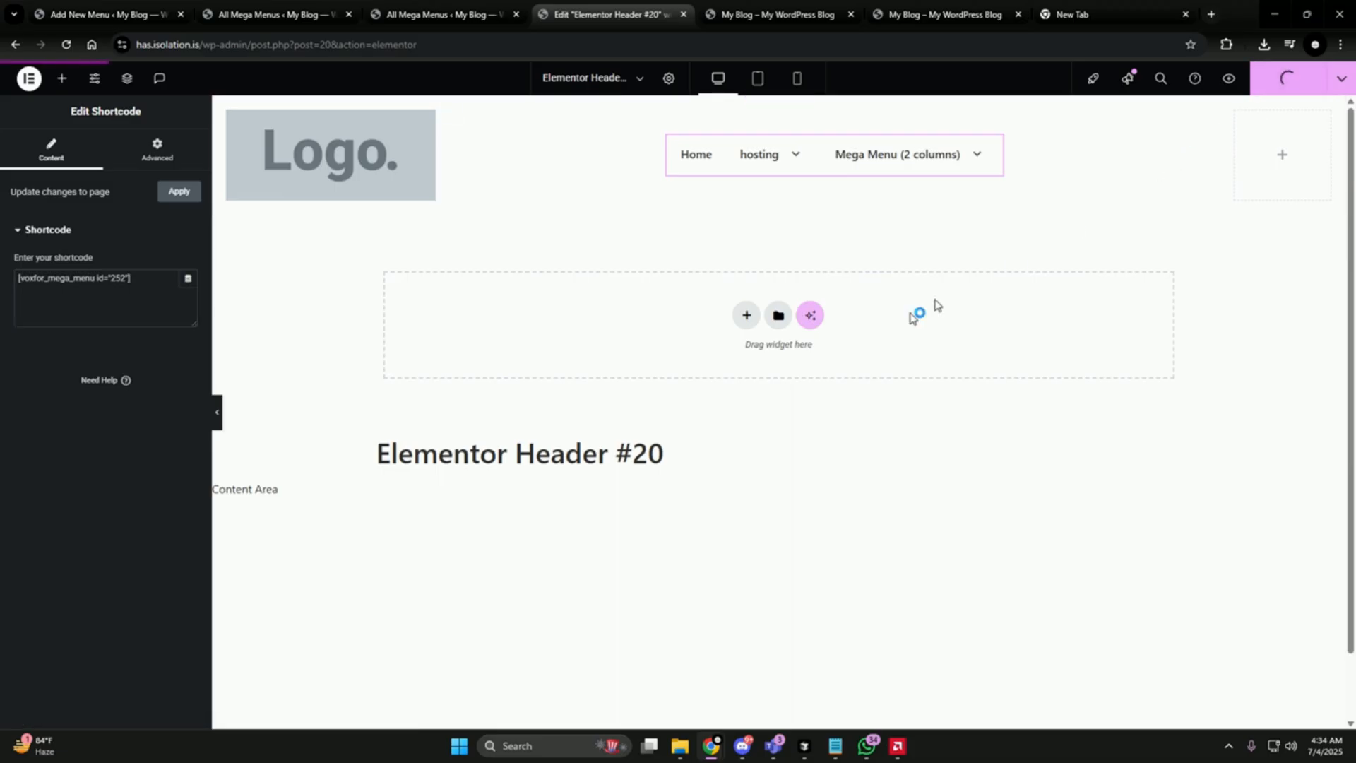
pyautogui.click(945, 14)
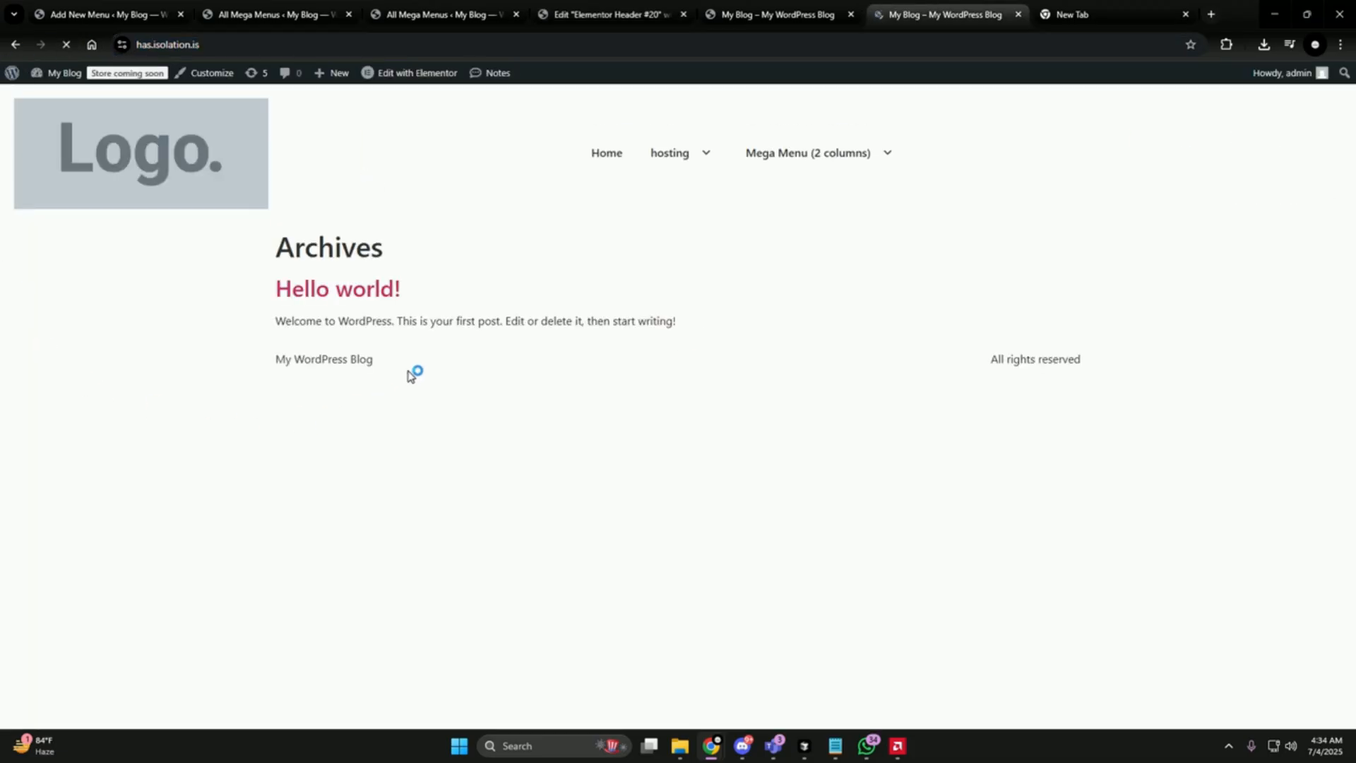
# Preview the site at mobile size and expand the hamburger menu showing Home, hosting and Mega Menu.
pyautogui.click(808, 153)
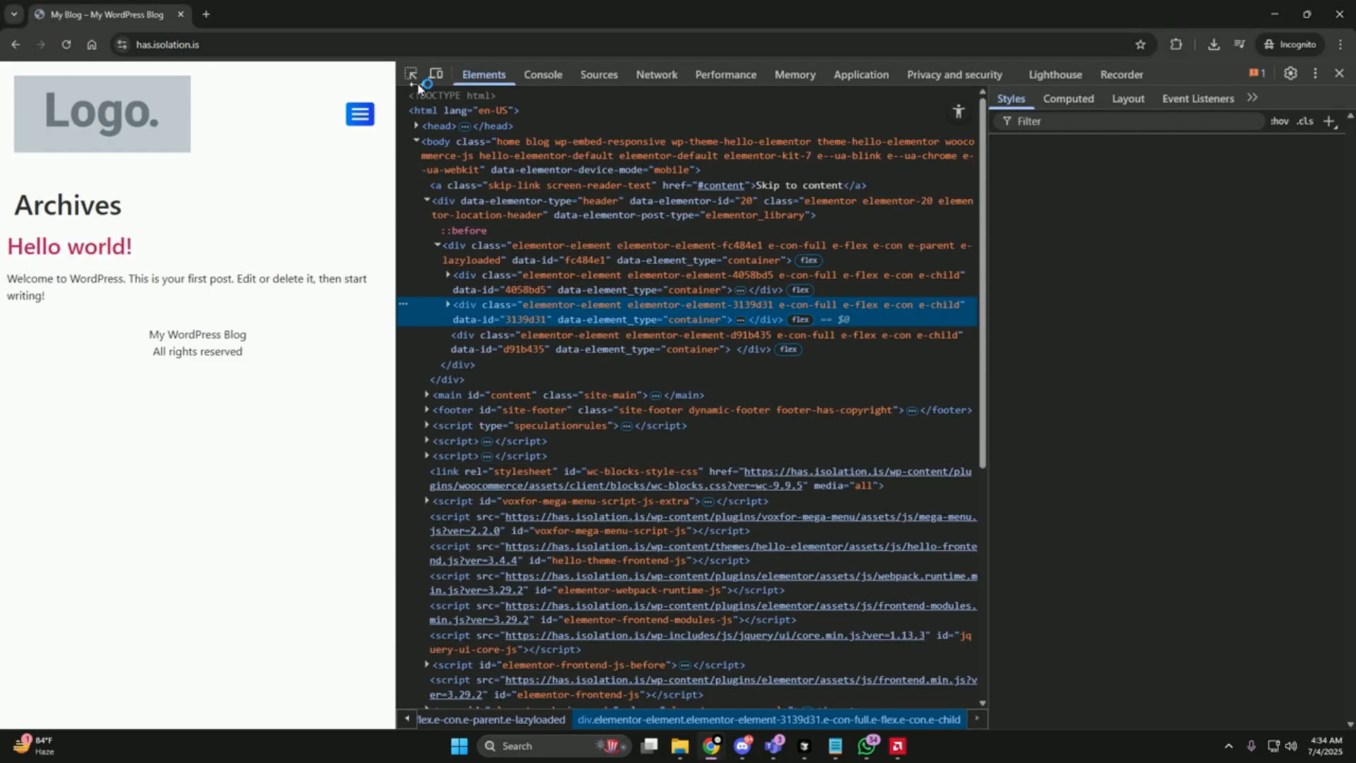
pyautogui.click(436, 74)
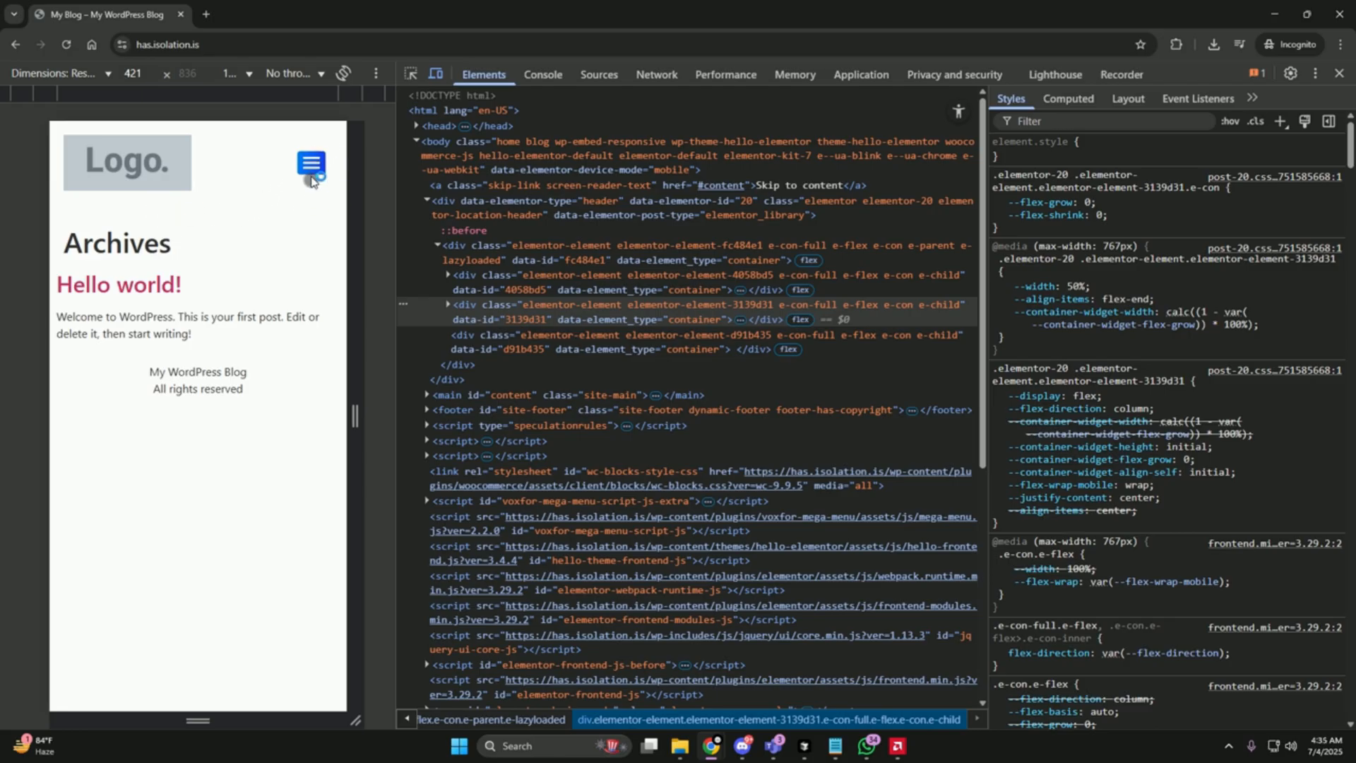
pyautogui.click(310, 163)
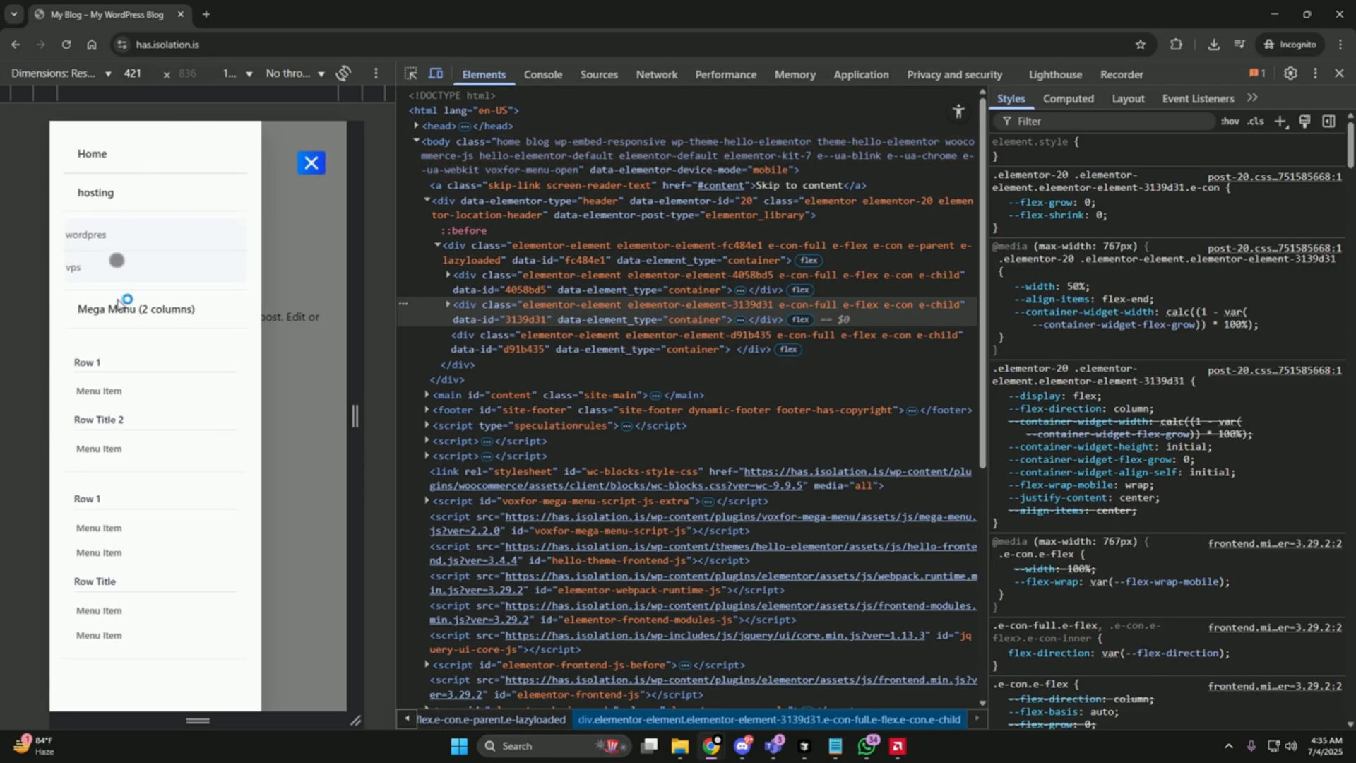